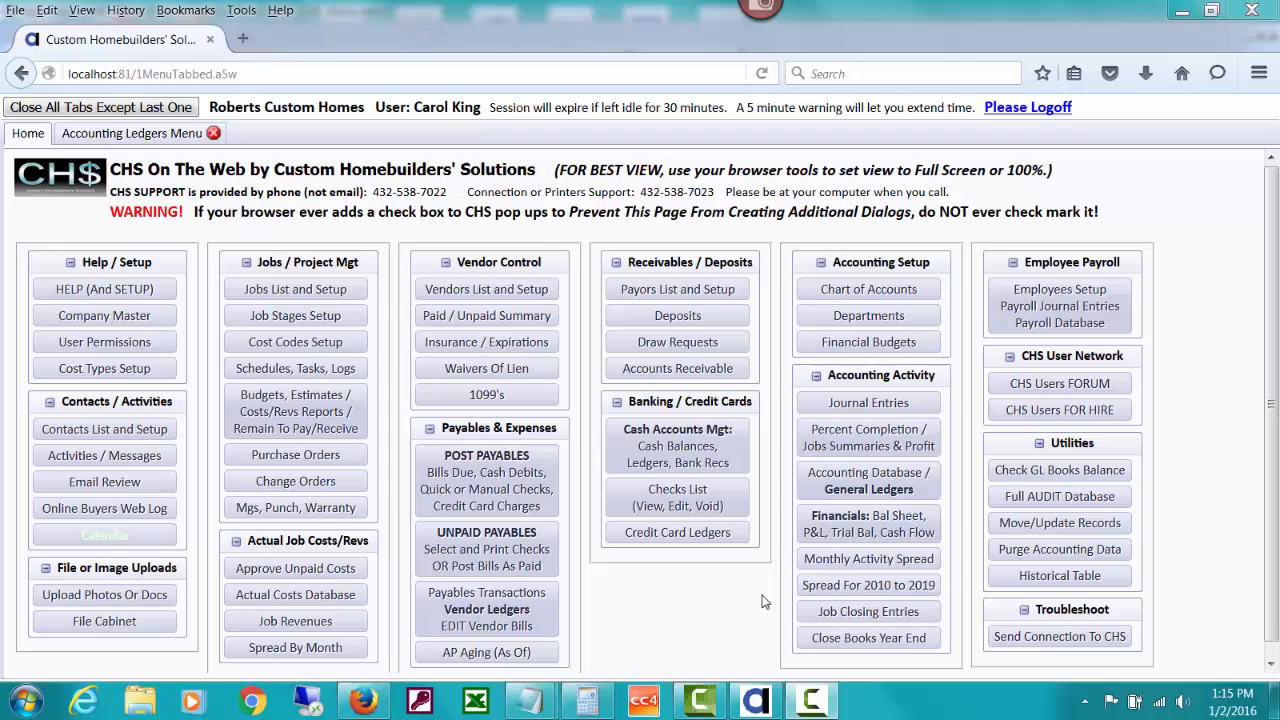
mouse_move(778, 560)
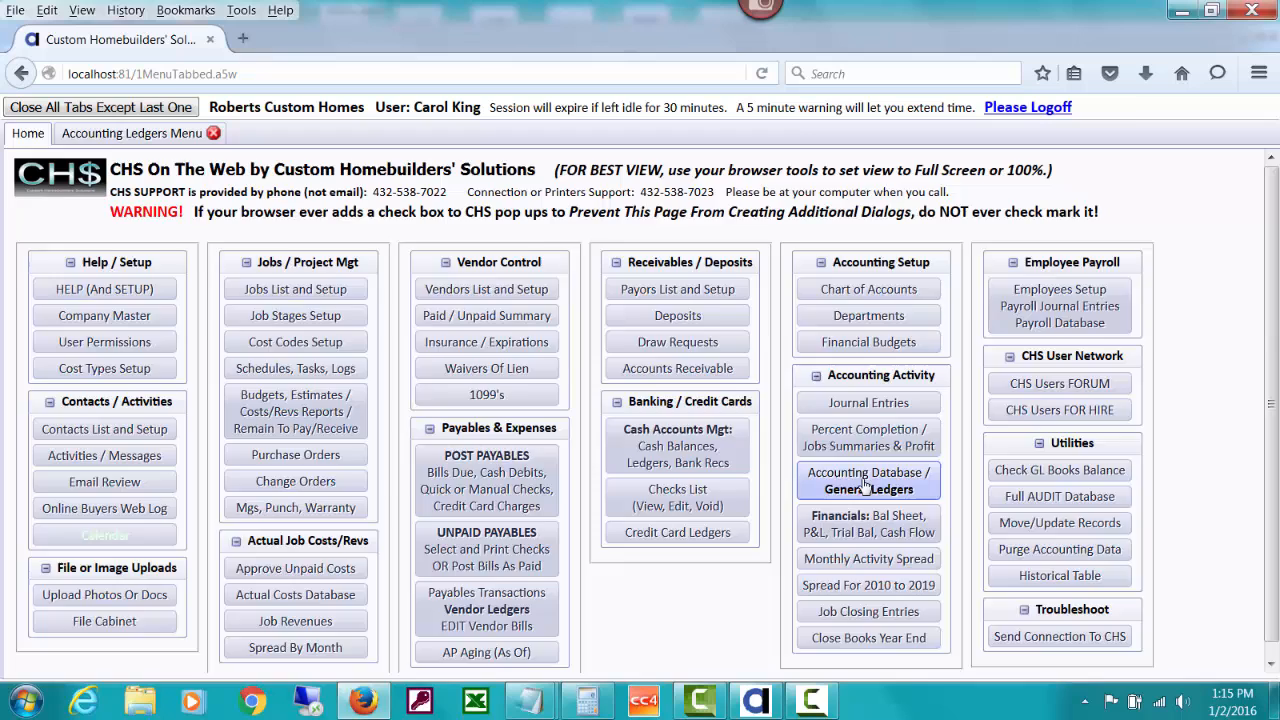
- Go to the Accounting Database / General Ledgers menu from the Home tab
click(868, 480)
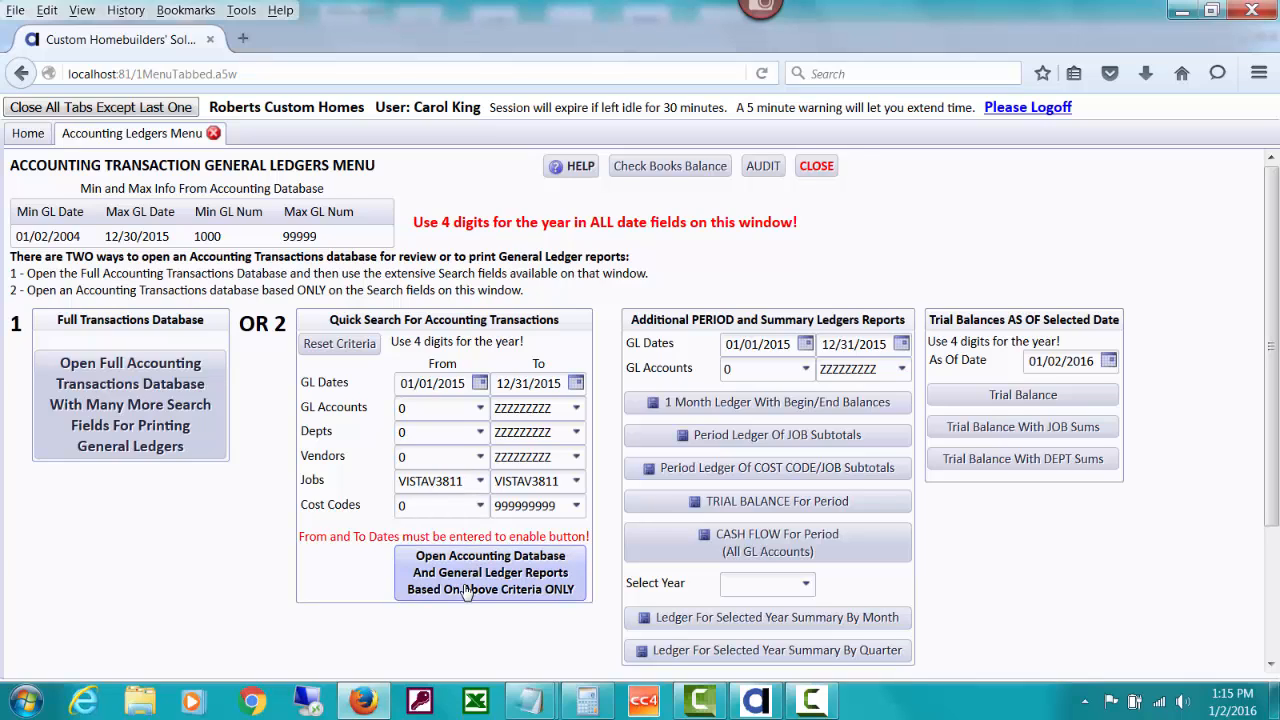
- Run the quick search to list job VISTAV3811's 2015 ledger transactions by GL account
click(490, 572)
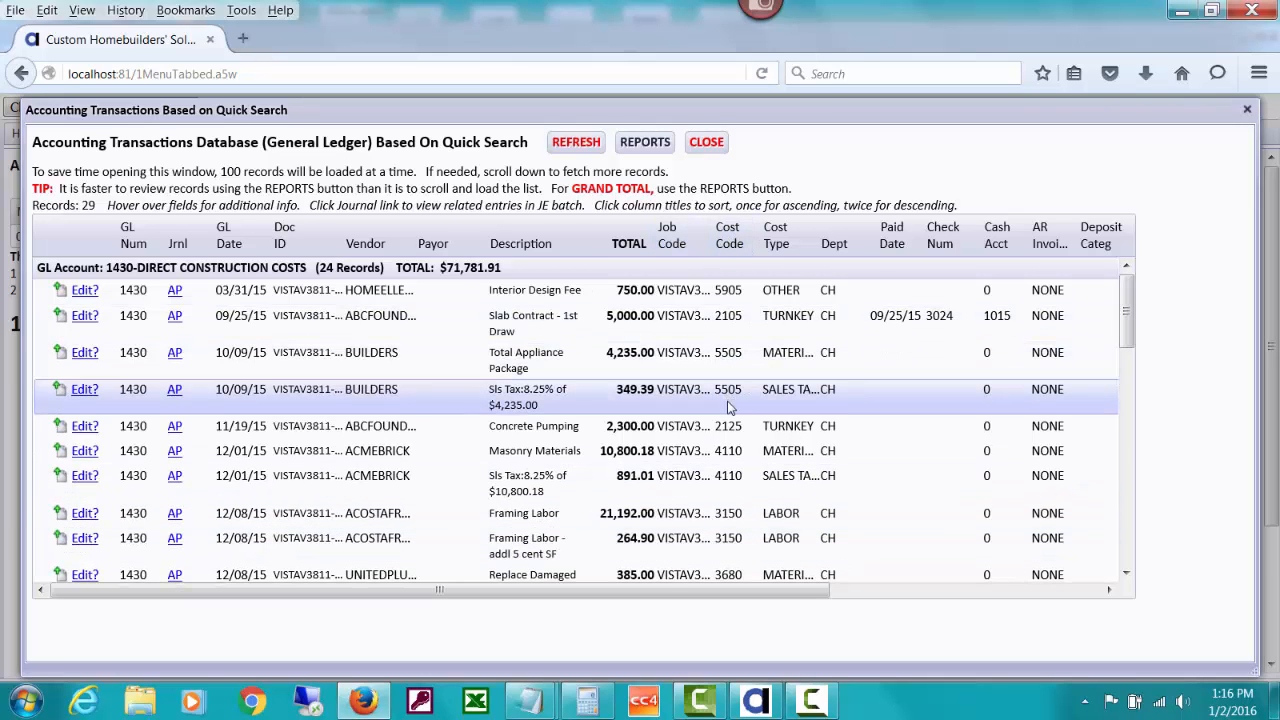
mouse_move(728, 400)
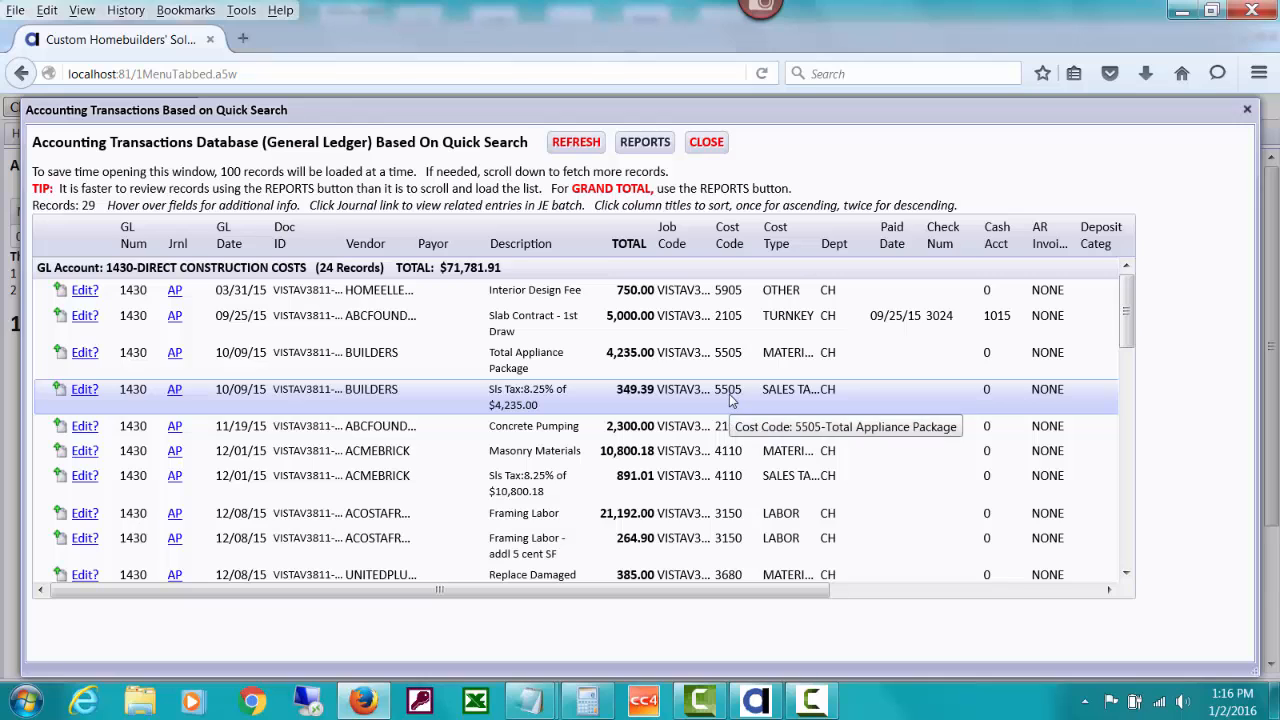
mouse_move(338, 352)
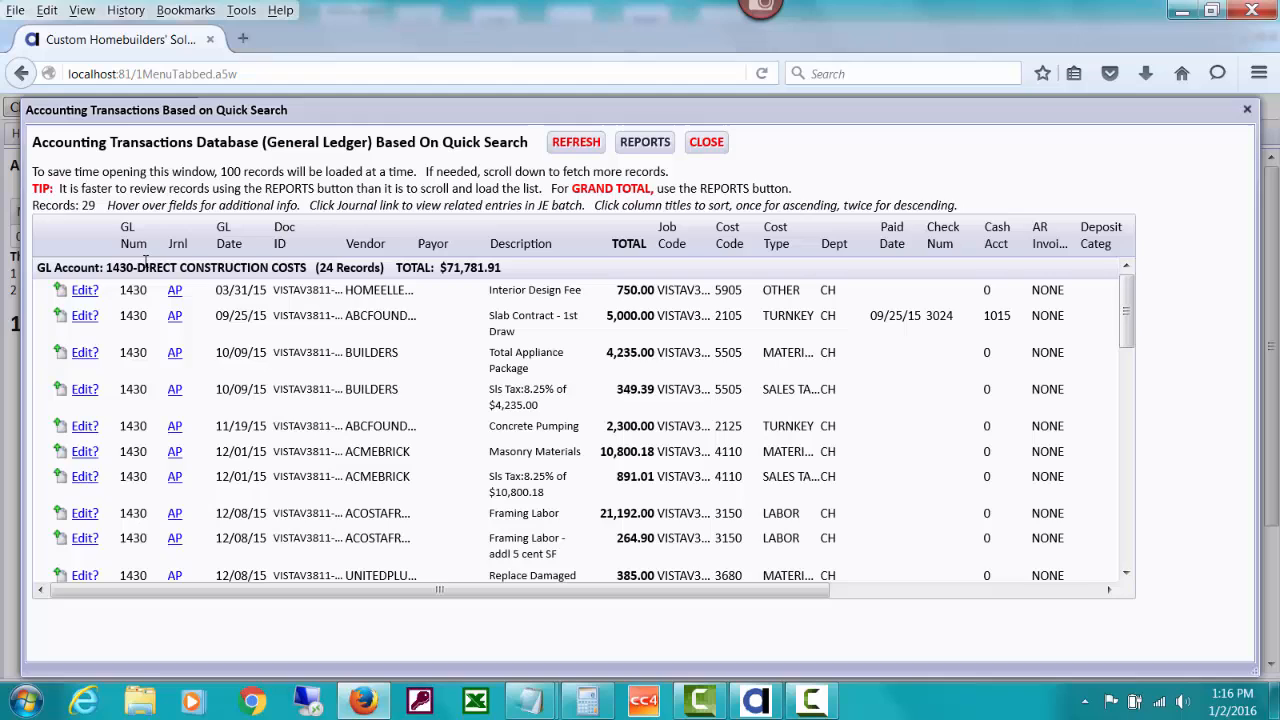
mouse_move(430, 276)
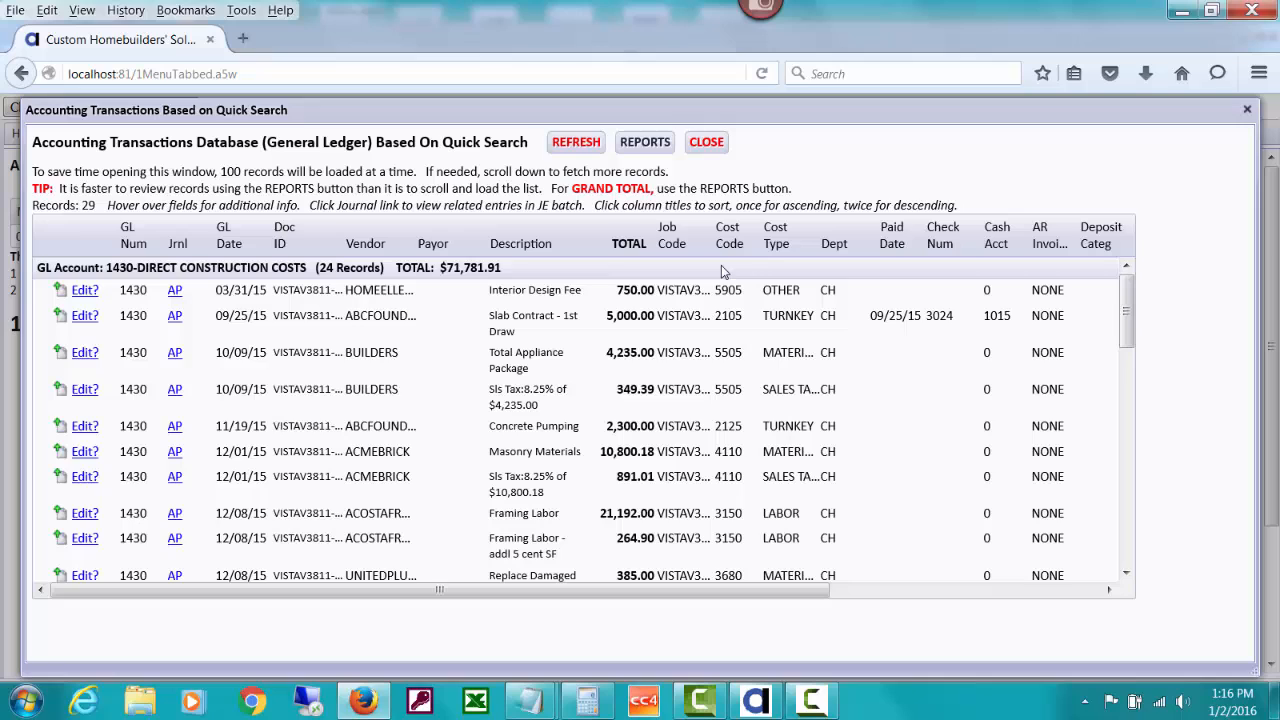
mouse_move(1008, 272)
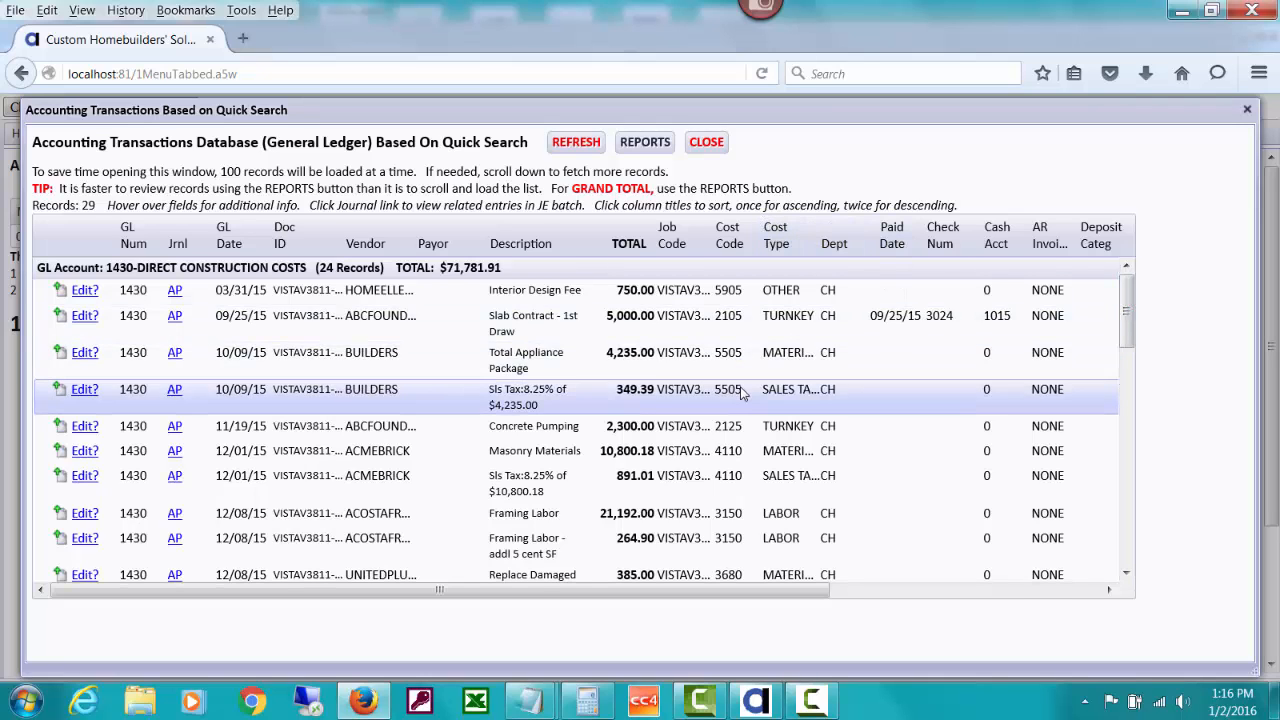
scroll(down, 3)
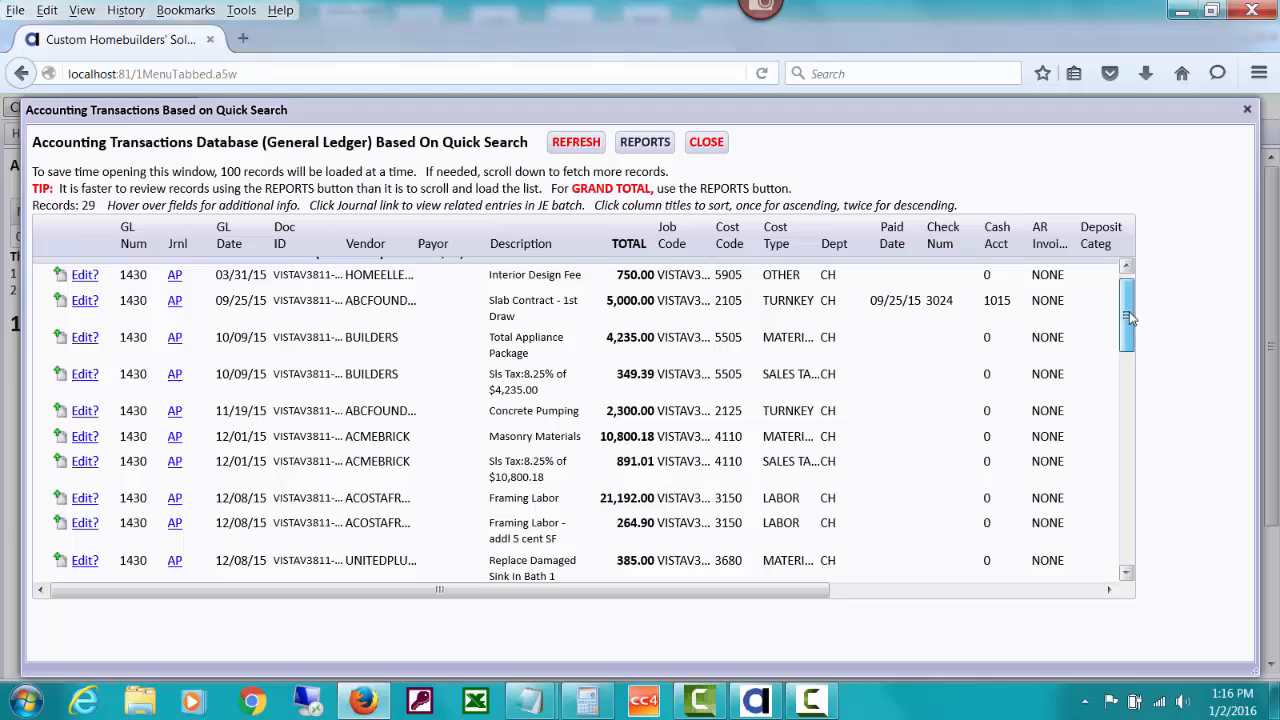
scroll(down, 3)
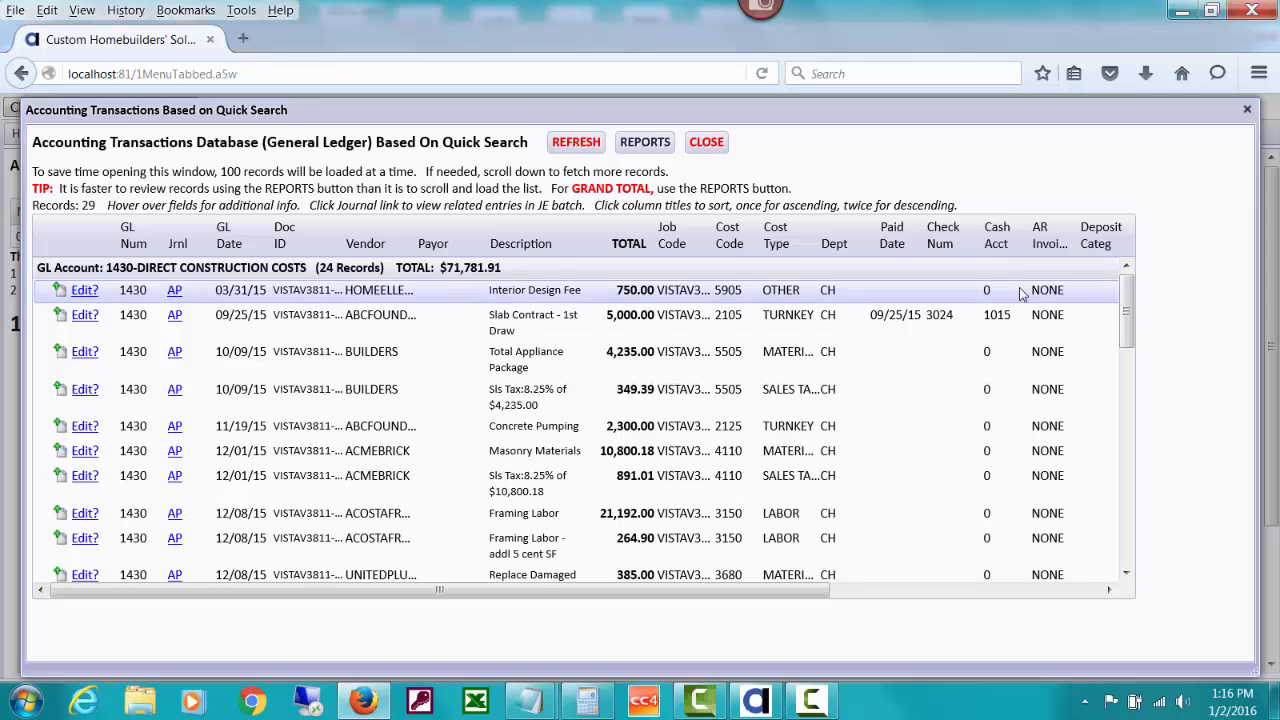
scroll(down, 3)
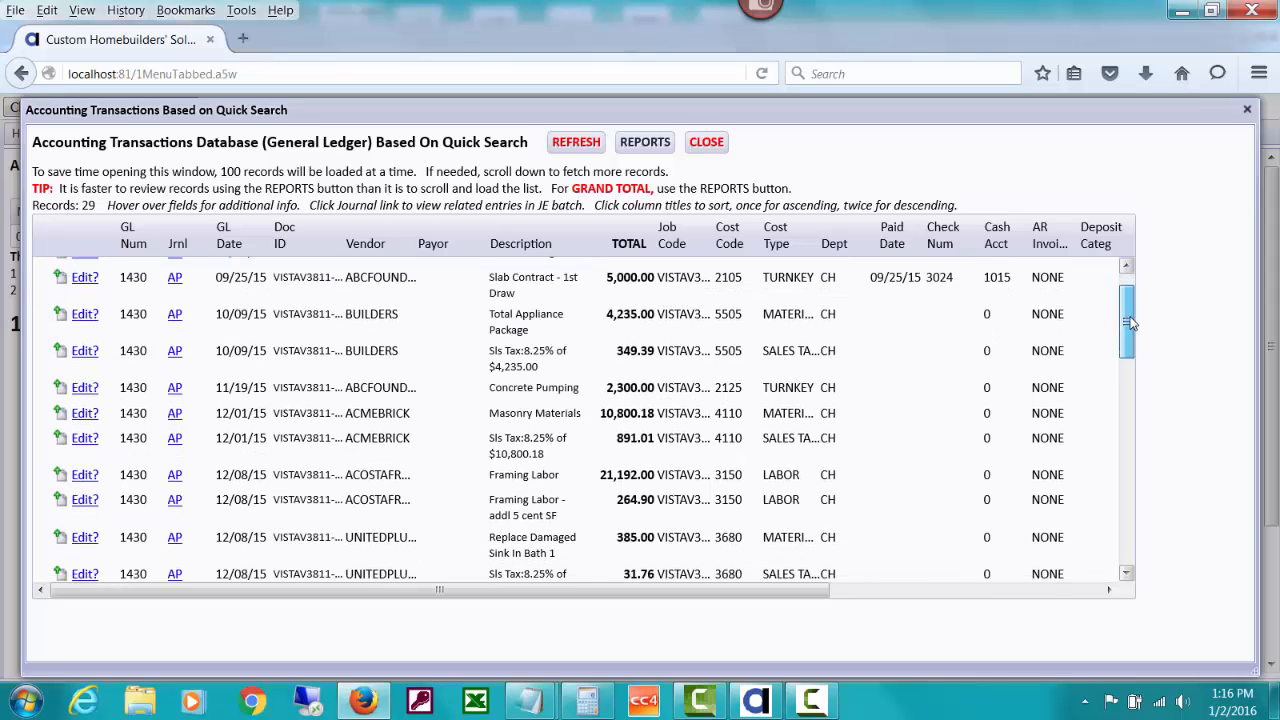
scroll(down, 3)
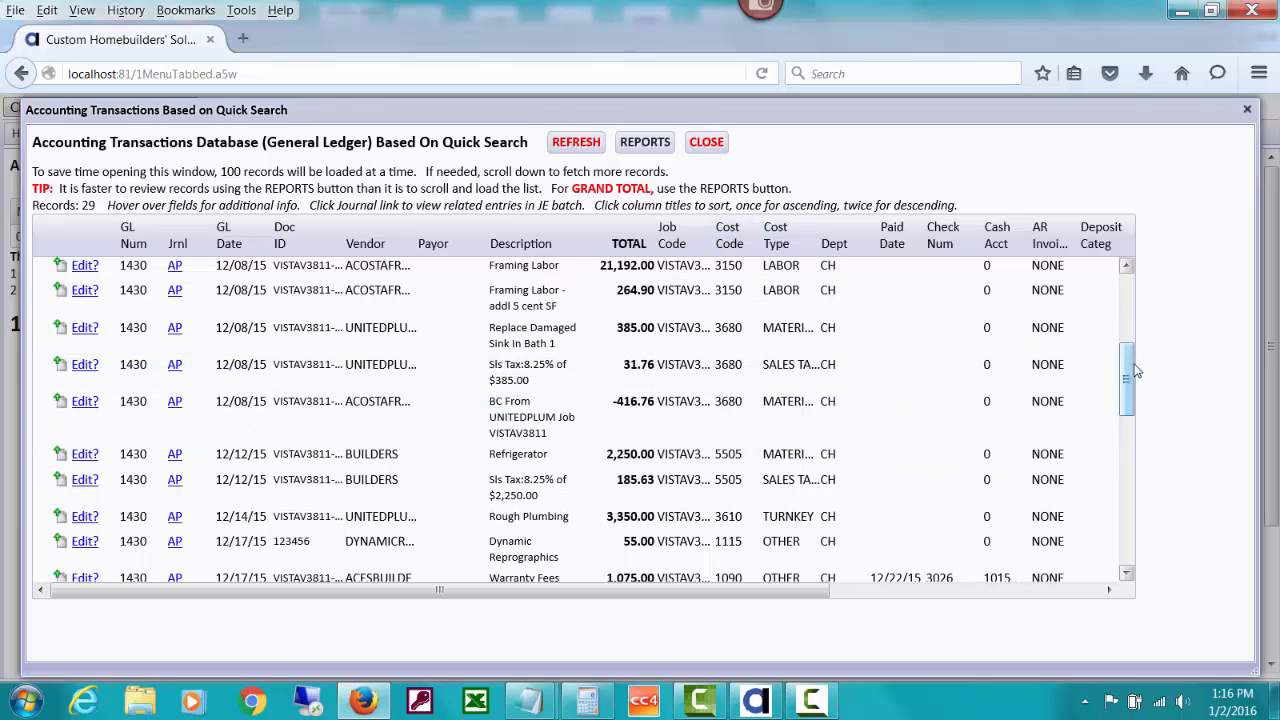
scroll(down, 3)
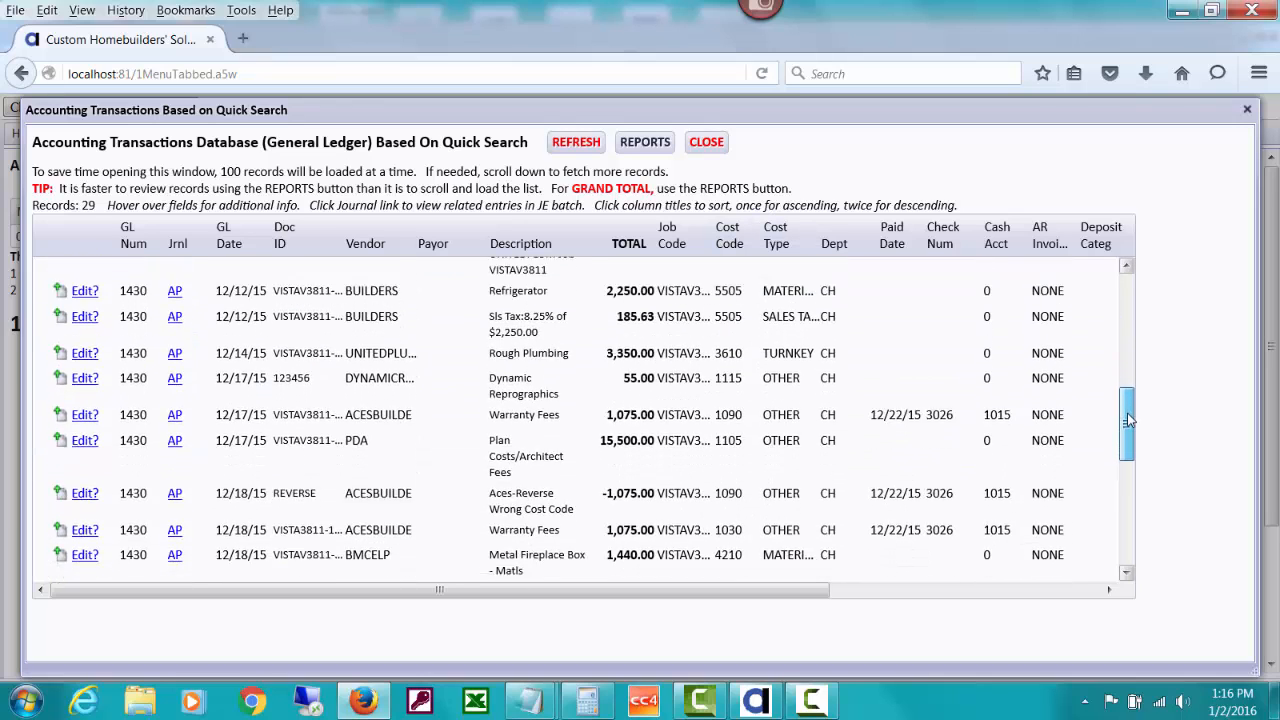
scroll(down, 3)
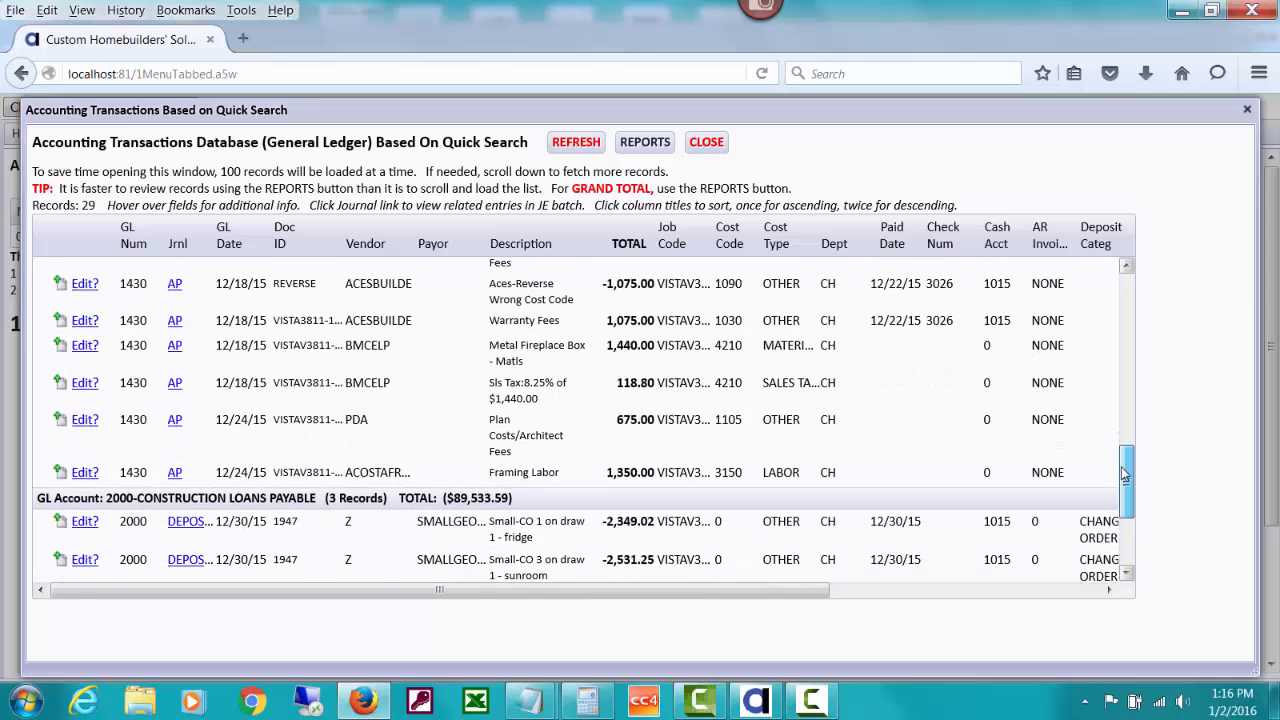
scroll(down, 3)
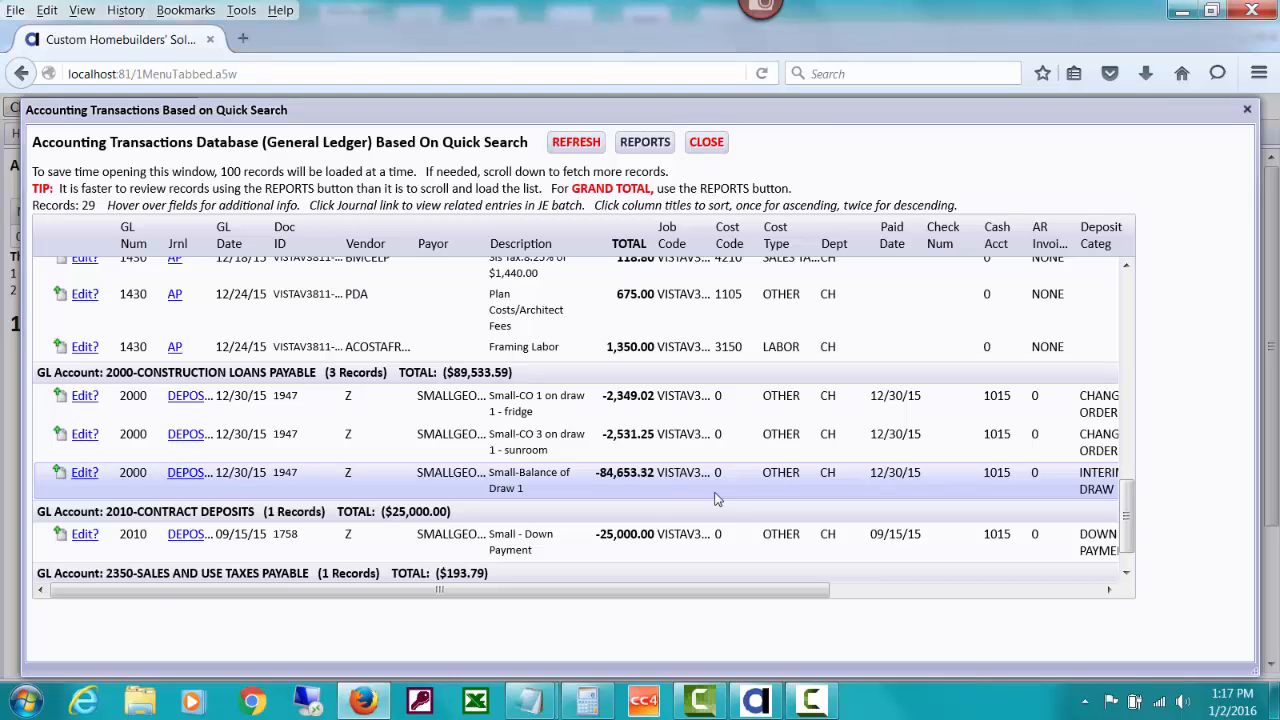
mouse_move(1060, 488)
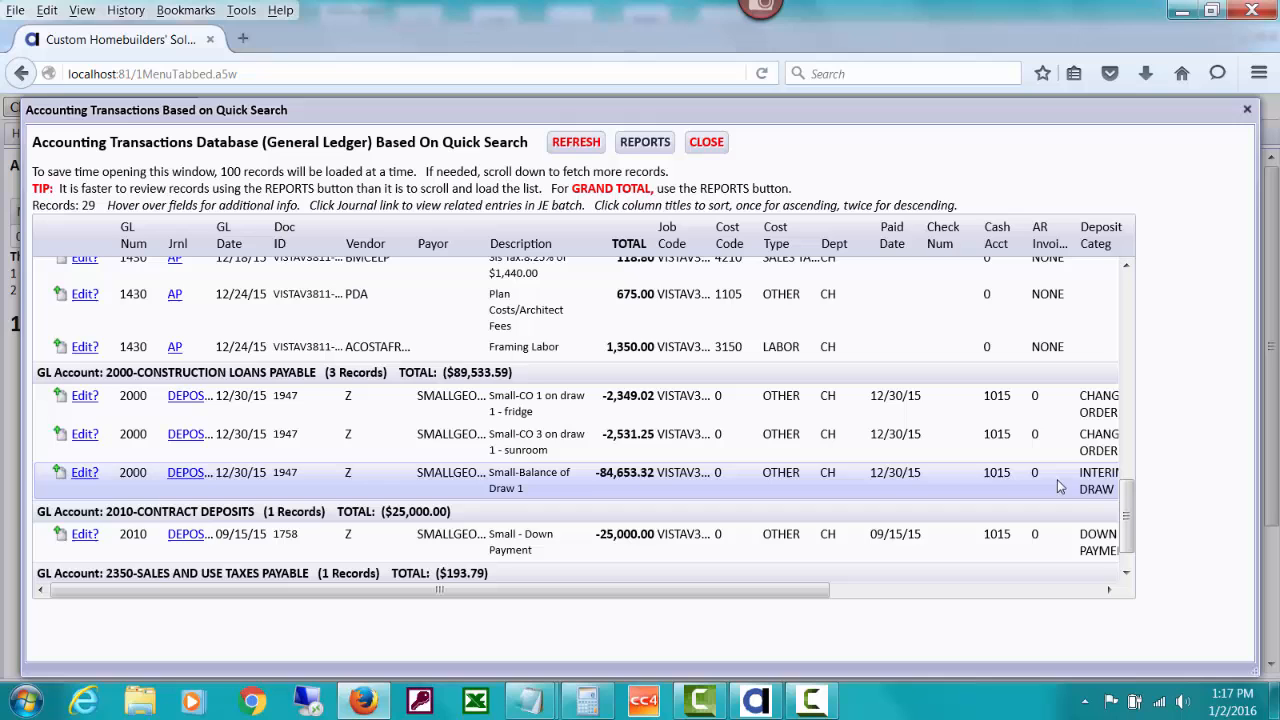
scroll(down, 3)
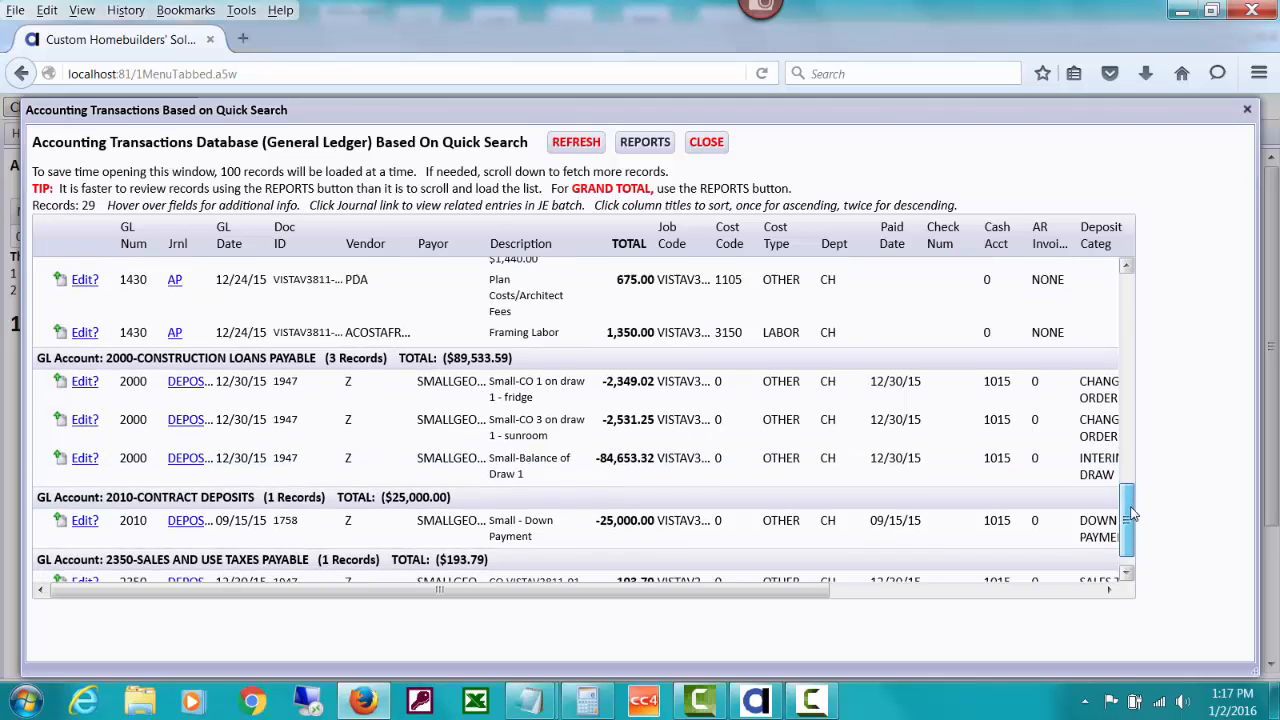
scroll(down, 3)
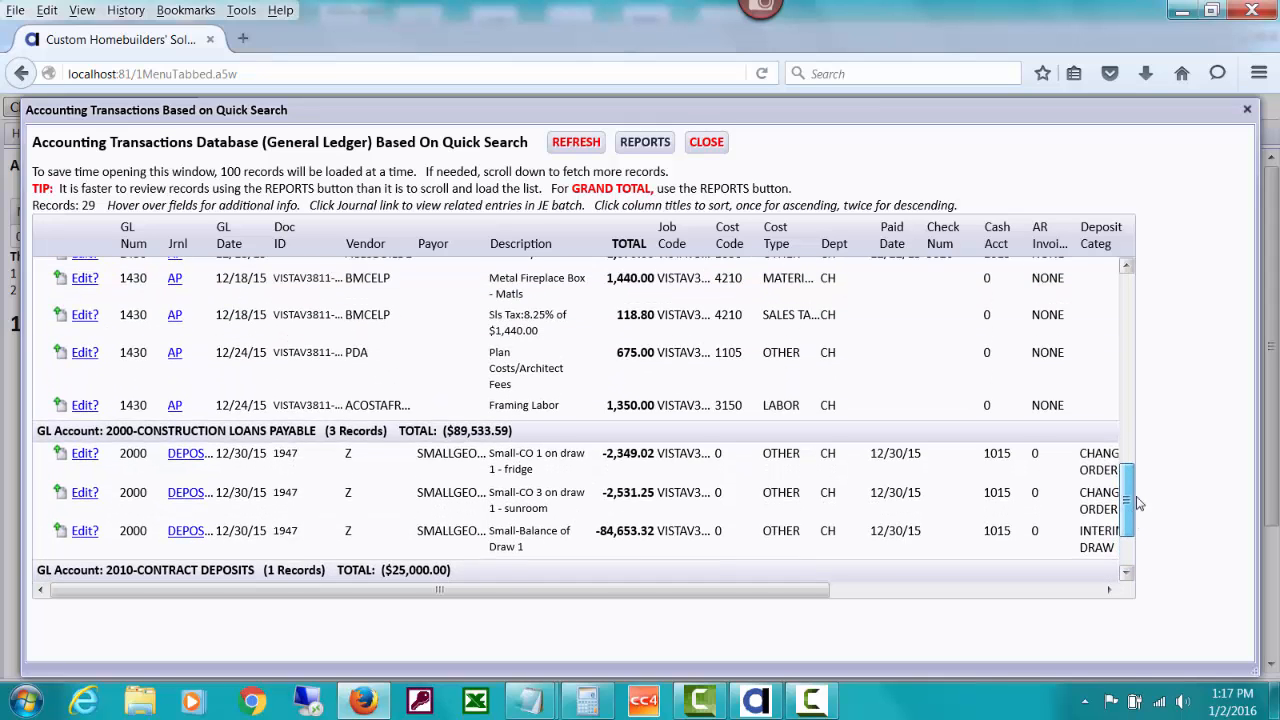
scroll(up, 3)
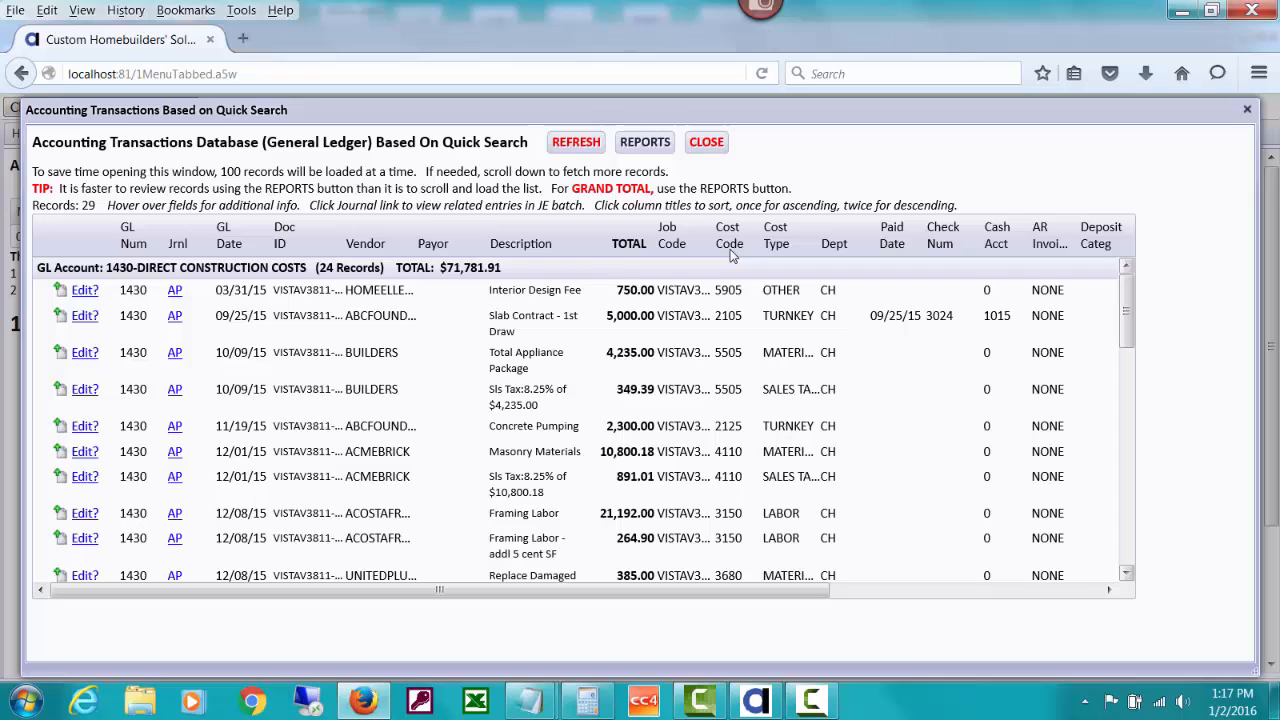
mouse_move(564, 270)
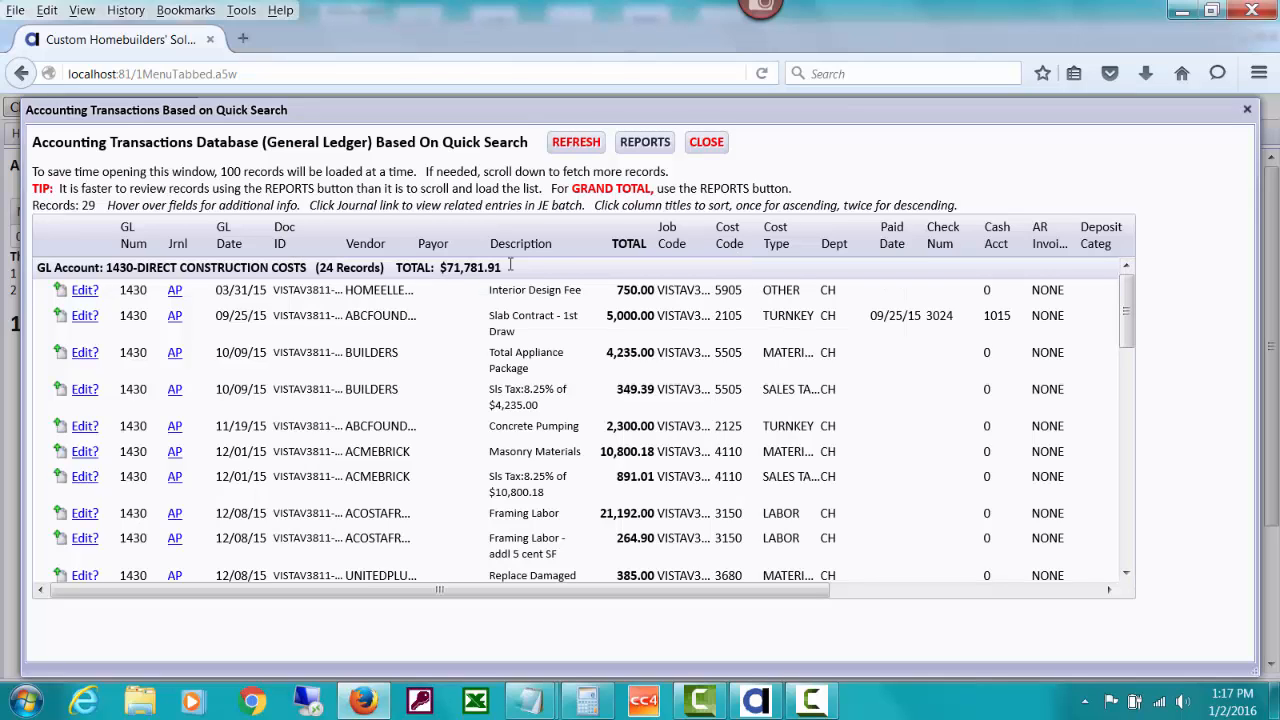
mouse_move(618, 232)
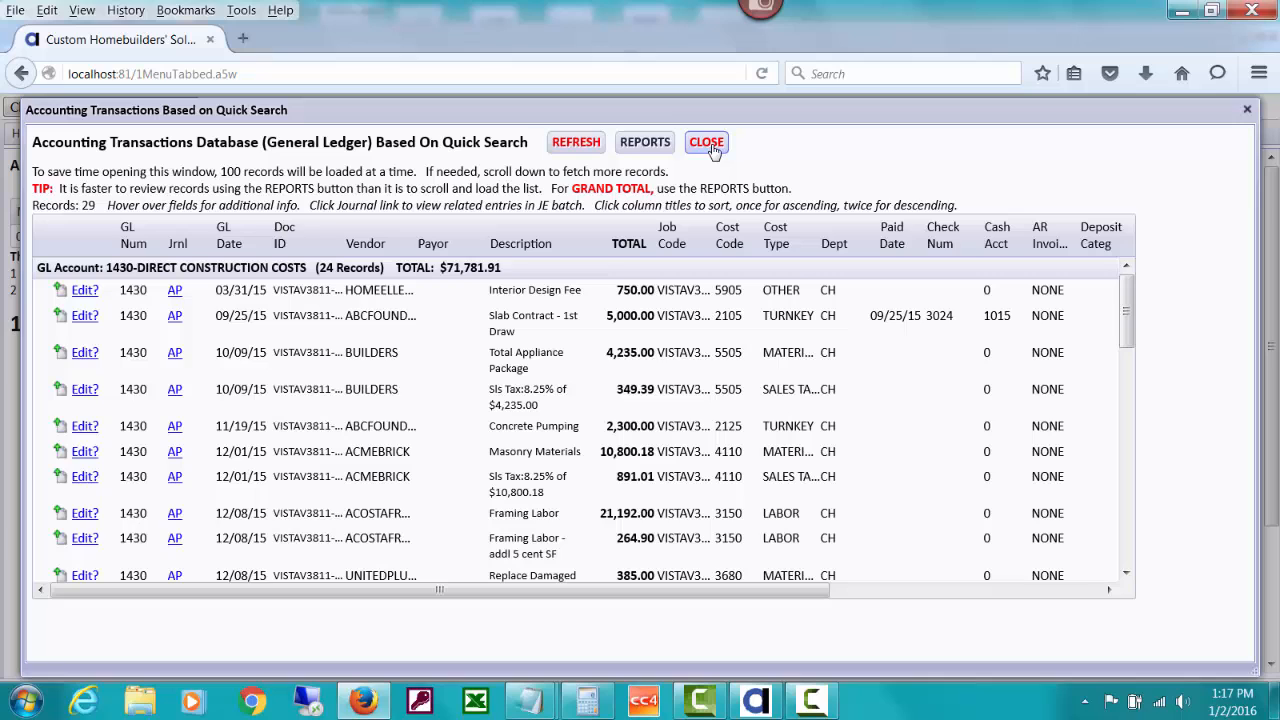
- Close the transactions window and ledgers menu, then go to Post Payables from Home
click(706, 142)
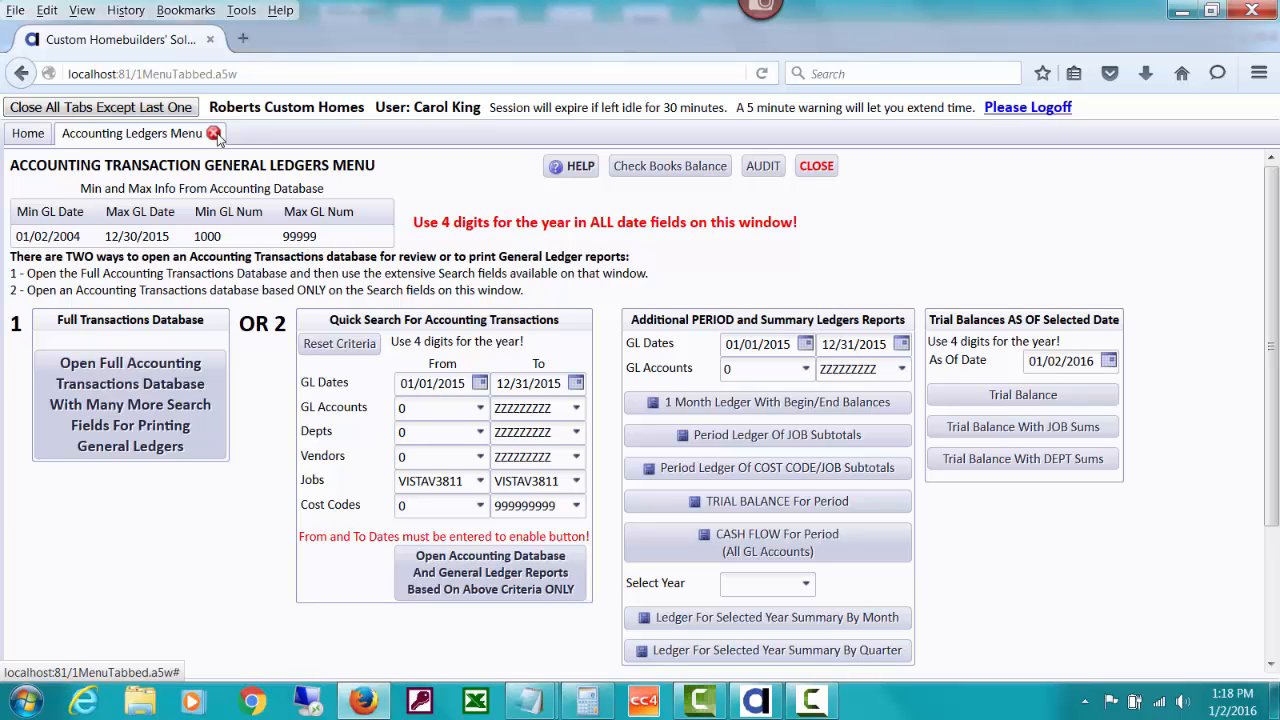
click(28, 132)
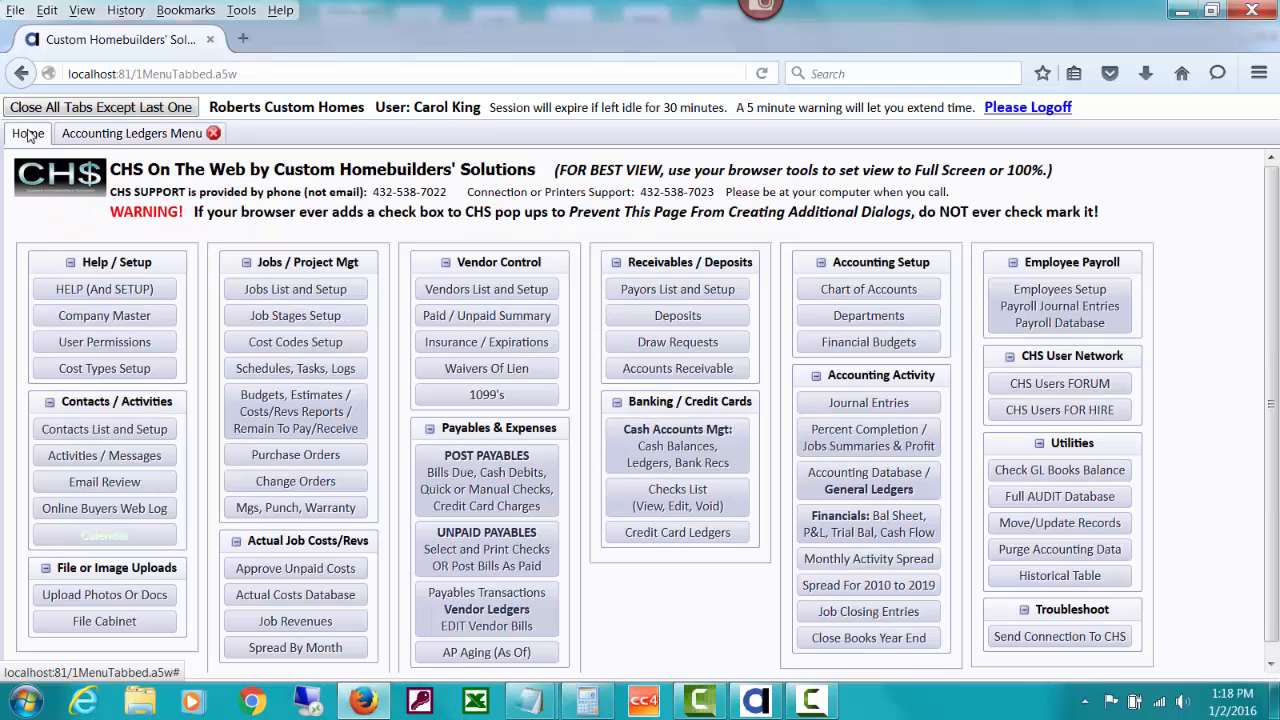
click(486, 456)
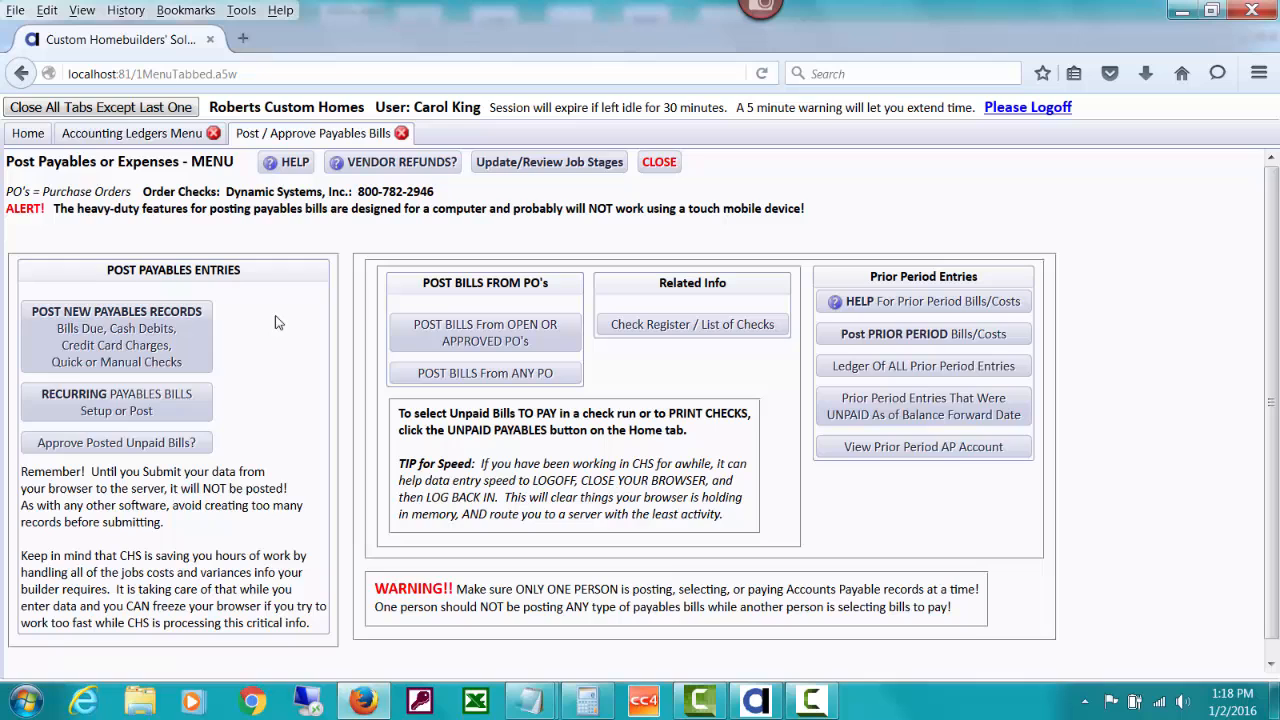
- Start a new job-related payables bill for vendor CAPCITY, Capitol City Insurance
click(116, 312)
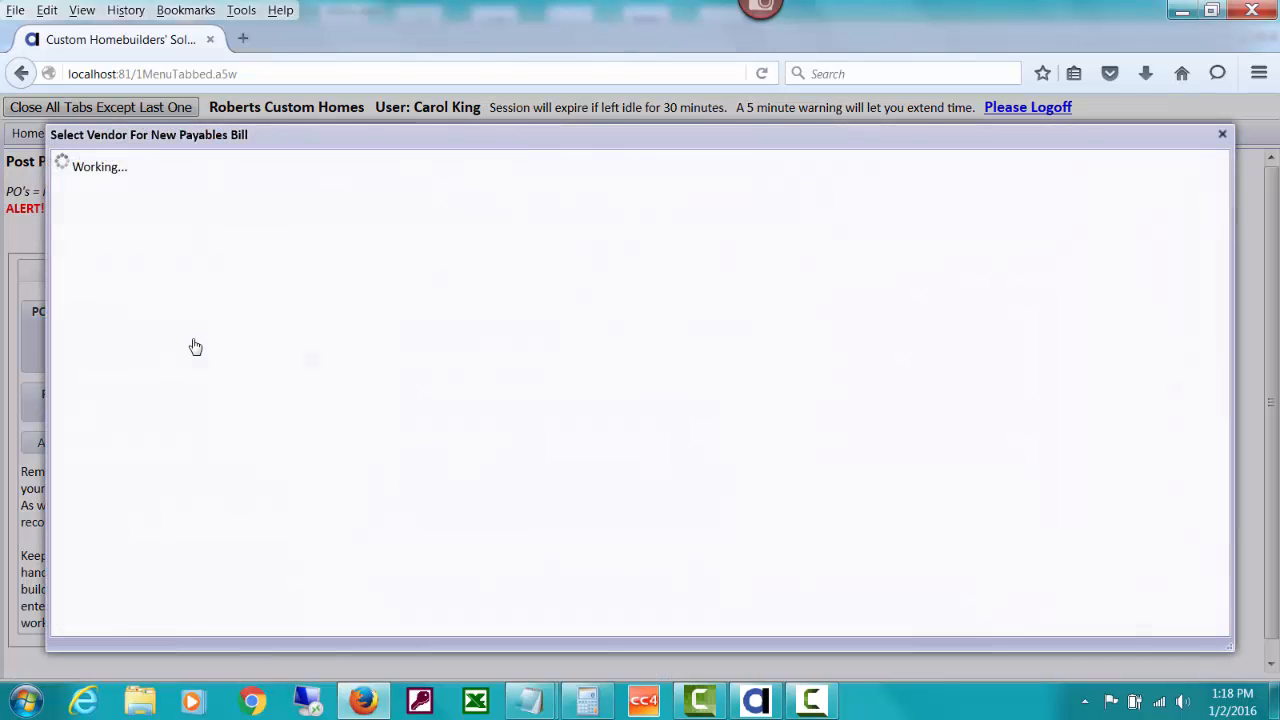
mouse_move(230, 246)
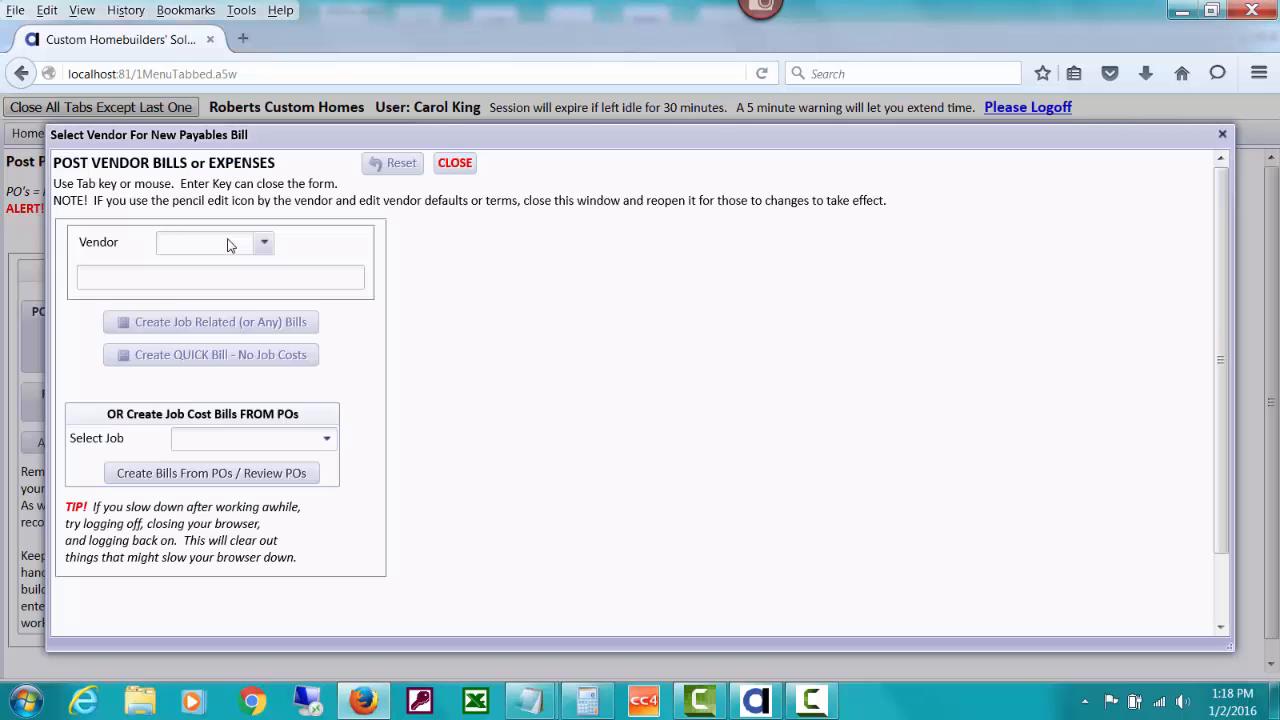
text(cap)
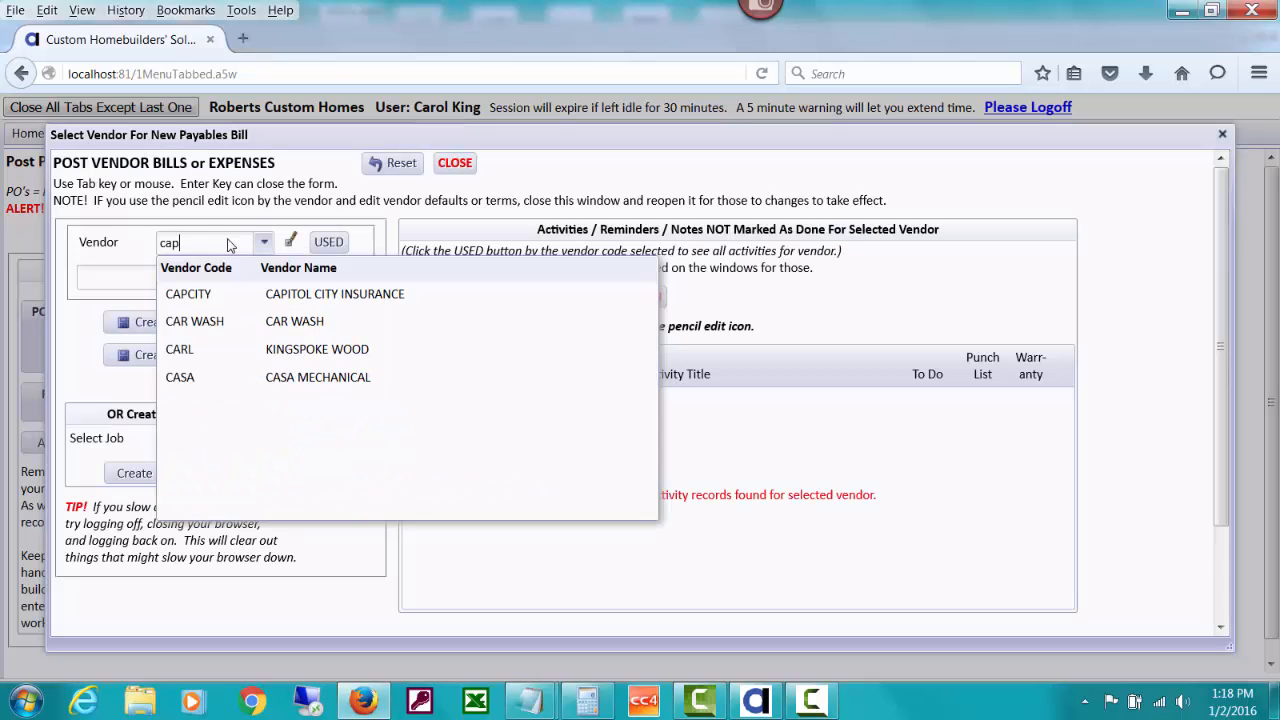
click(188, 292)
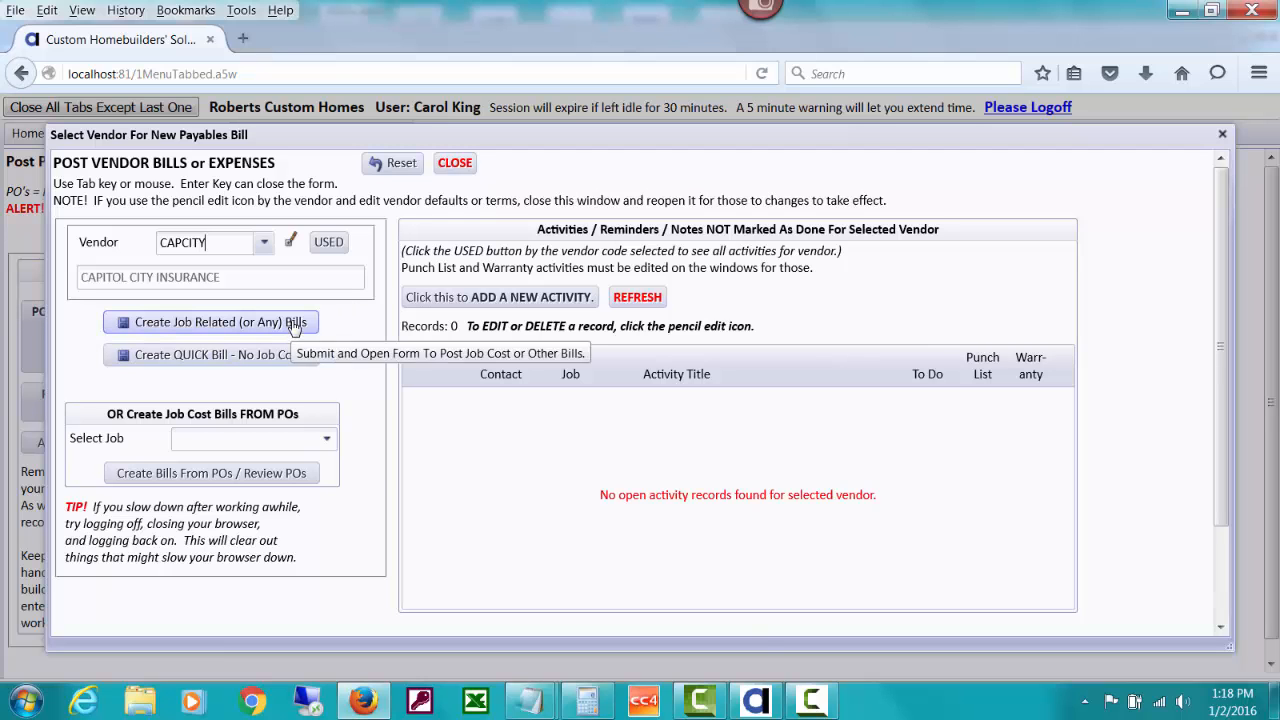
click(210, 320)
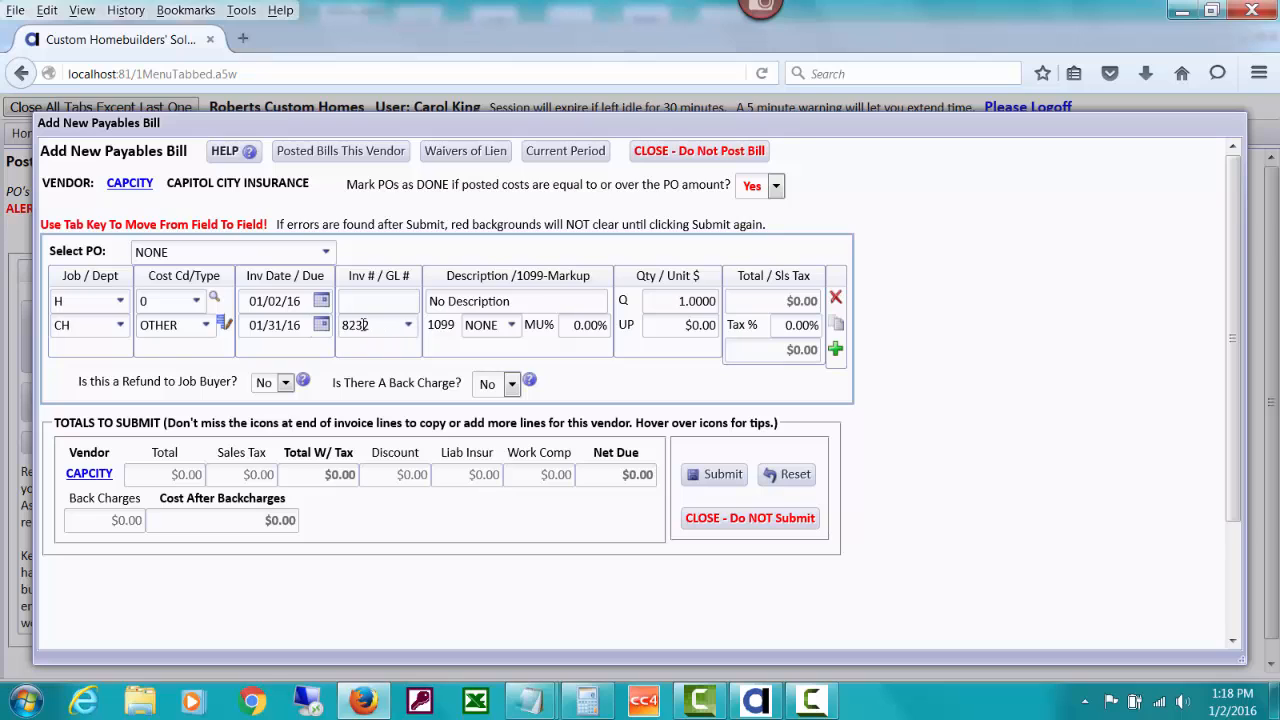
- Code the bill line to GL account 8232 Insurance-Genl Liability for job STAV3811
click(406, 324)
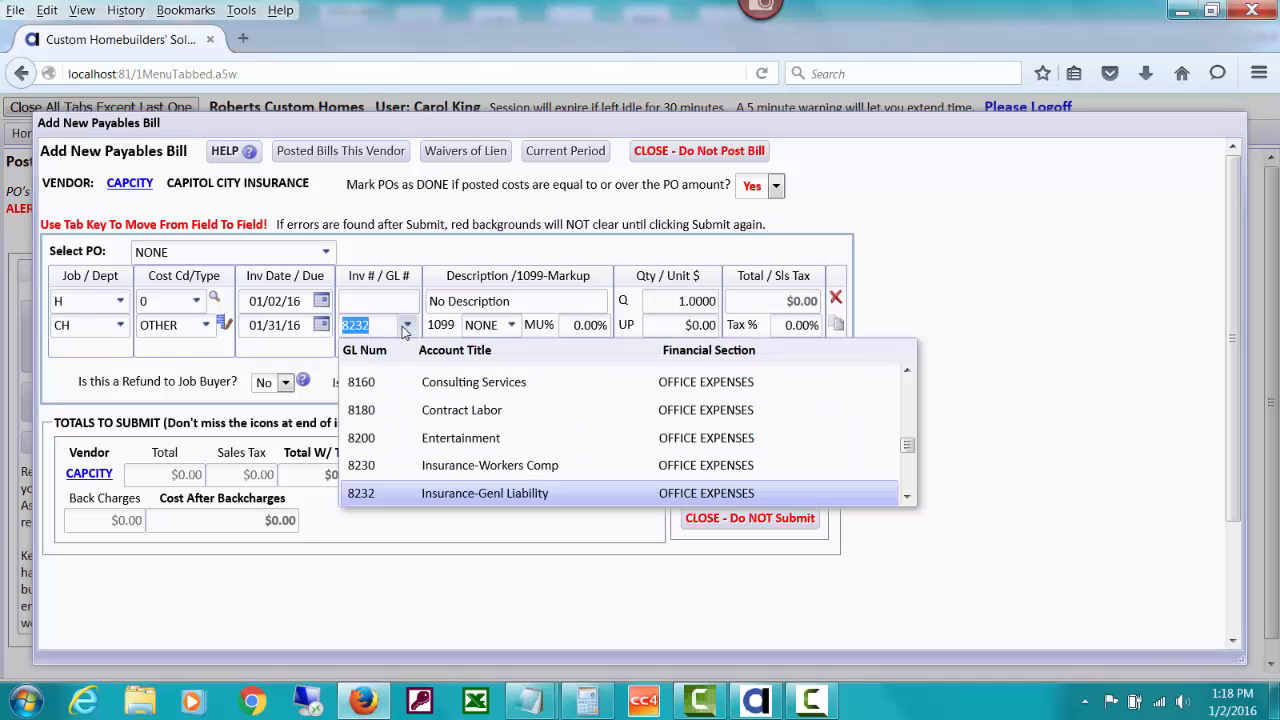
mouse_move(428, 500)
text(STAV3811)
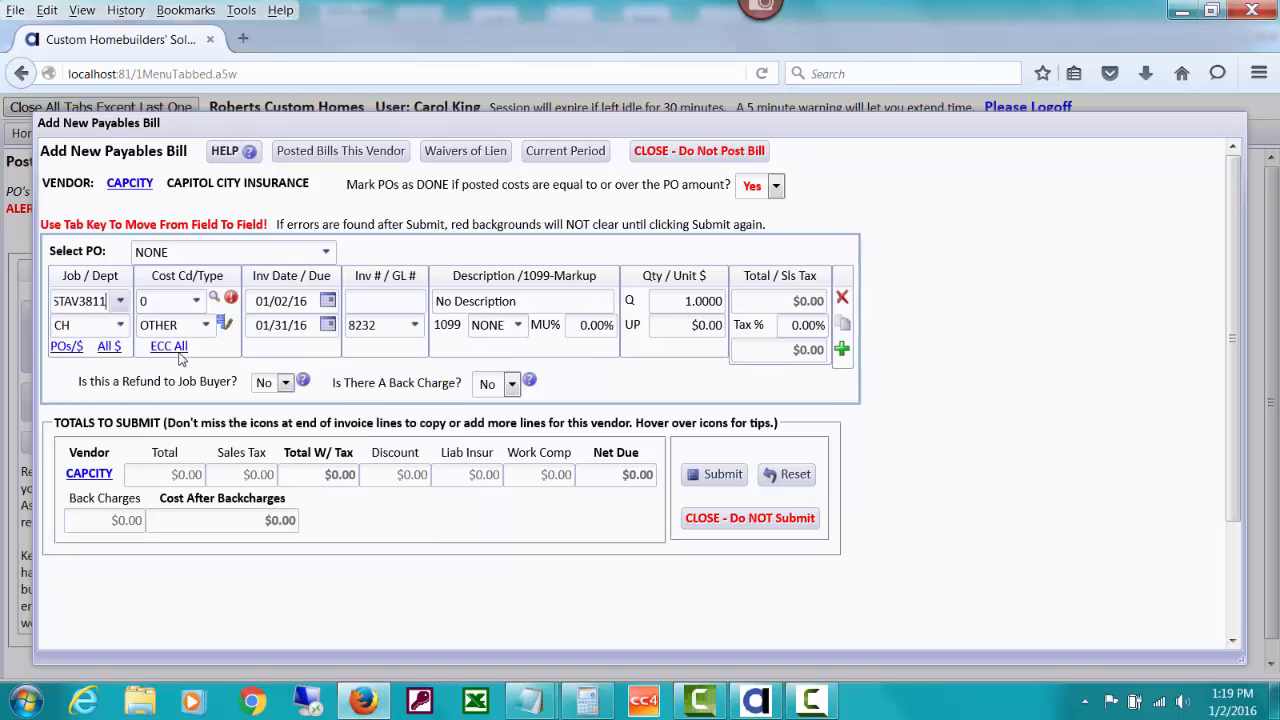
mouse_move(208, 360)
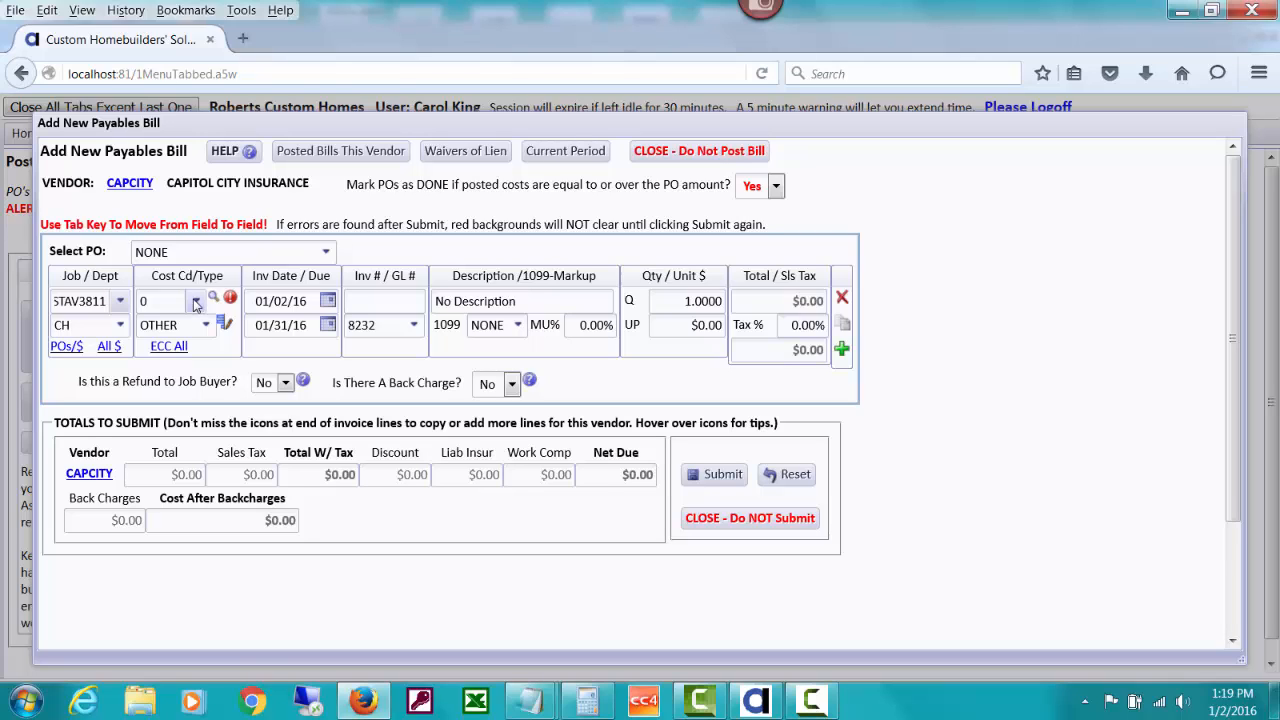
- Set cost code 9992 Liability Insurance, markup 25%, date 12/15/15 and invoice 12345
click(164, 300)
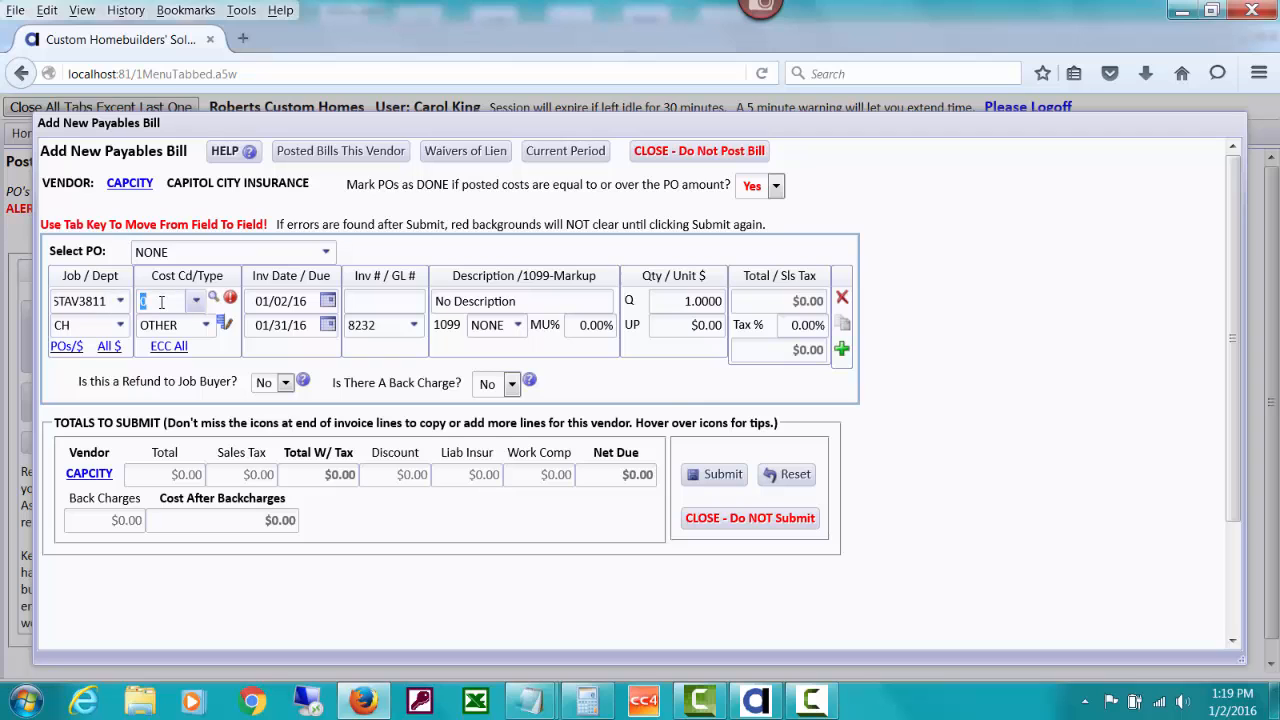
text(99)
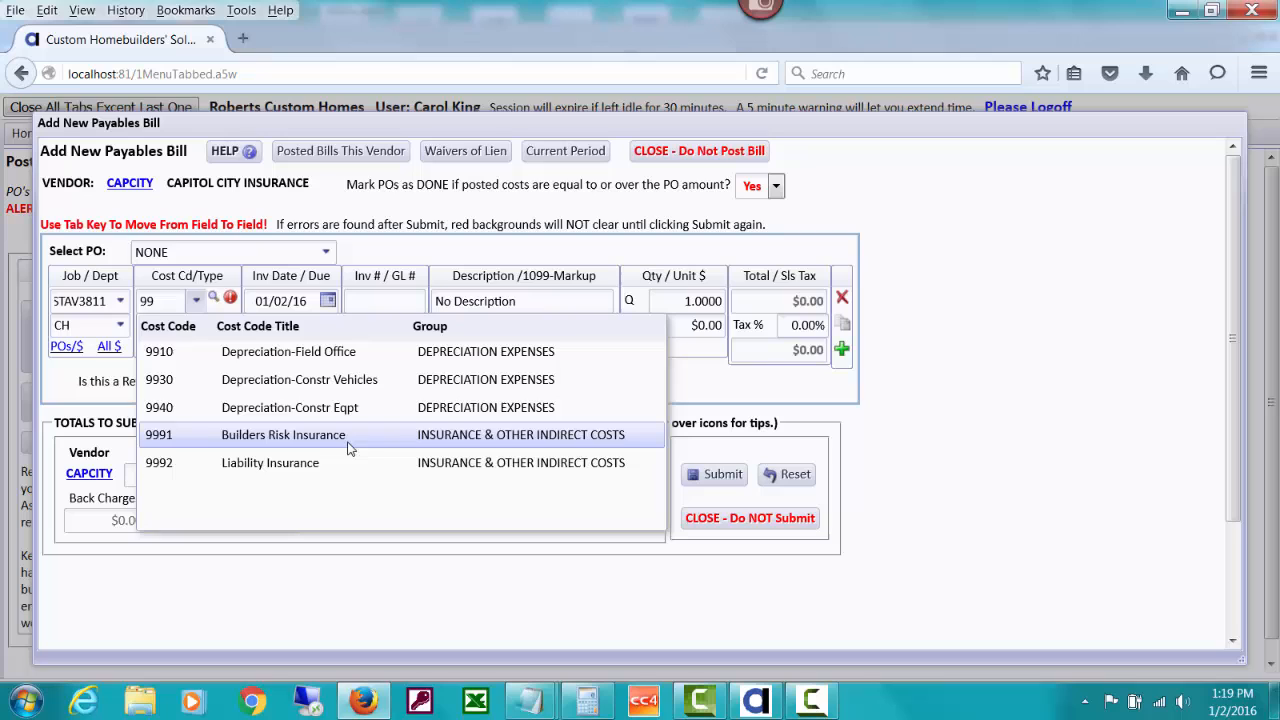
click(270, 462)
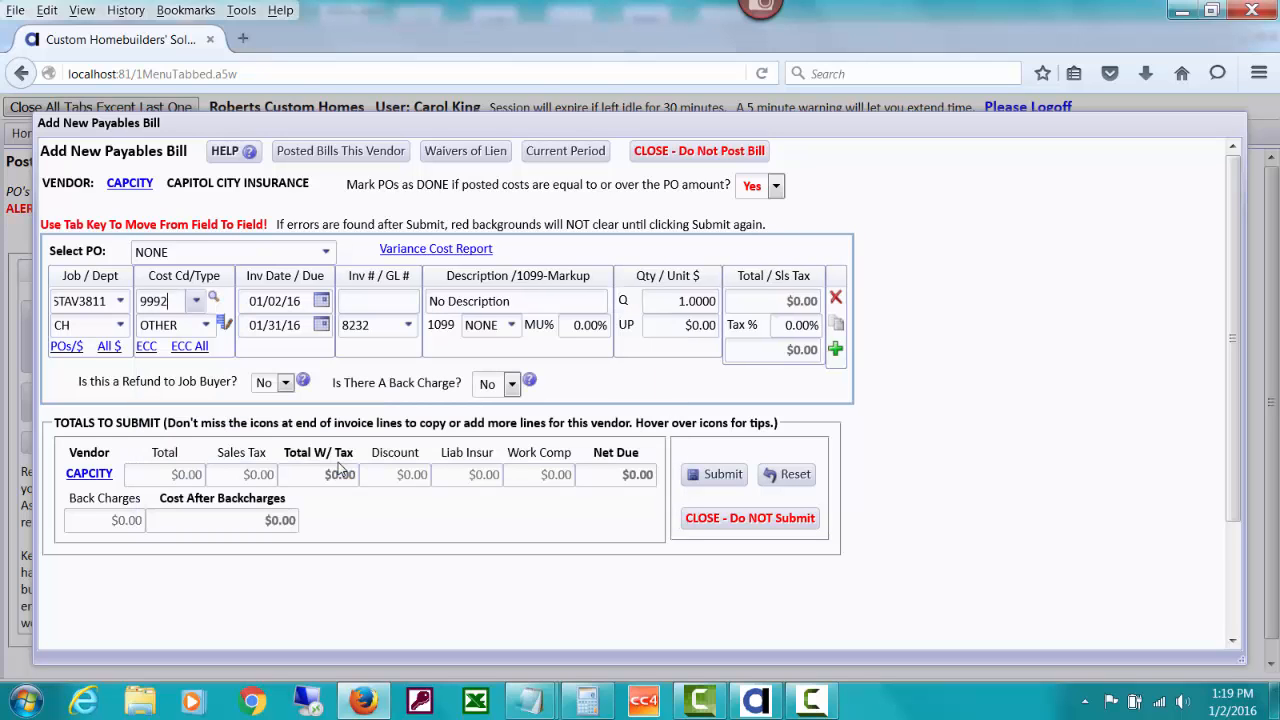
text(25.00)
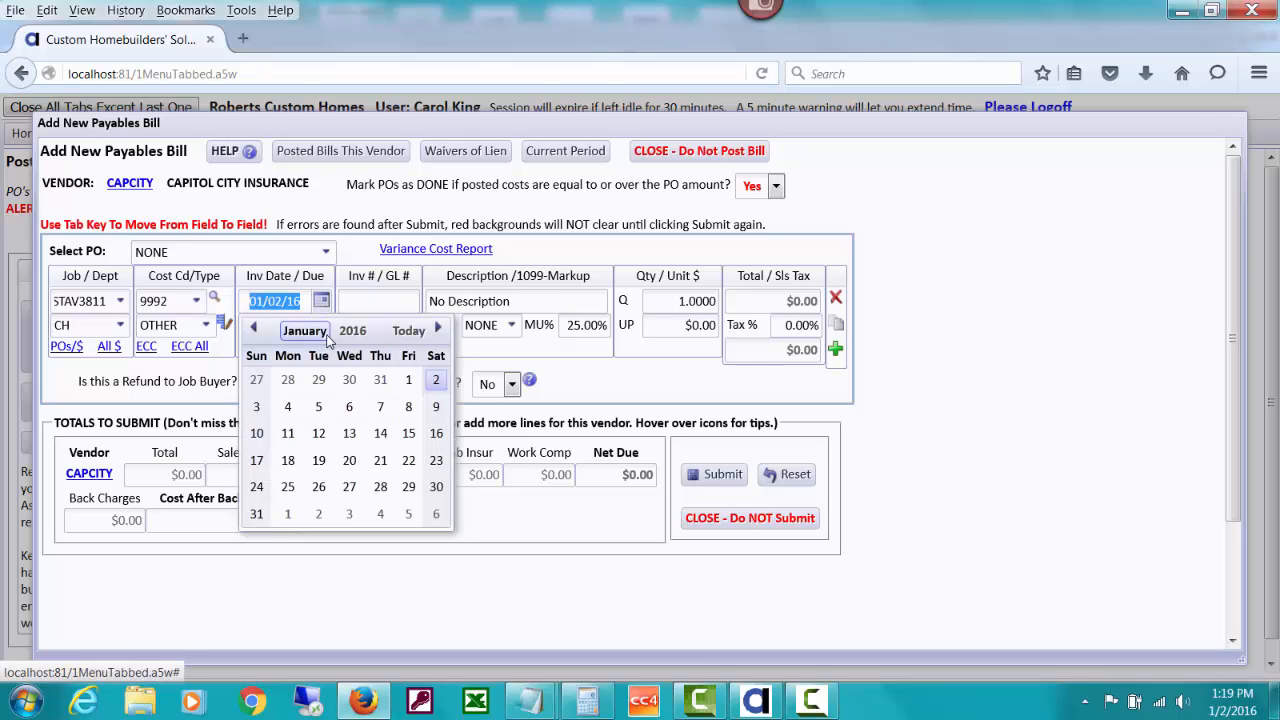
click(254, 330)
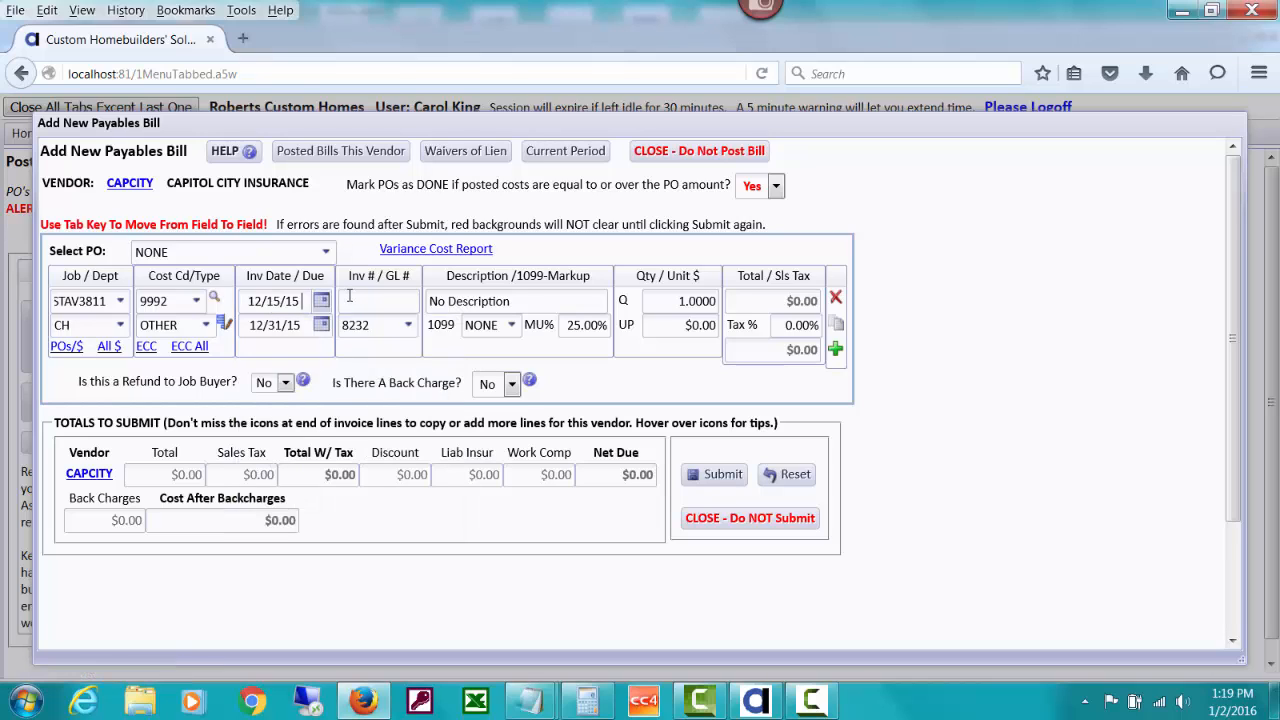
click(378, 300)
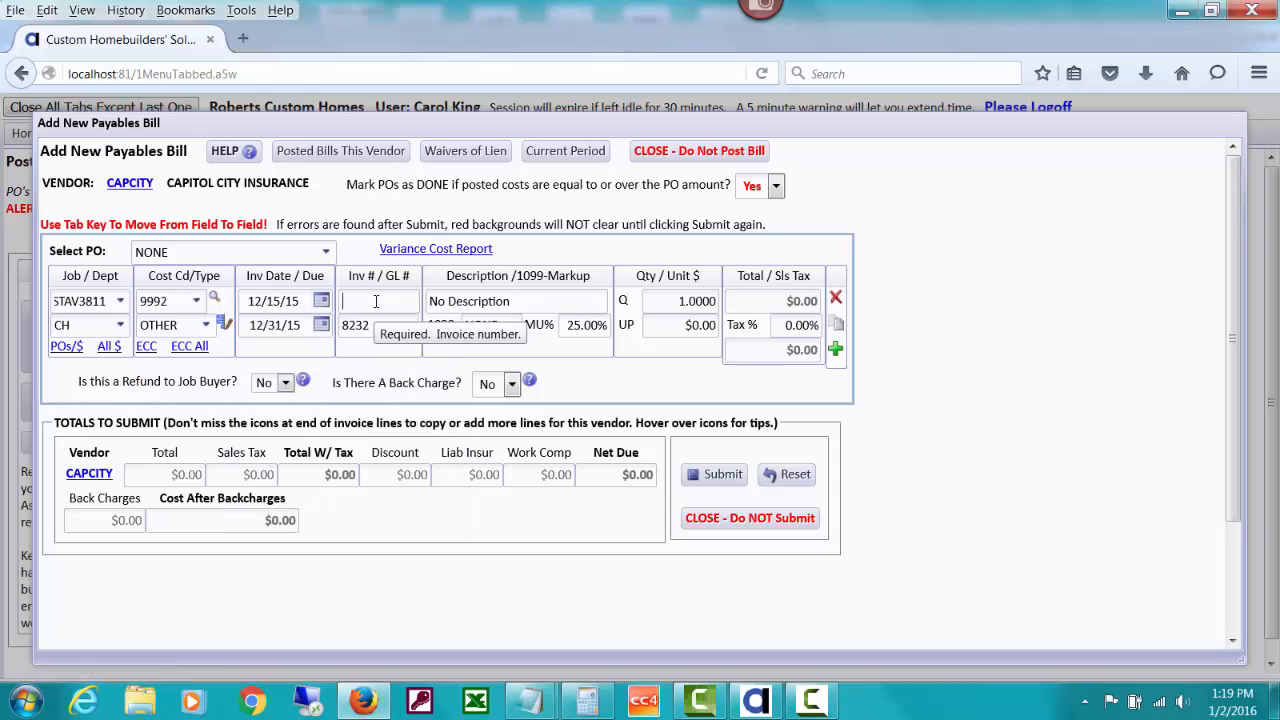
text(12345)
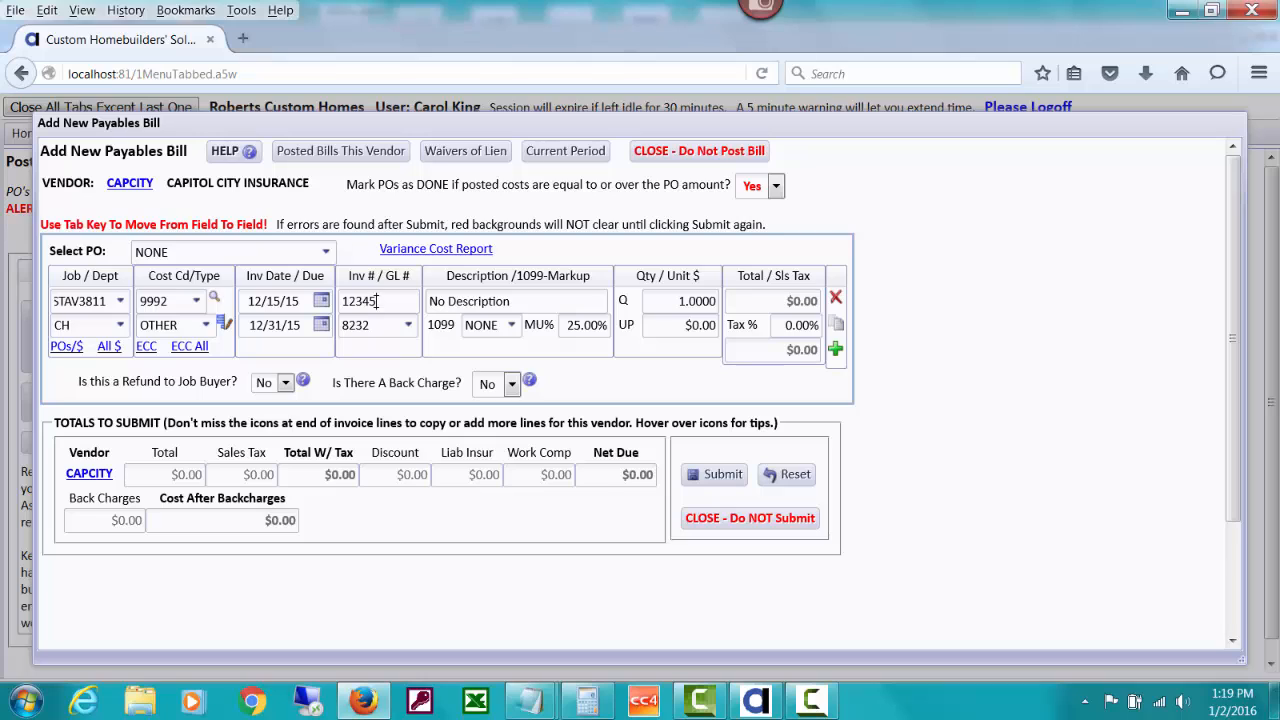
- Enter description 'Capital City Ins 2015 Genl Liab', unit price 4000, and submit the bill
text(Capital City Insurance 2)
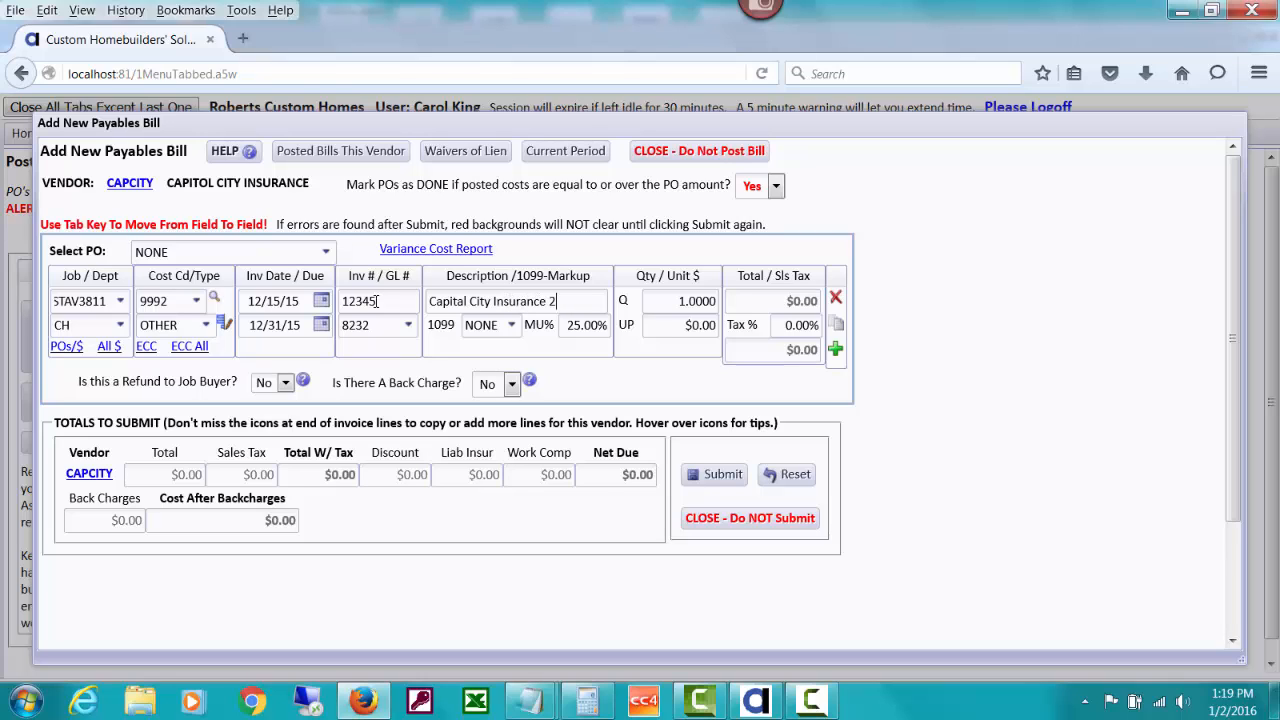
text(015 G/L)
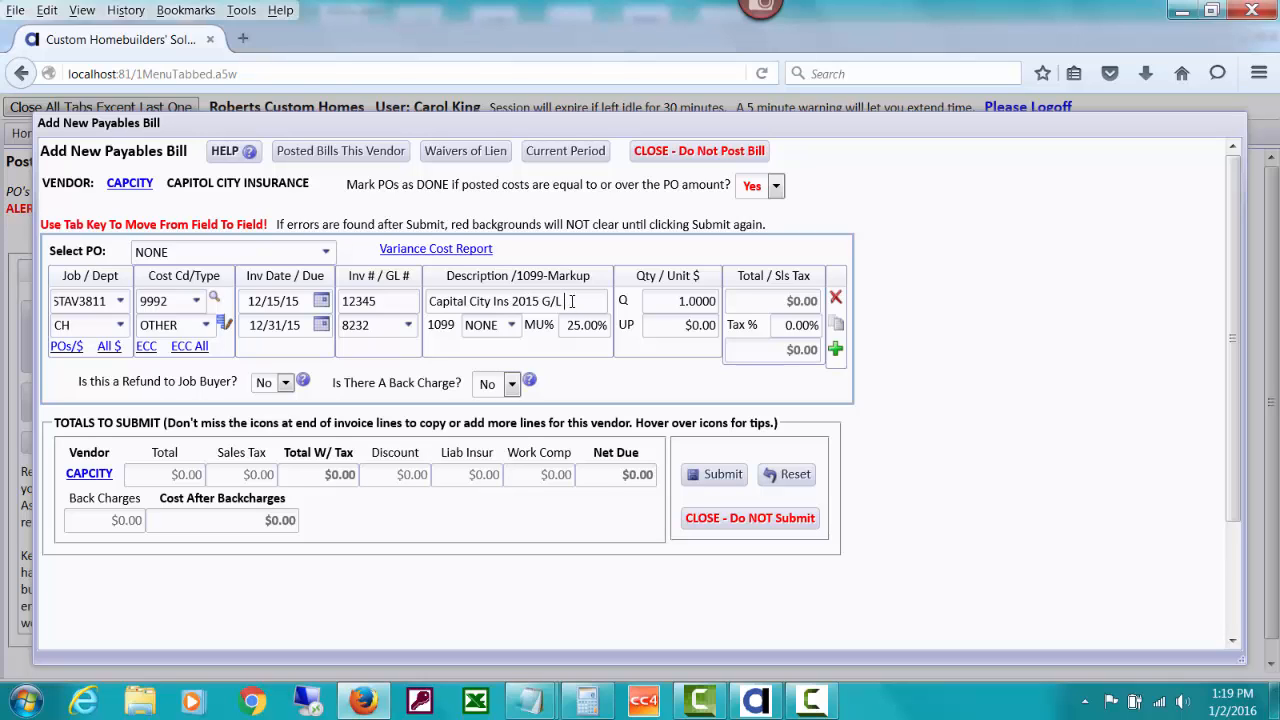
text(Genl La)
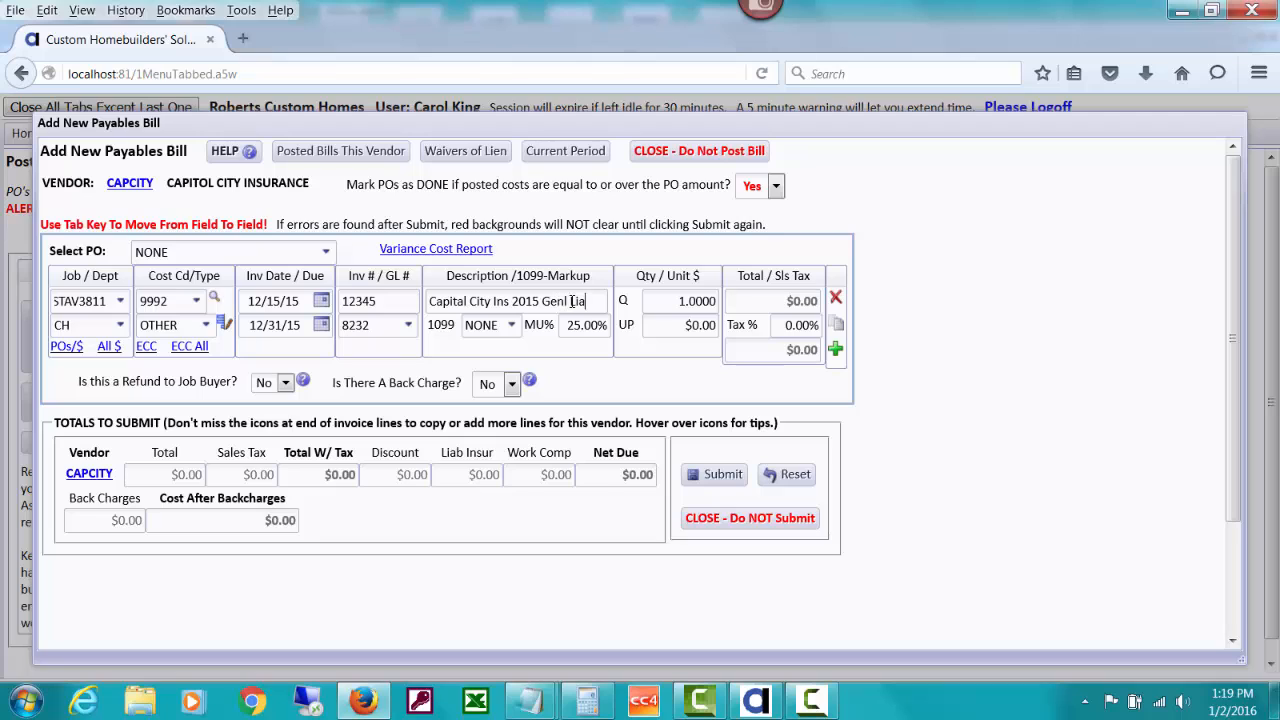
click(700, 324)
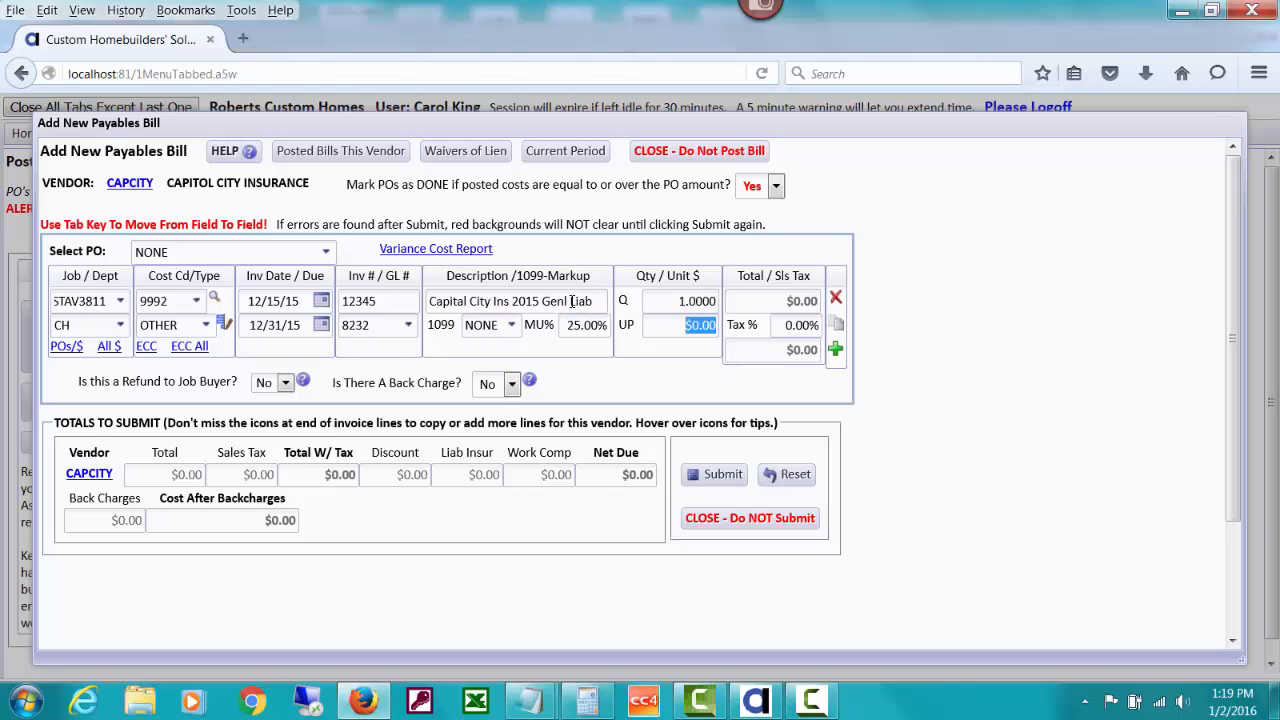
text(4)
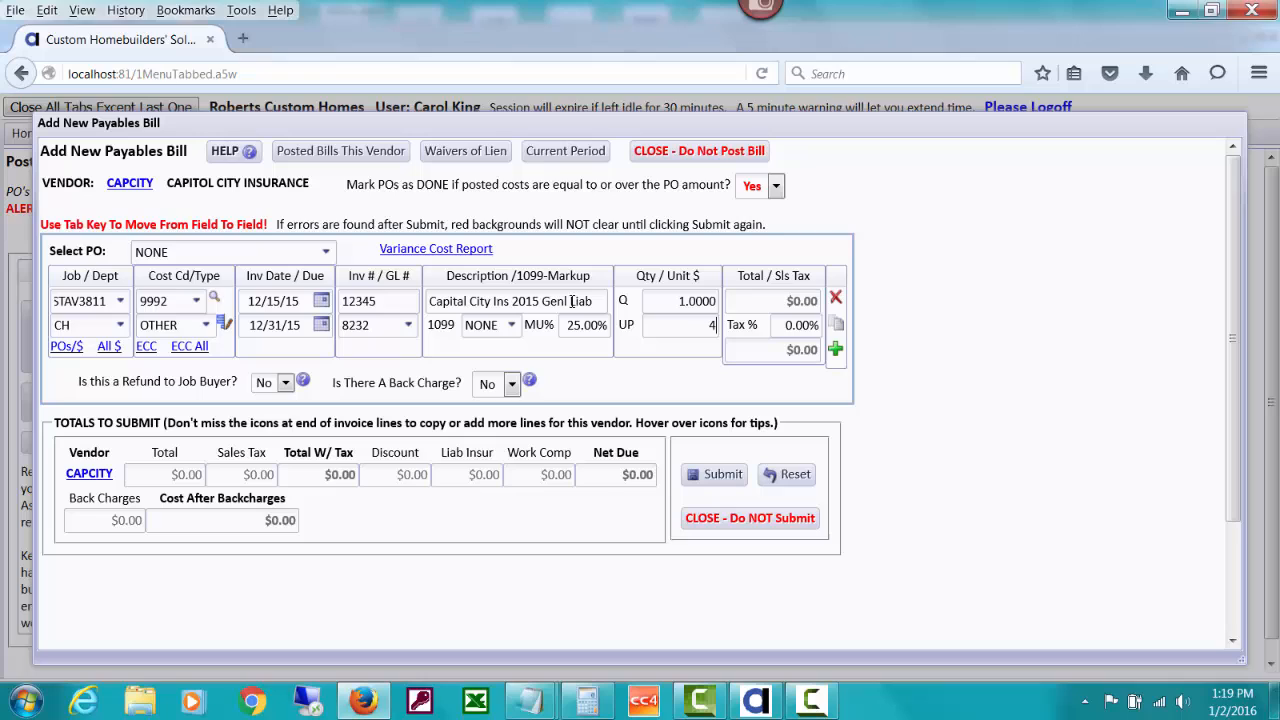
text(000.00)
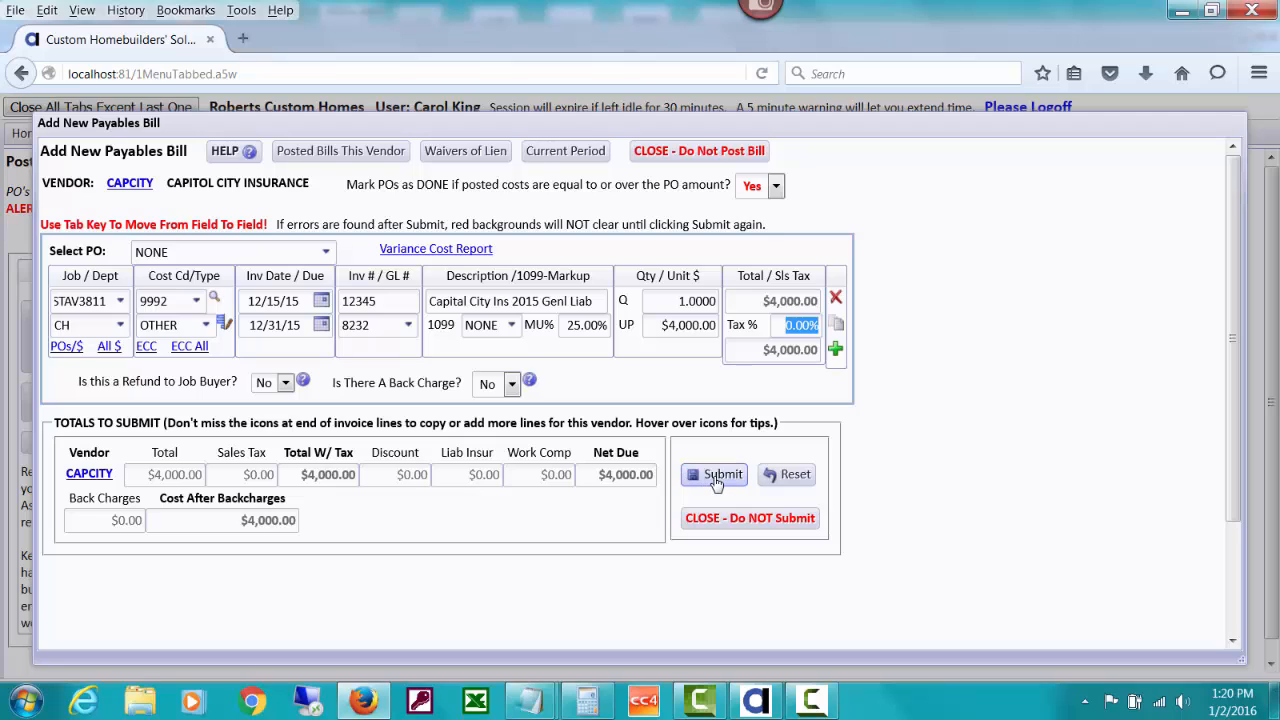
mouse_move(716, 474)
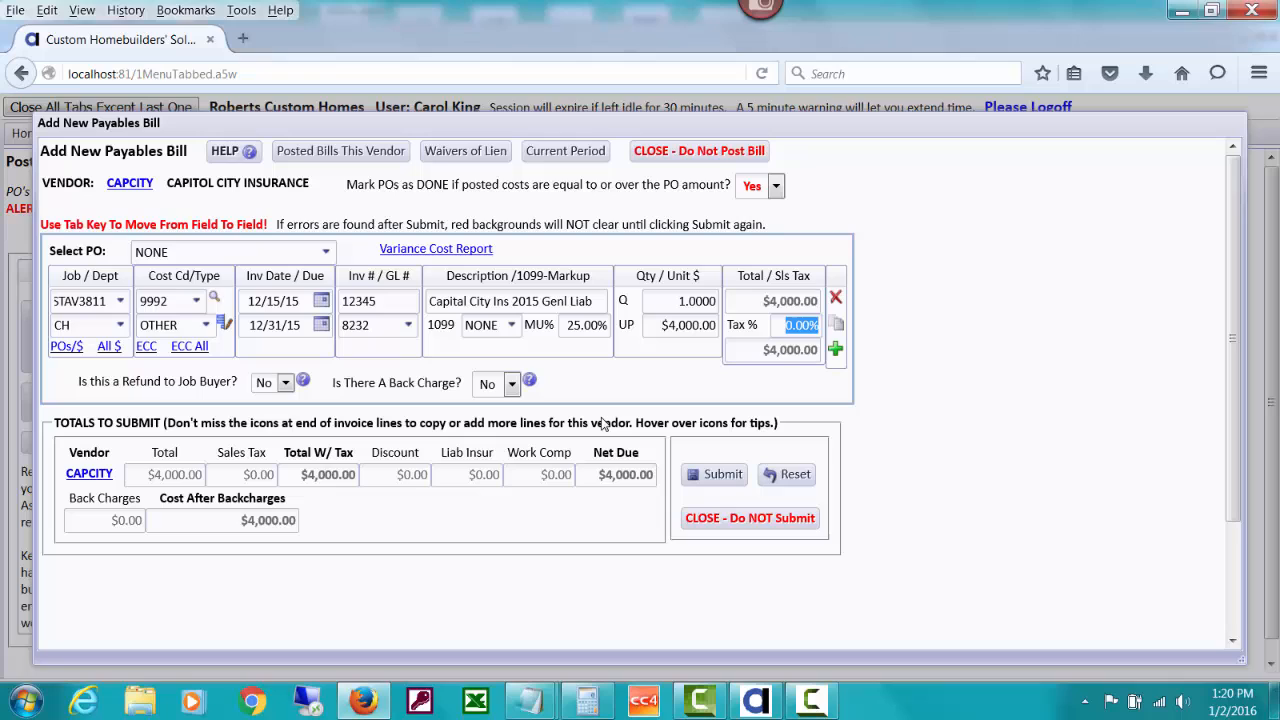
mouse_move(724, 474)
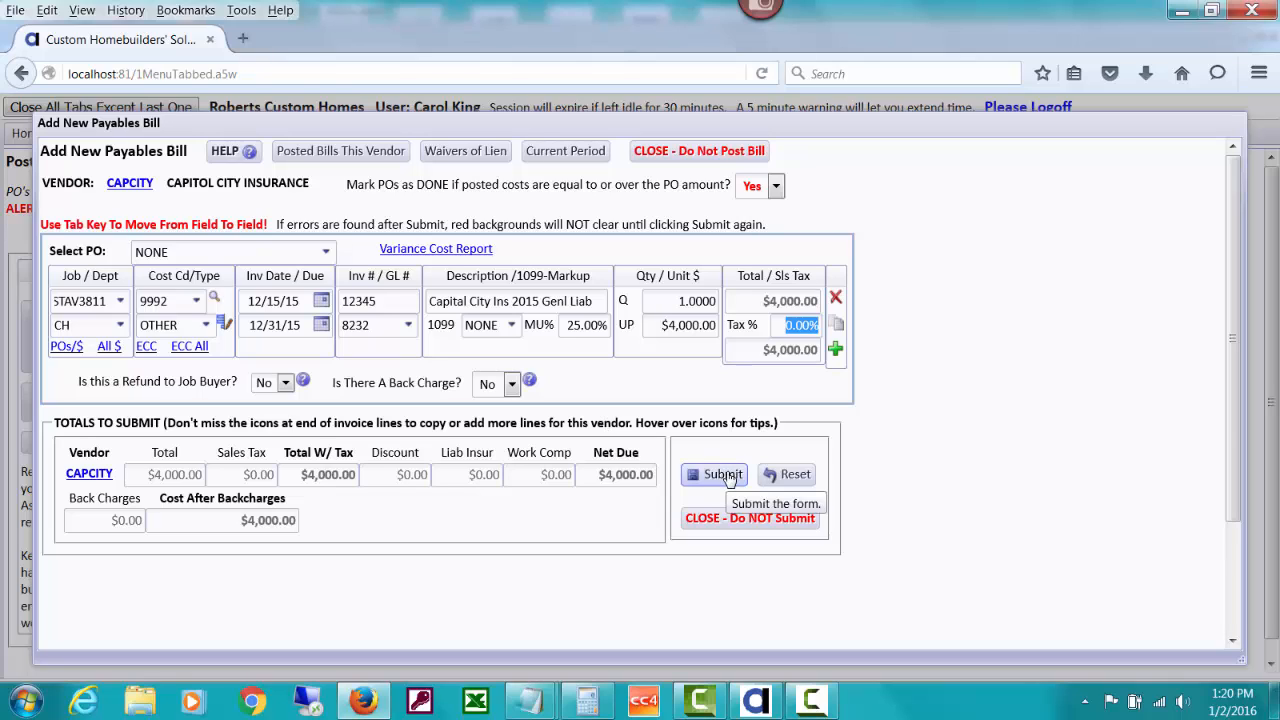
mouse_move(714, 474)
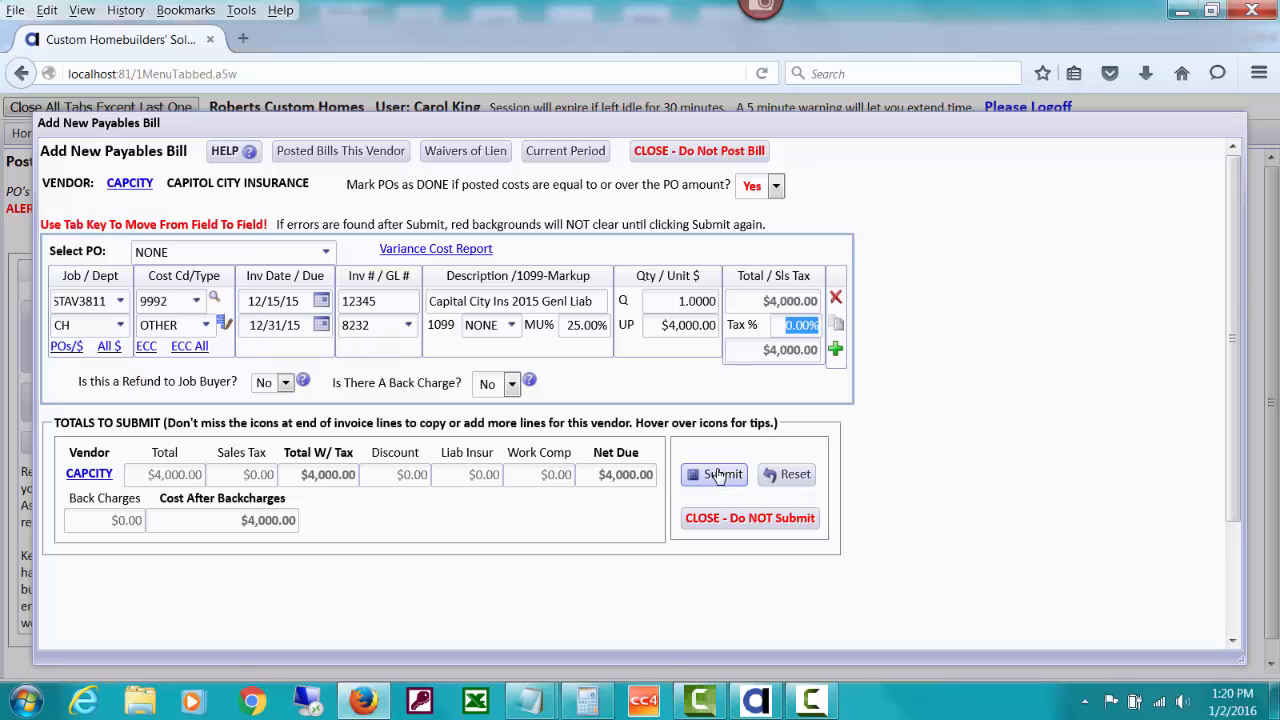
click(714, 474)
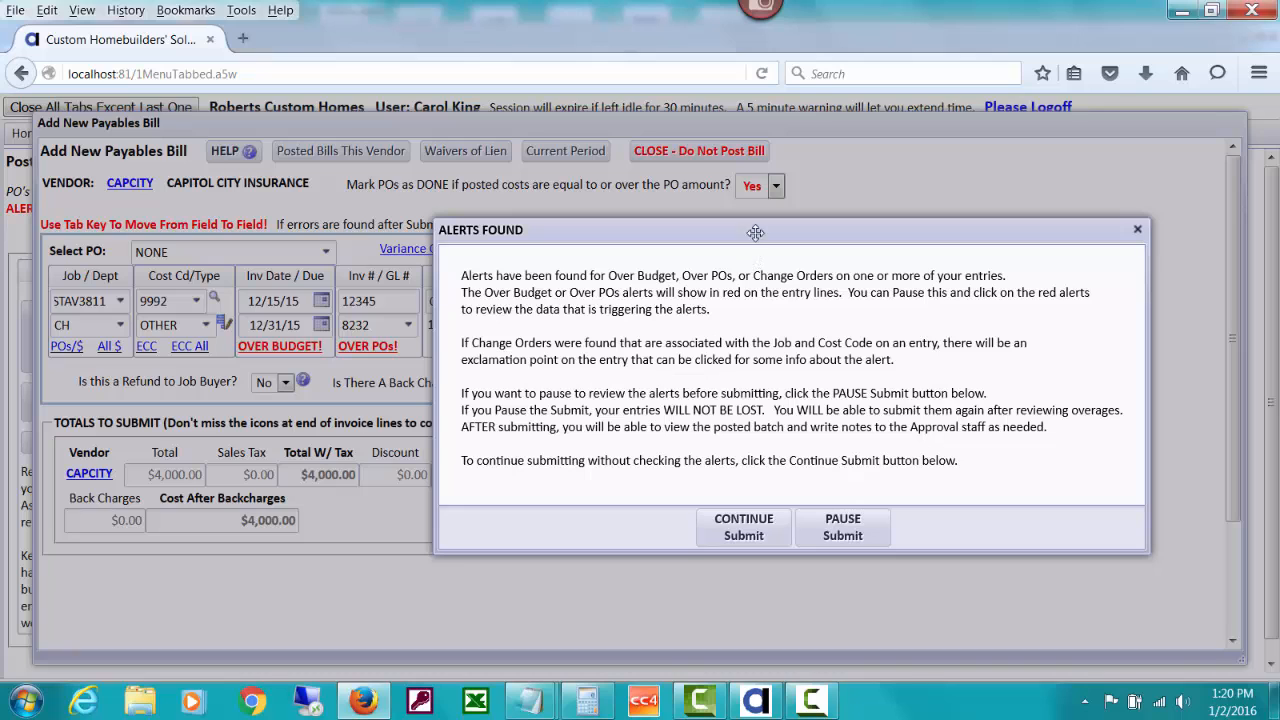
- Continue past the over-budget alerts and post the bill as unpaid to pay later
drag(756, 232, 612, 244)
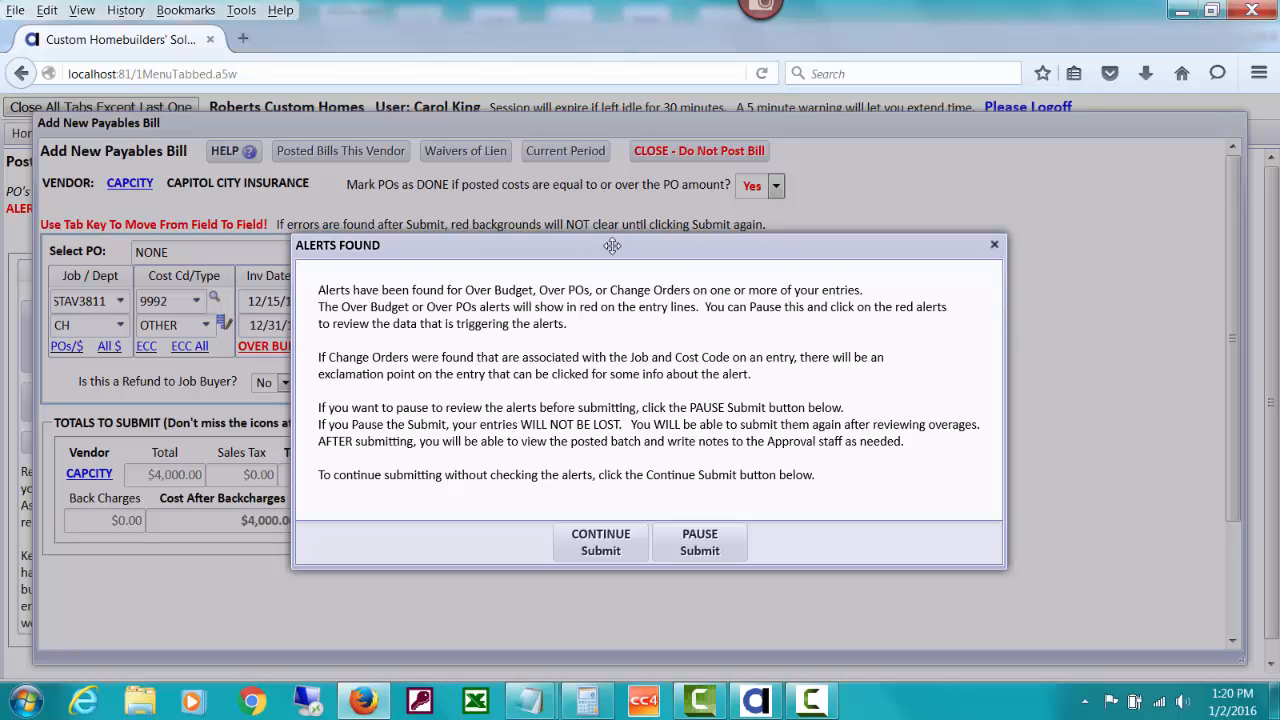
mouse_move(648, 516)
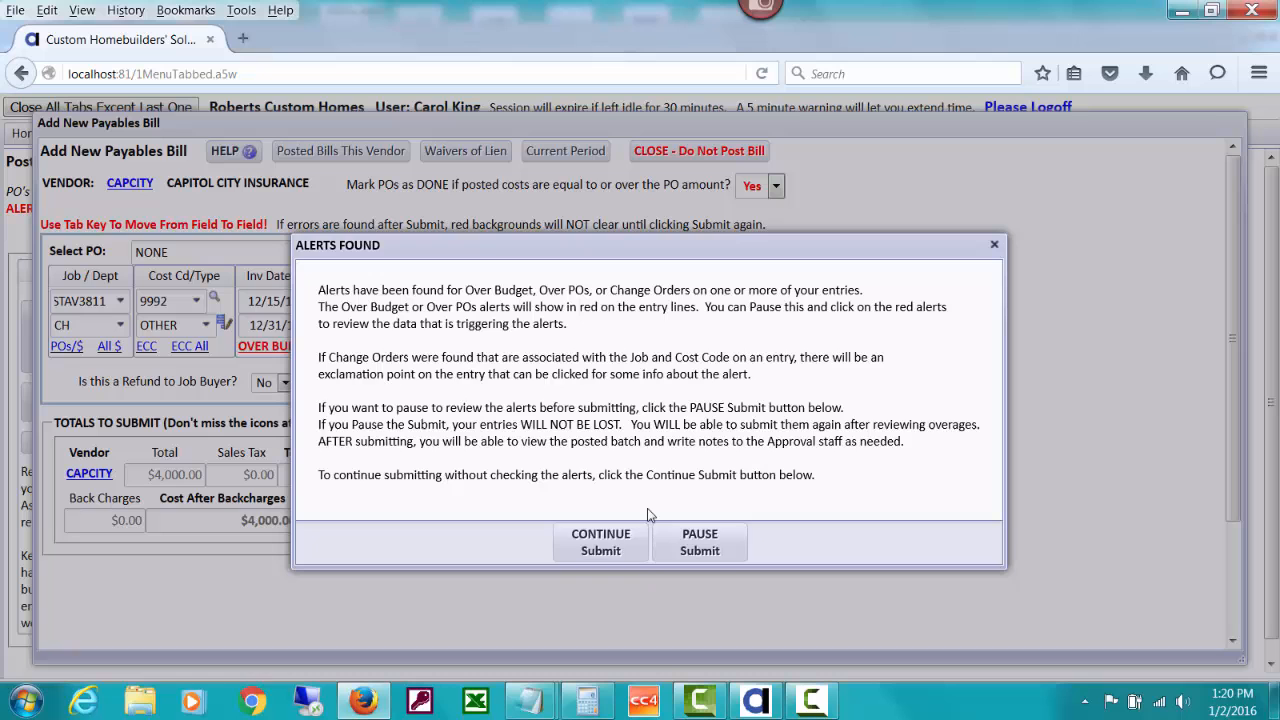
click(600, 540)
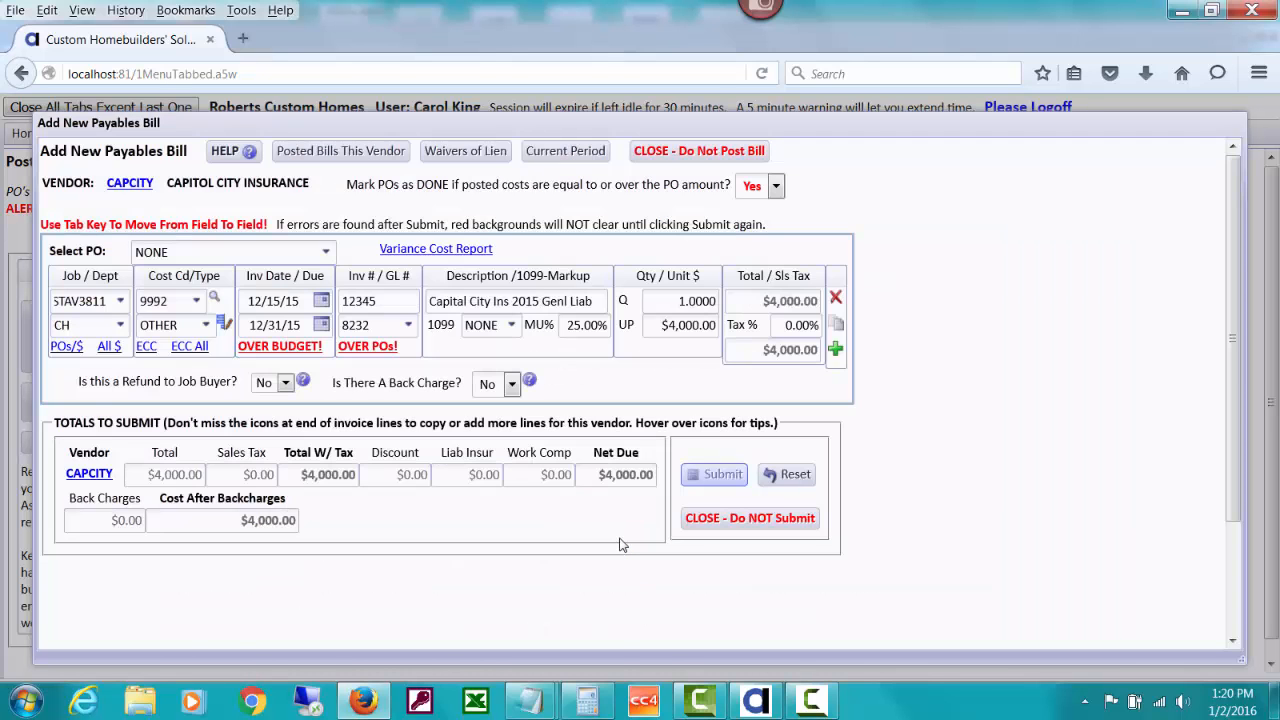
click(714, 474)
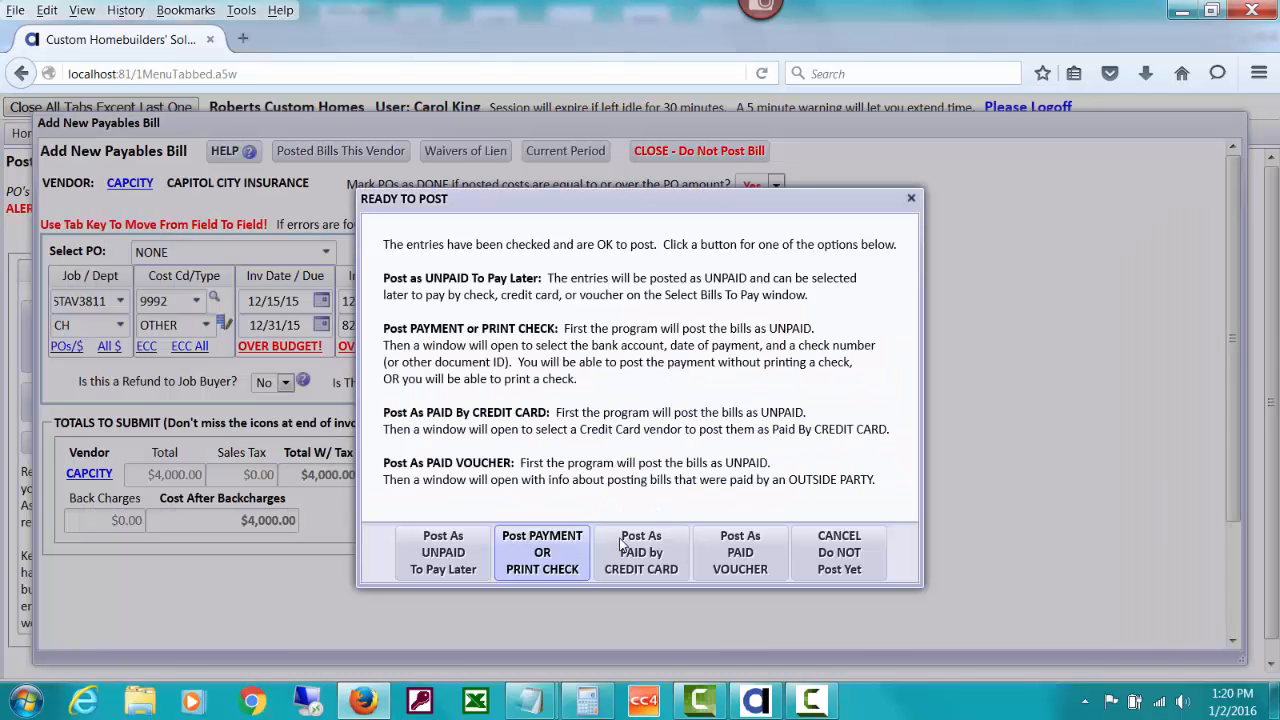
click(840, 552)
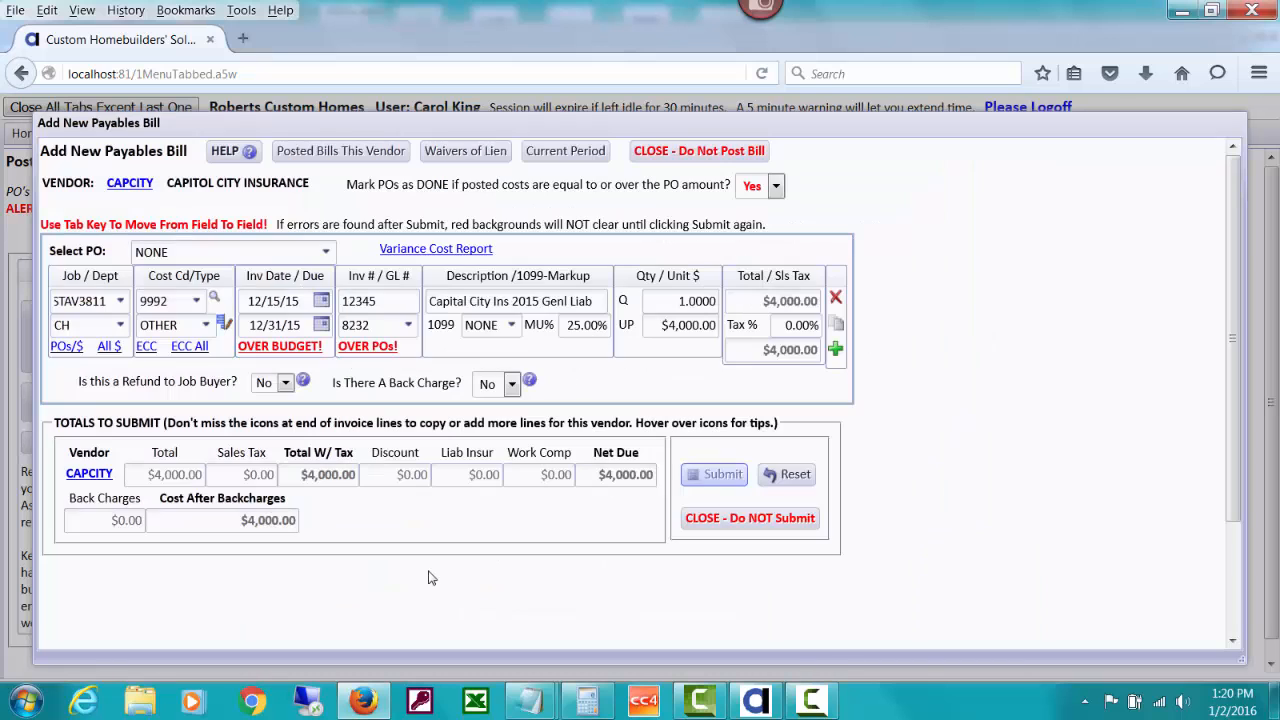
click(722, 472)
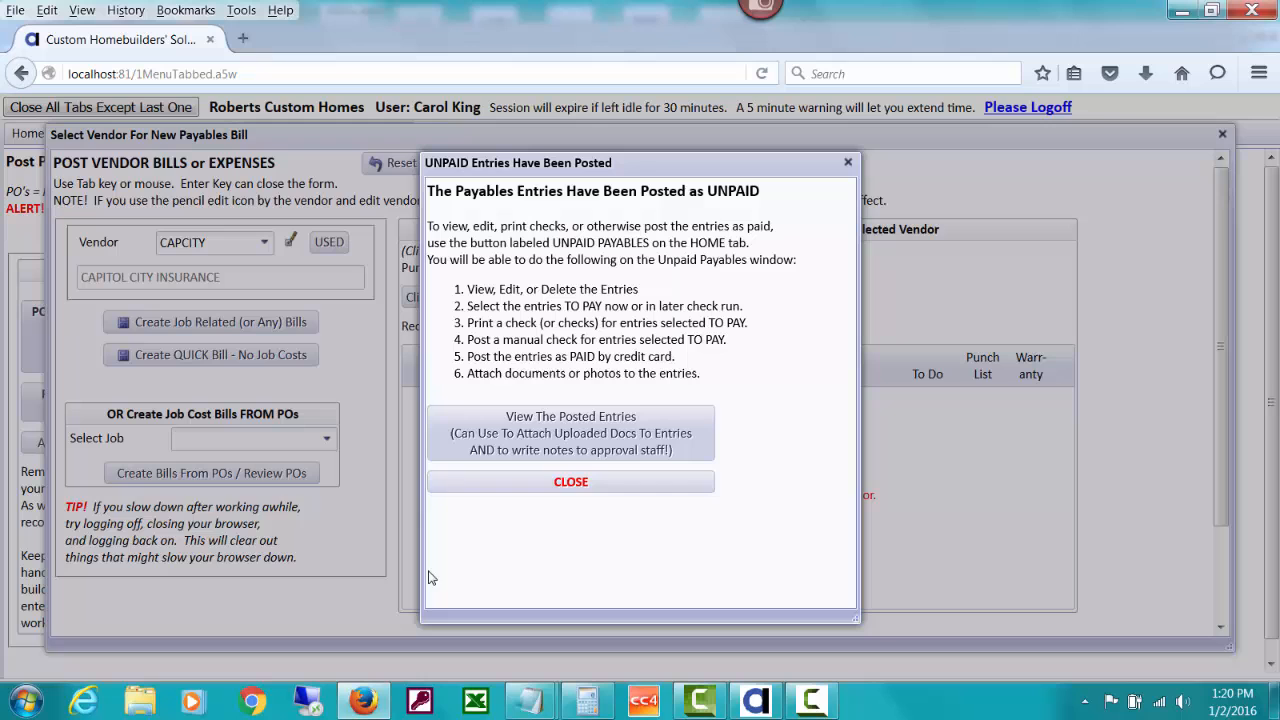
- Dismiss the unpaid-posting confirmation and close the Post Vendor Bills window
click(570, 480)
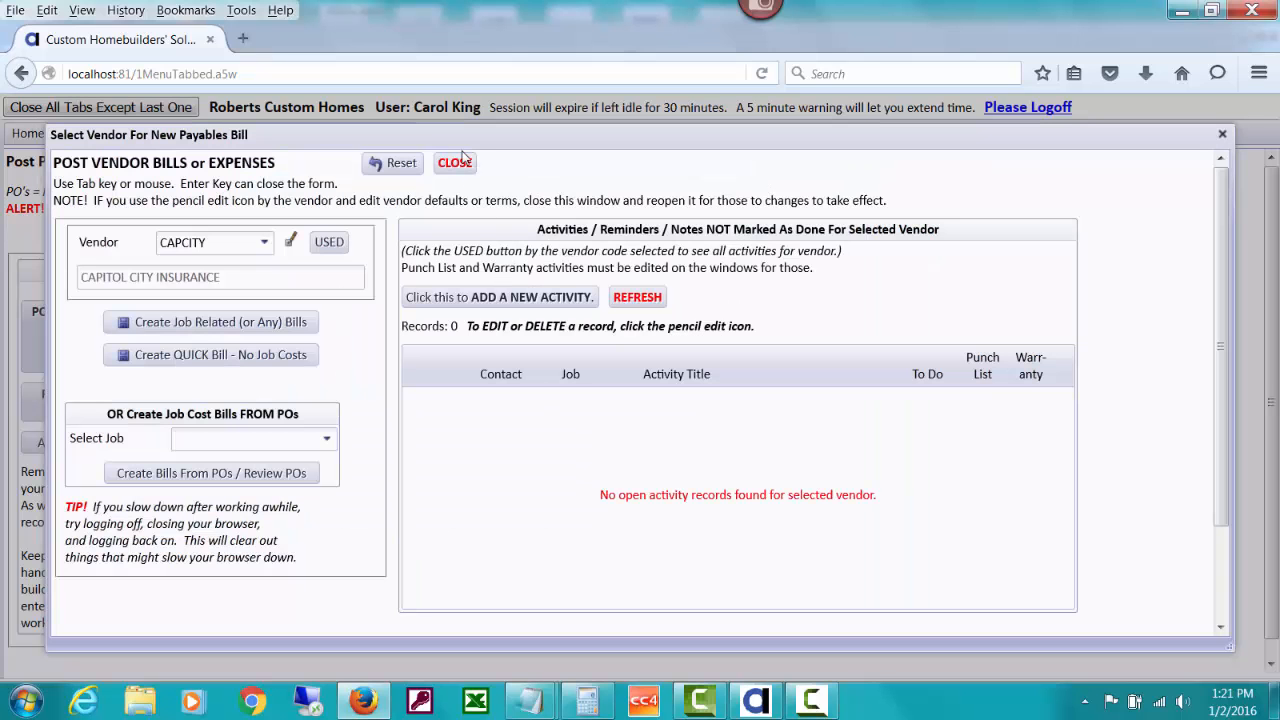
click(454, 162)
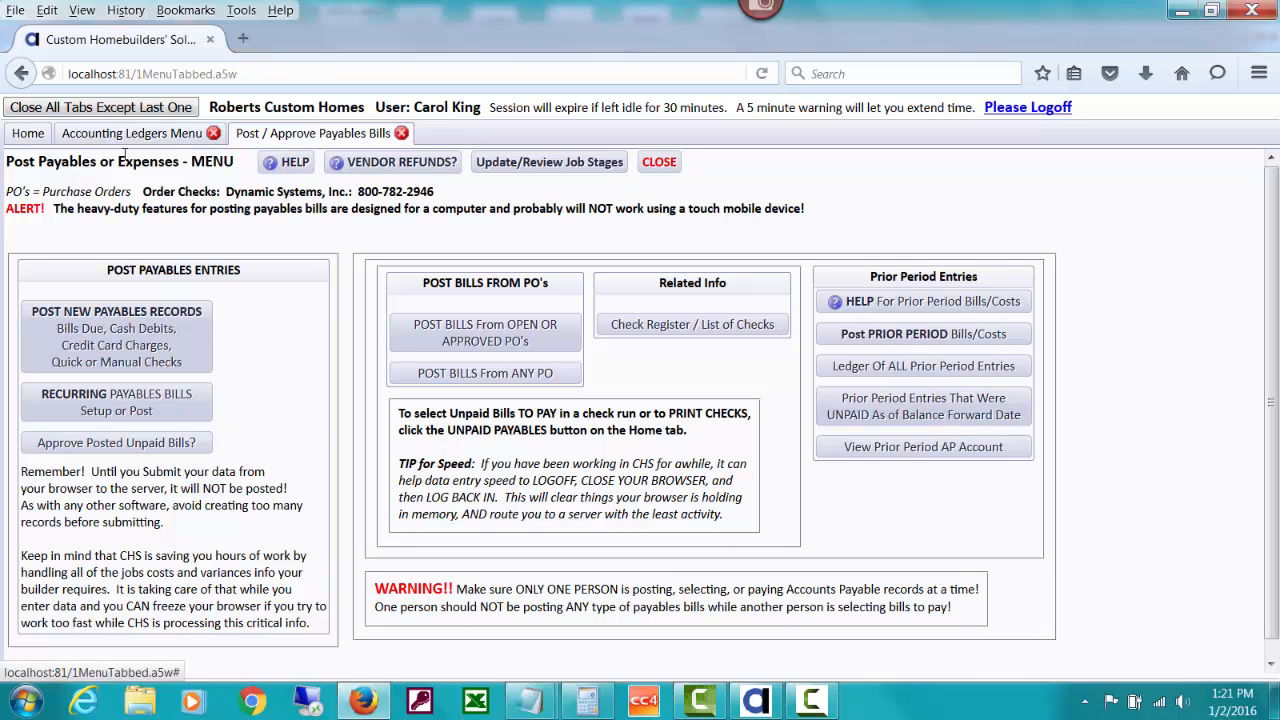
- Rerun the VISTAV3811 ledger quick search and review the $71,781.91 direct construction costs
click(132, 132)
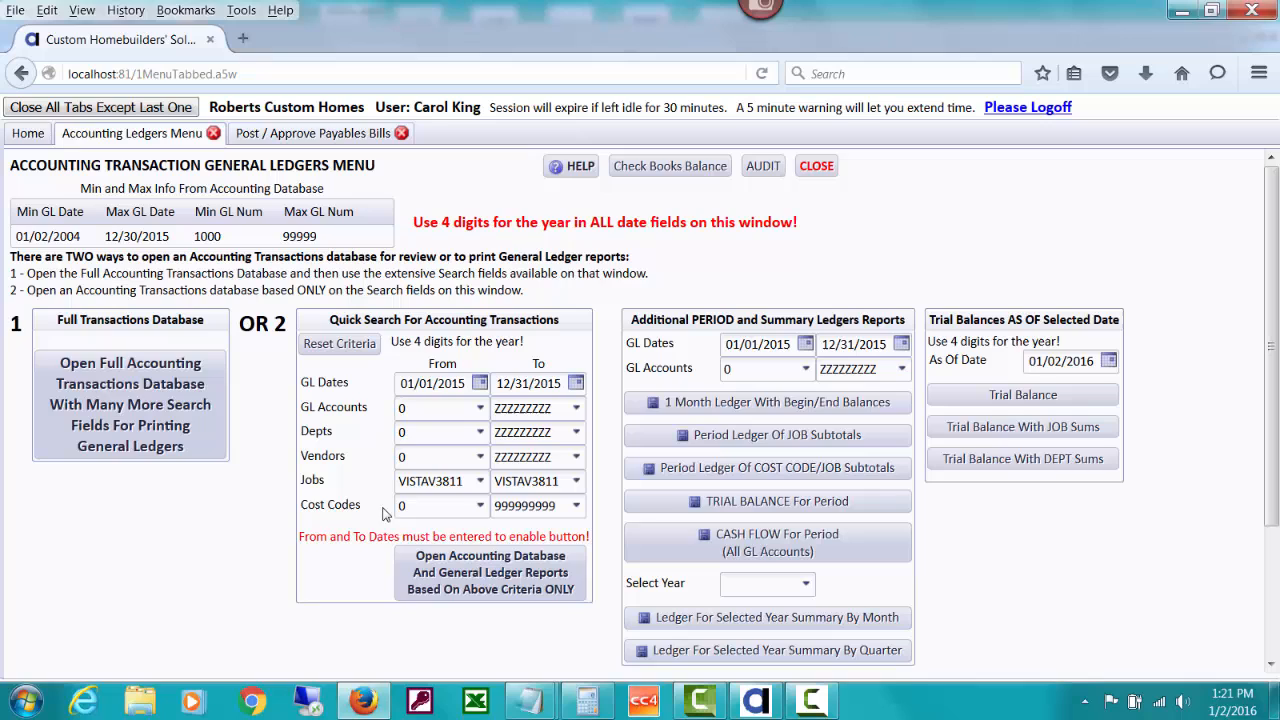
click(490, 572)
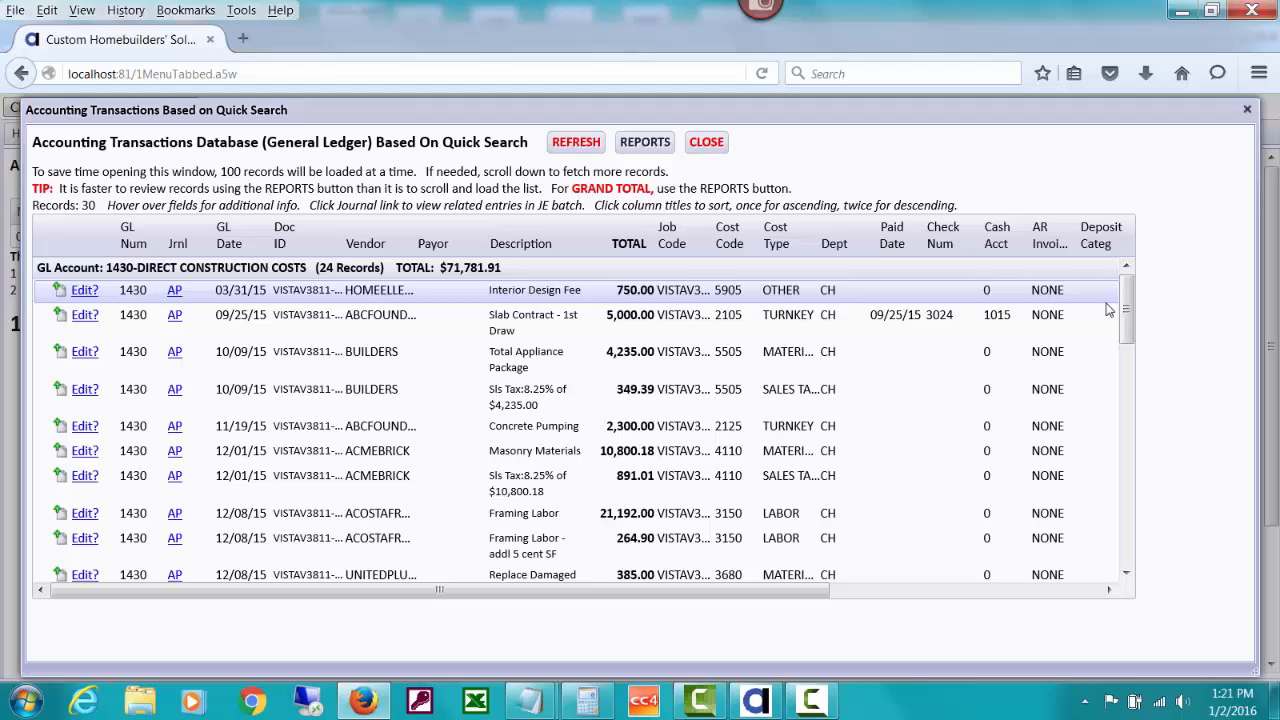
scroll(down, 3)
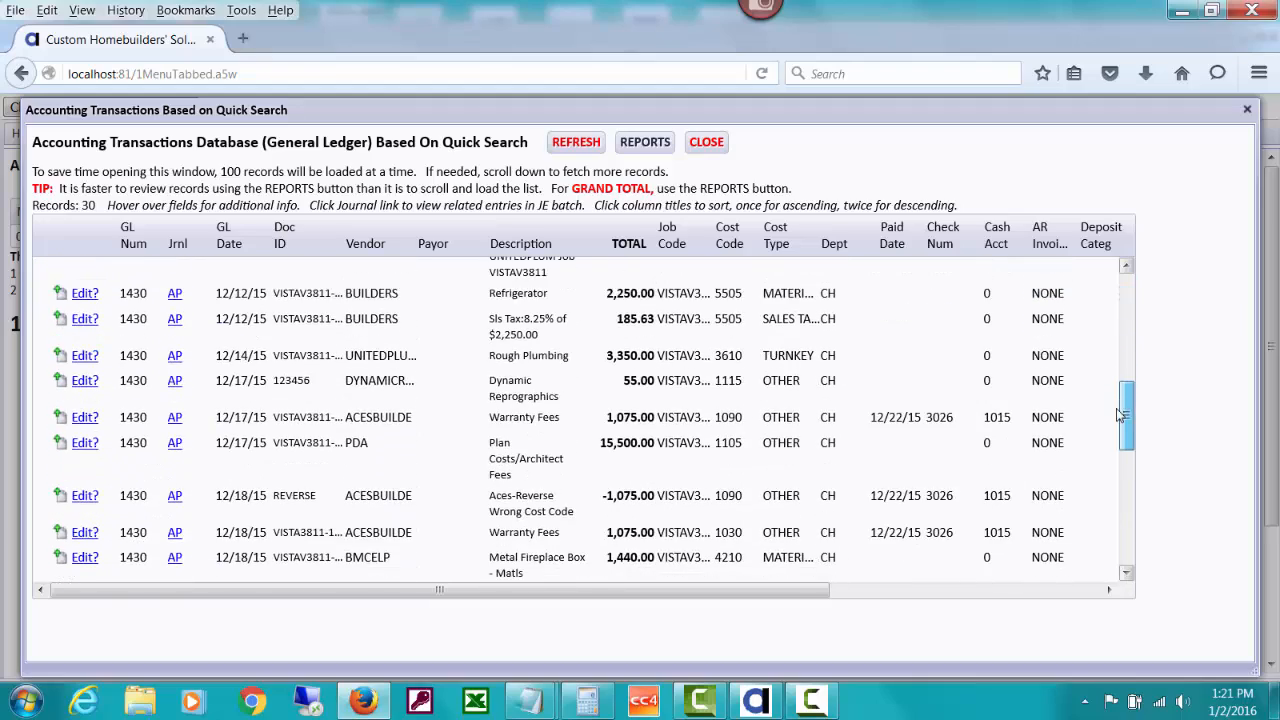
scroll(down, 3)
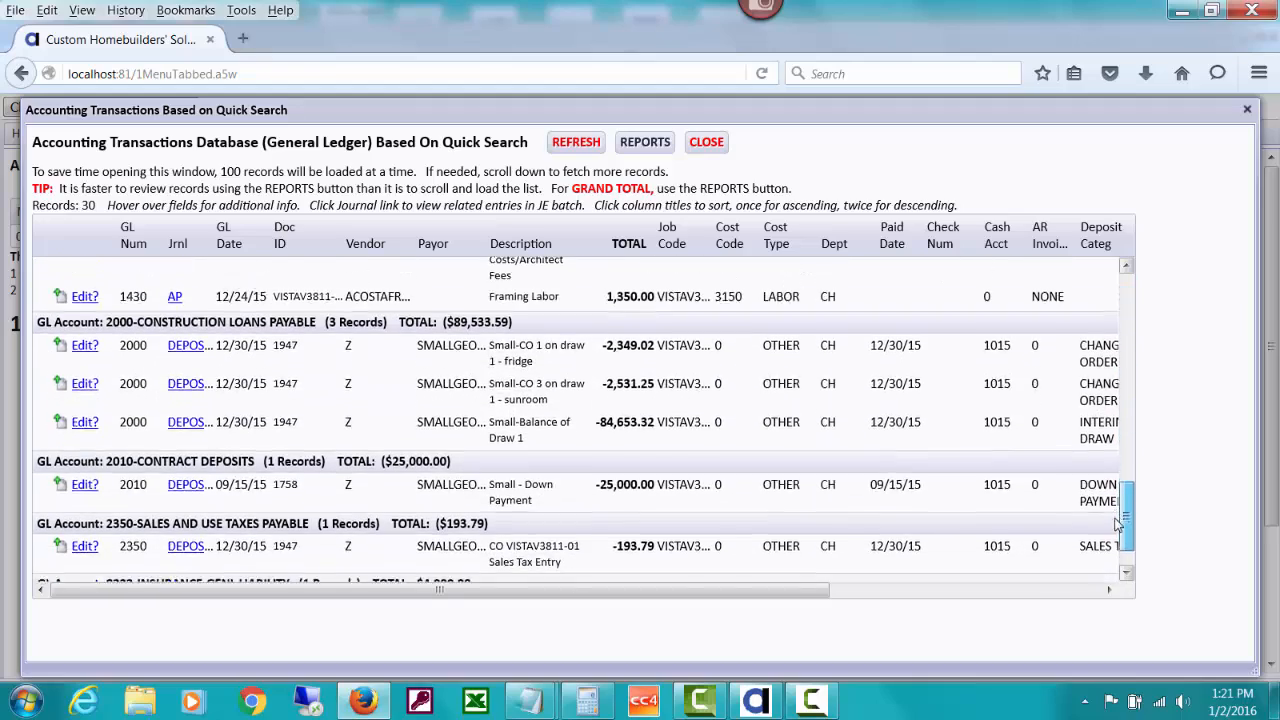
scroll(down, 3)
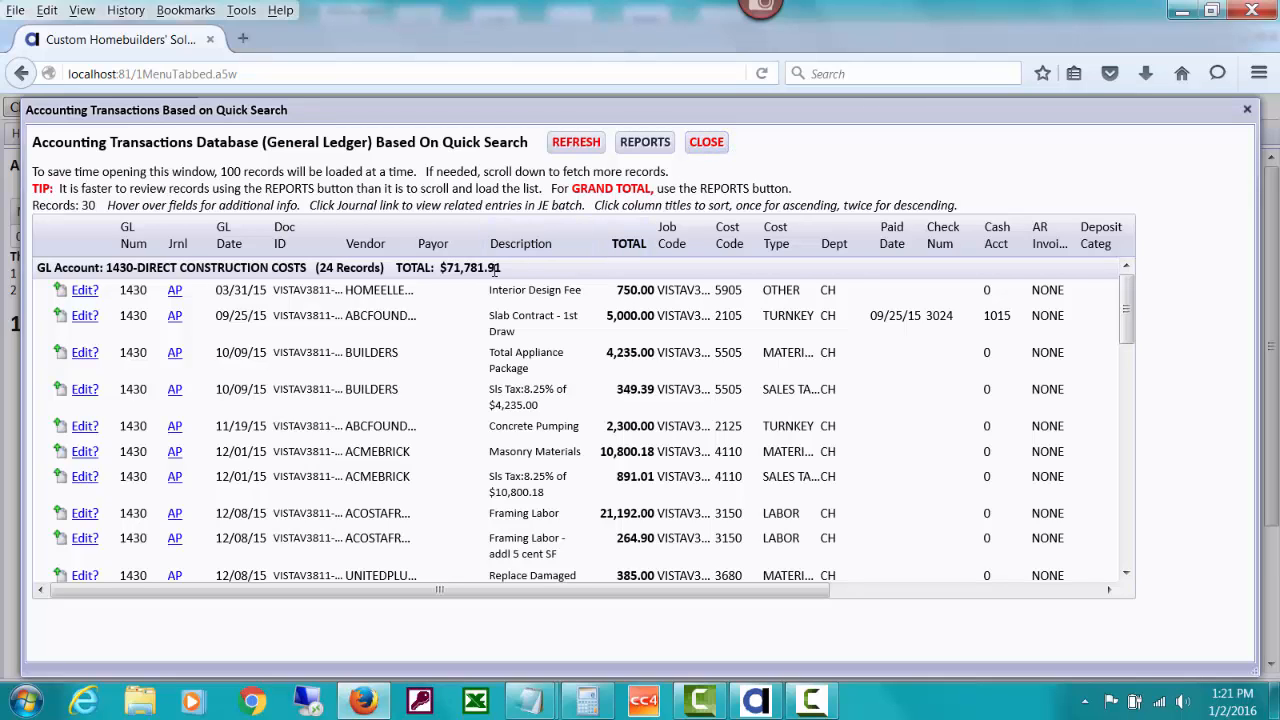
- Close the ledger transactions window and return to the home page
click(706, 140)
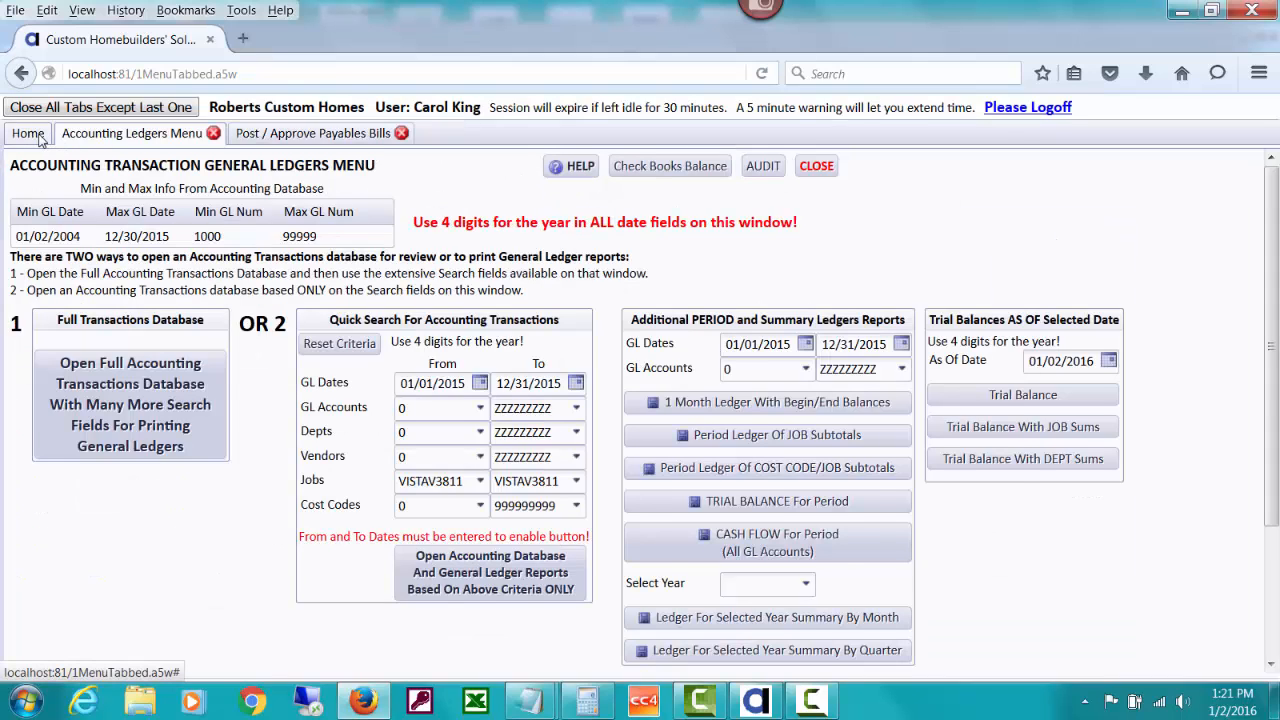
click(28, 132)
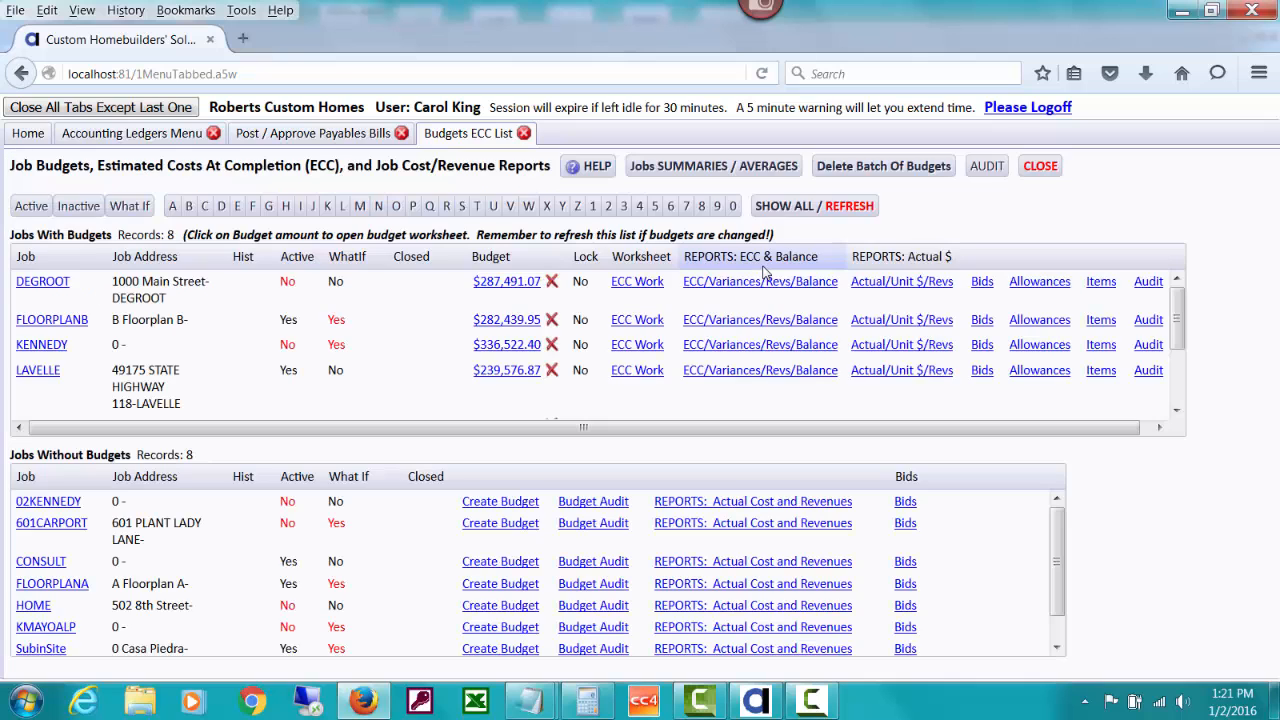
- Review VISTAV3811's Costs And Revenues Detail report totalling $75,781.91, then return Home
scroll(down, 3)
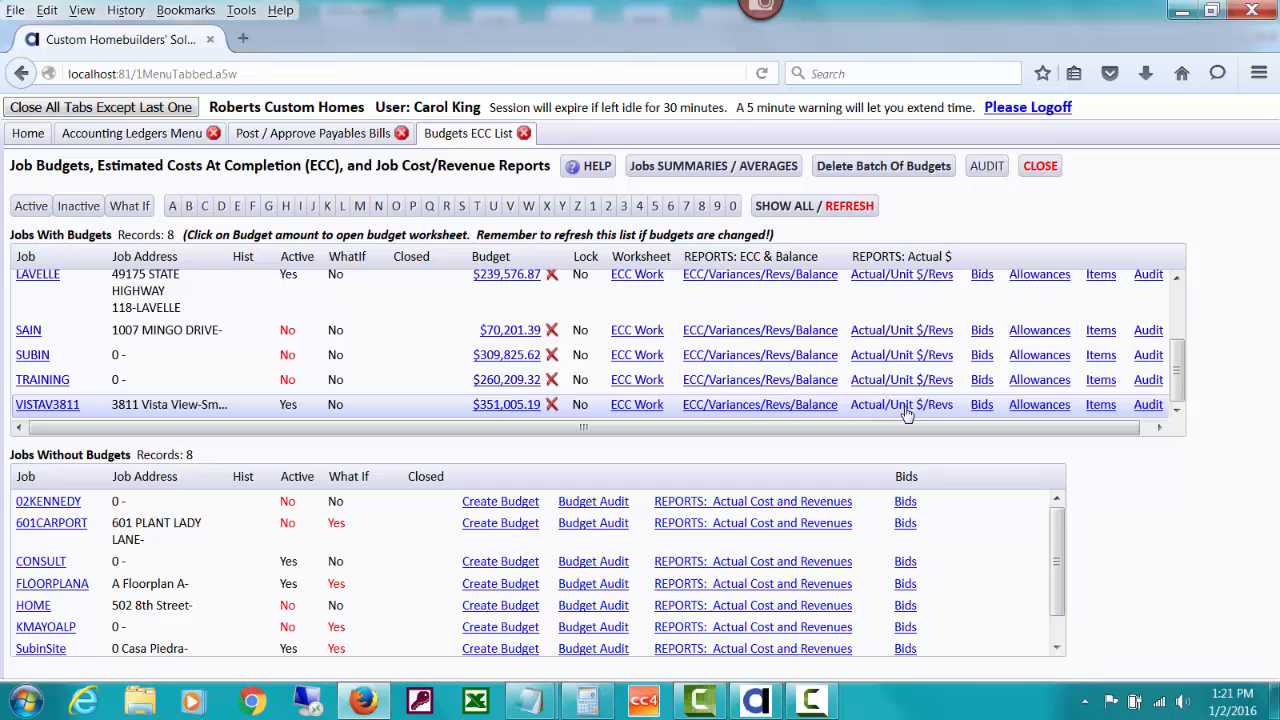
click(900, 404)
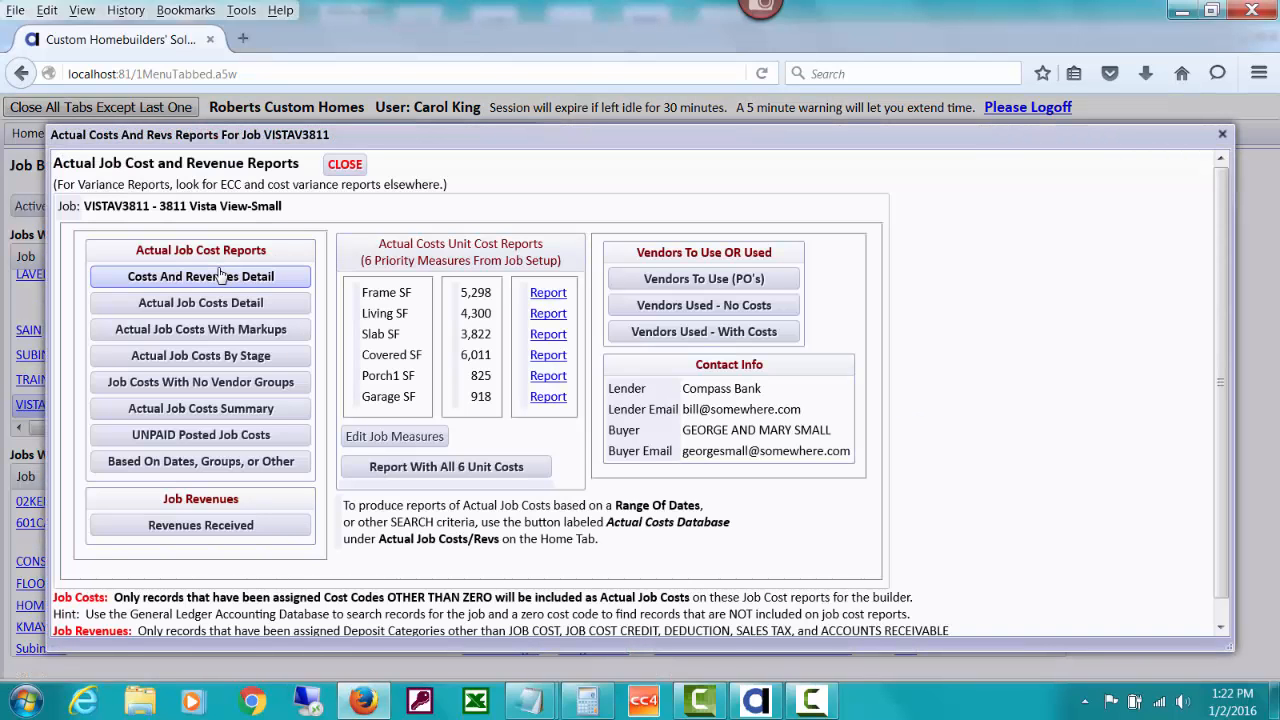
click(200, 276)
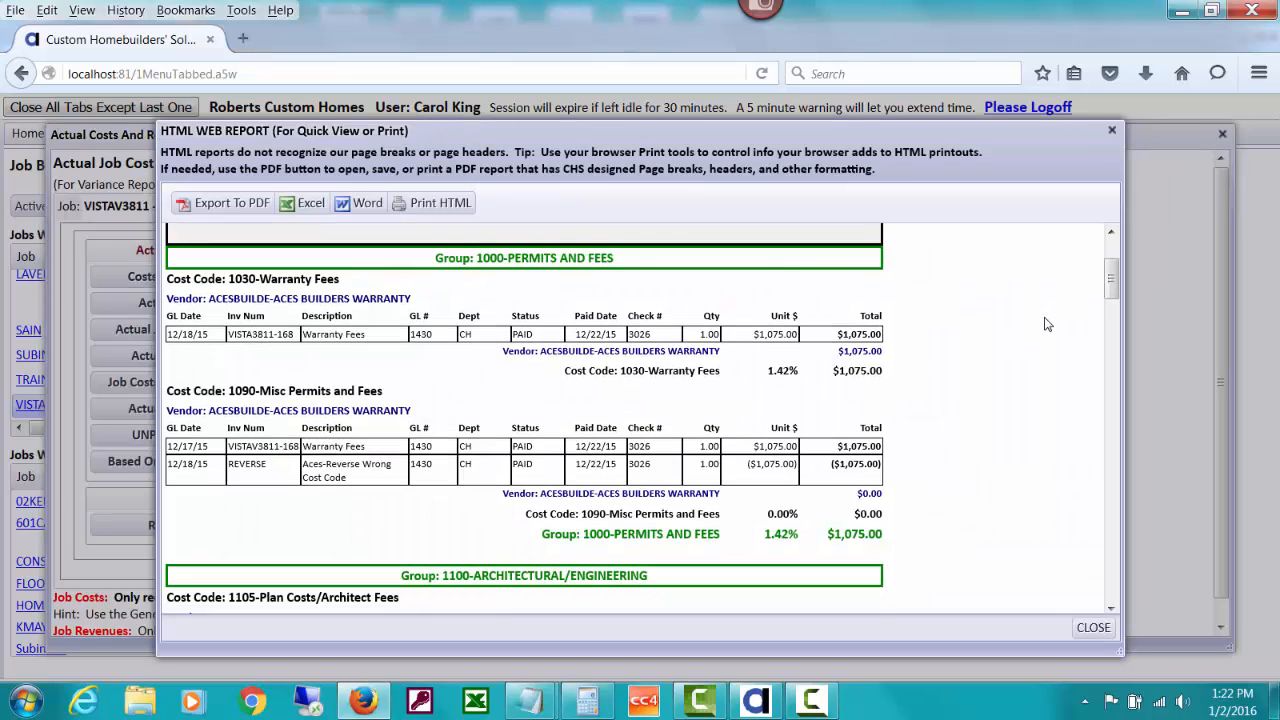
scroll(down, 3)
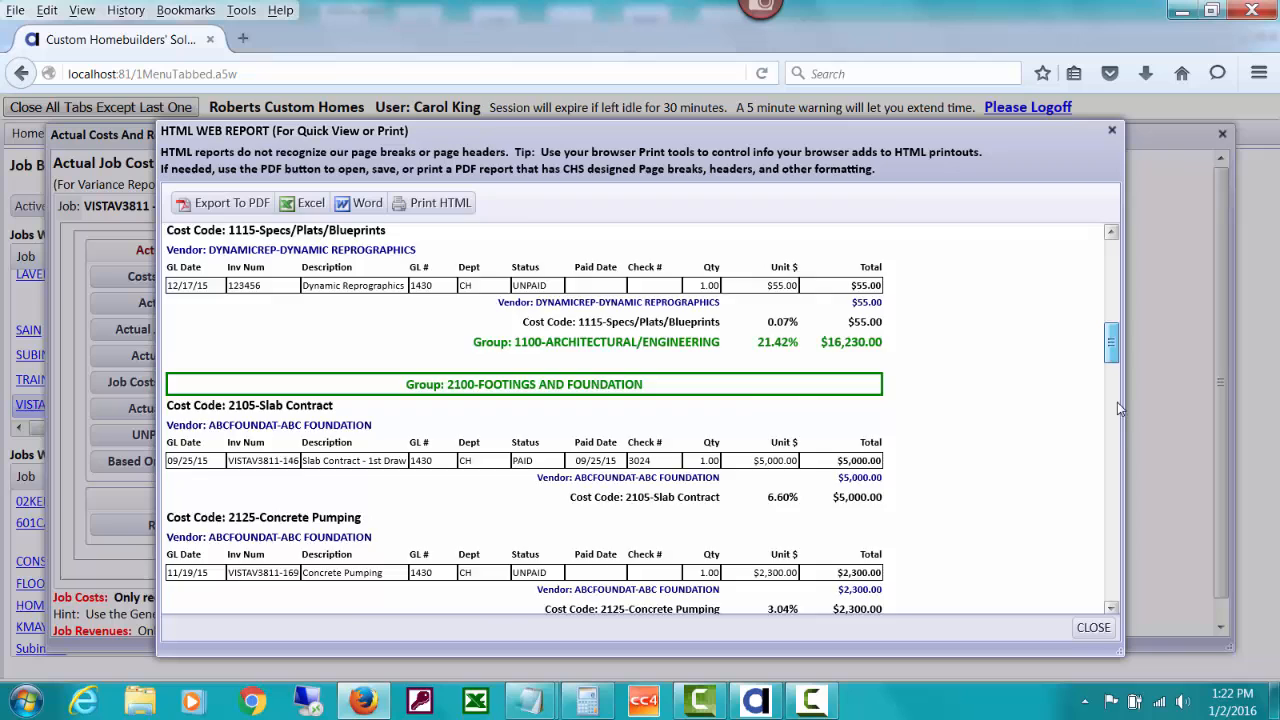
scroll(down, 3)
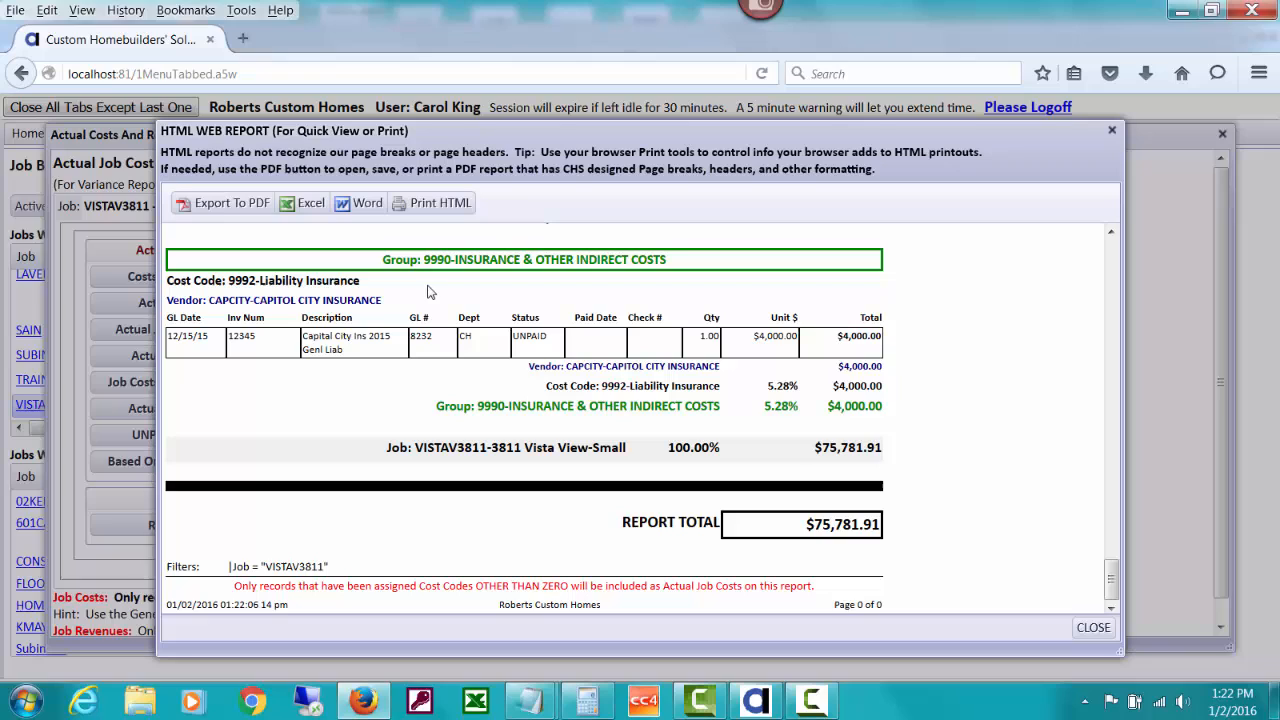
mouse_move(424, 340)
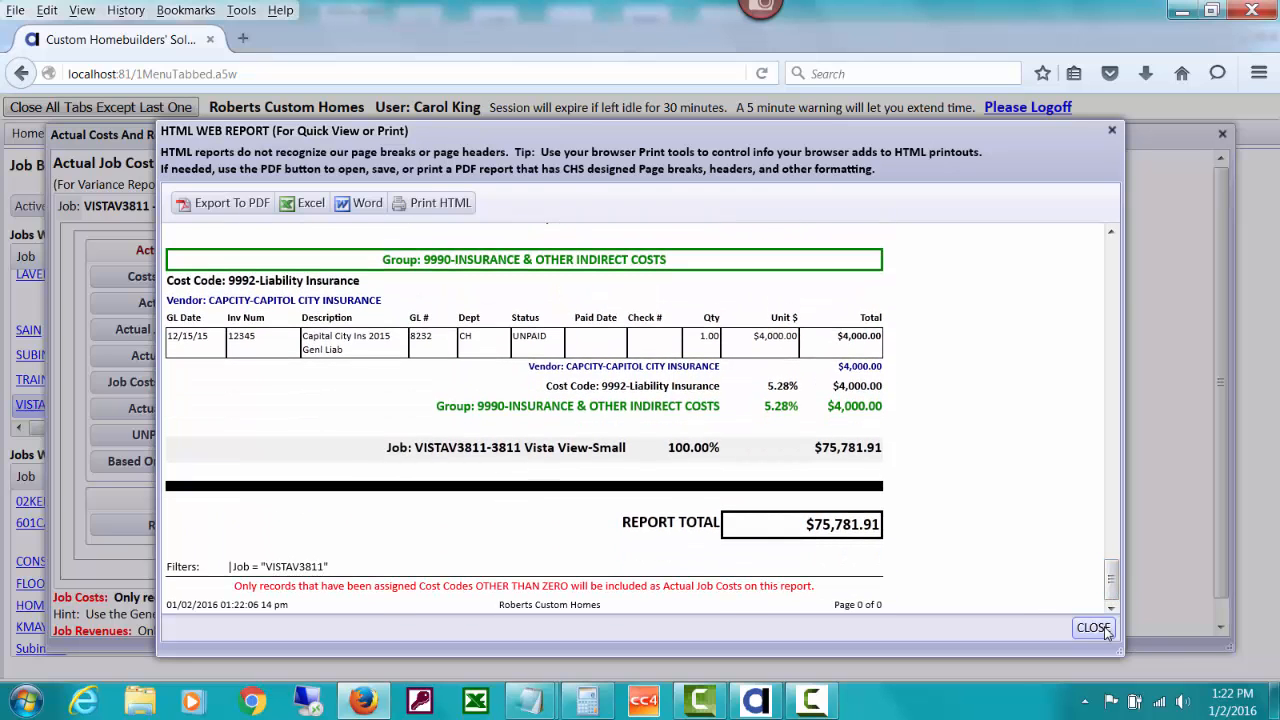
click(1092, 628)
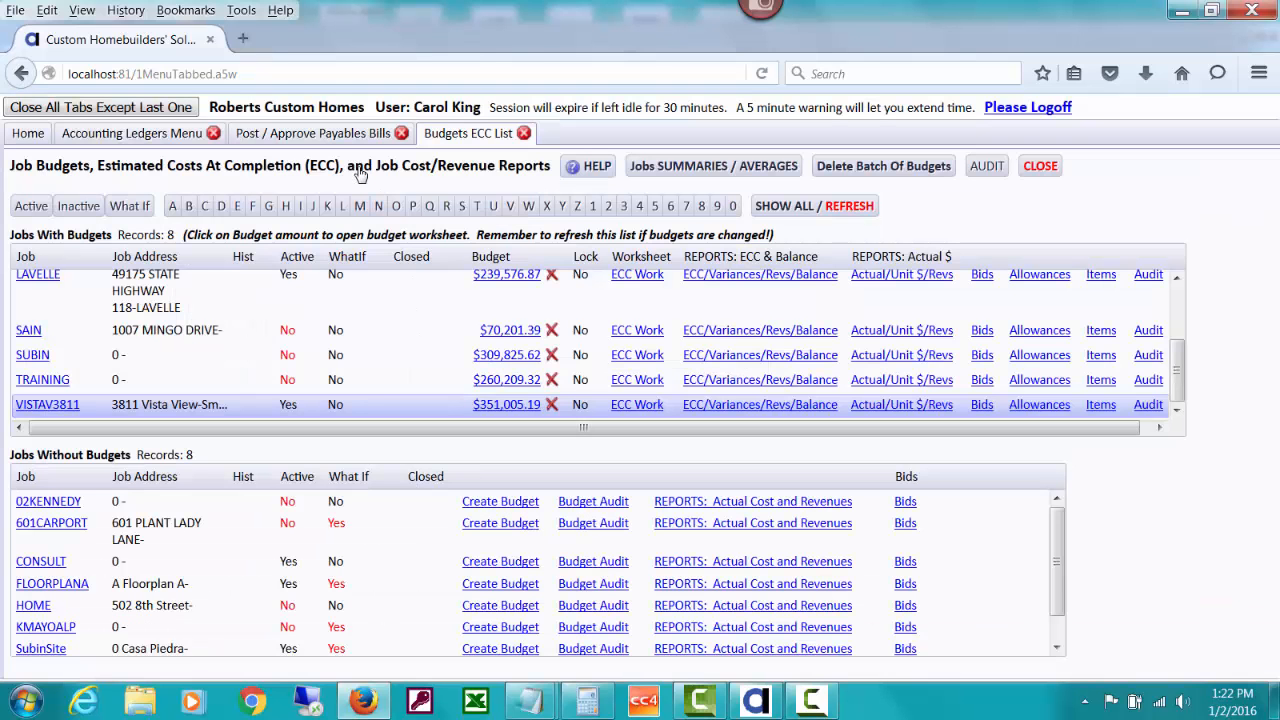
click(28, 132)
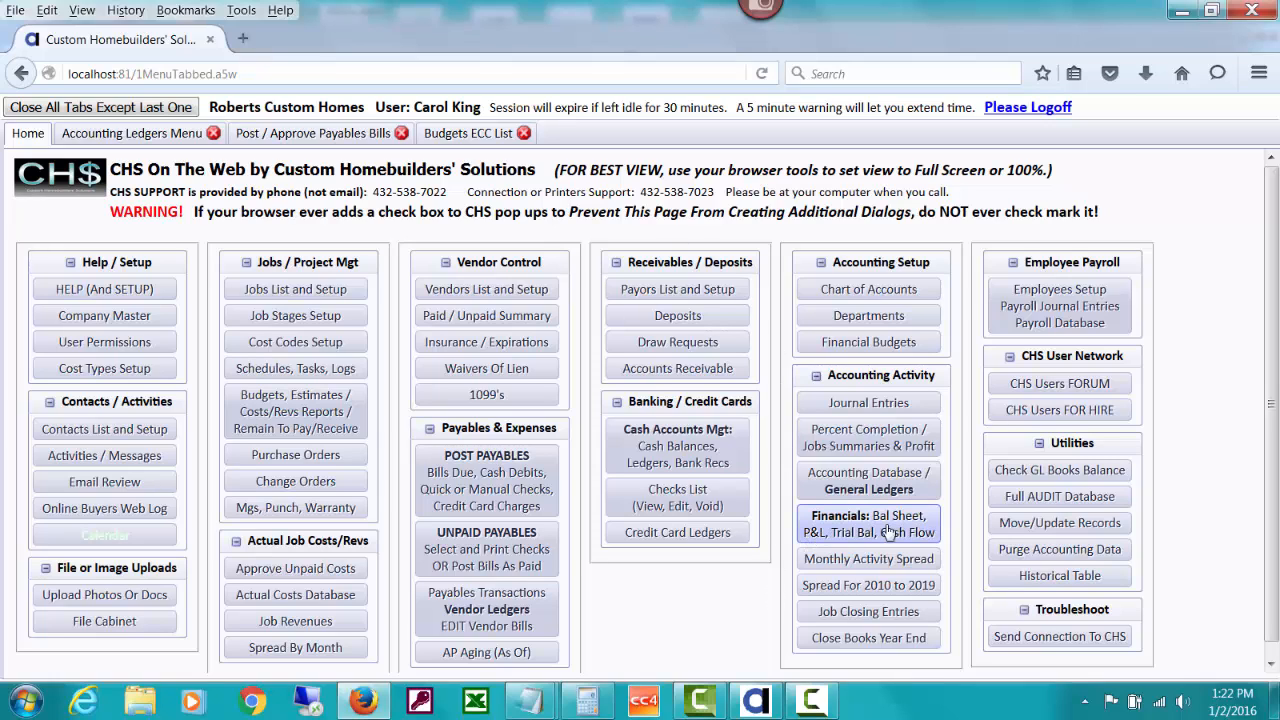
mouse_move(846, 536)
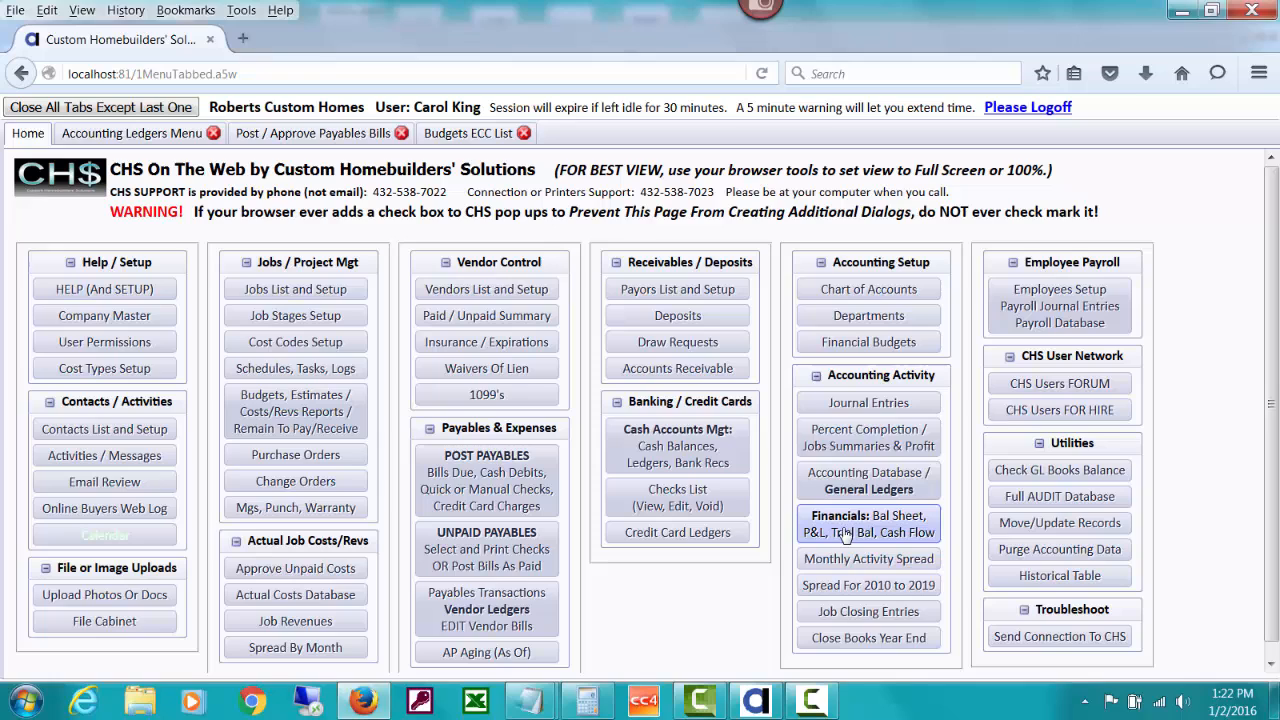
- From Financials, run the Trial Balance With JOB Sums as of 12/31/2015
click(868, 524)
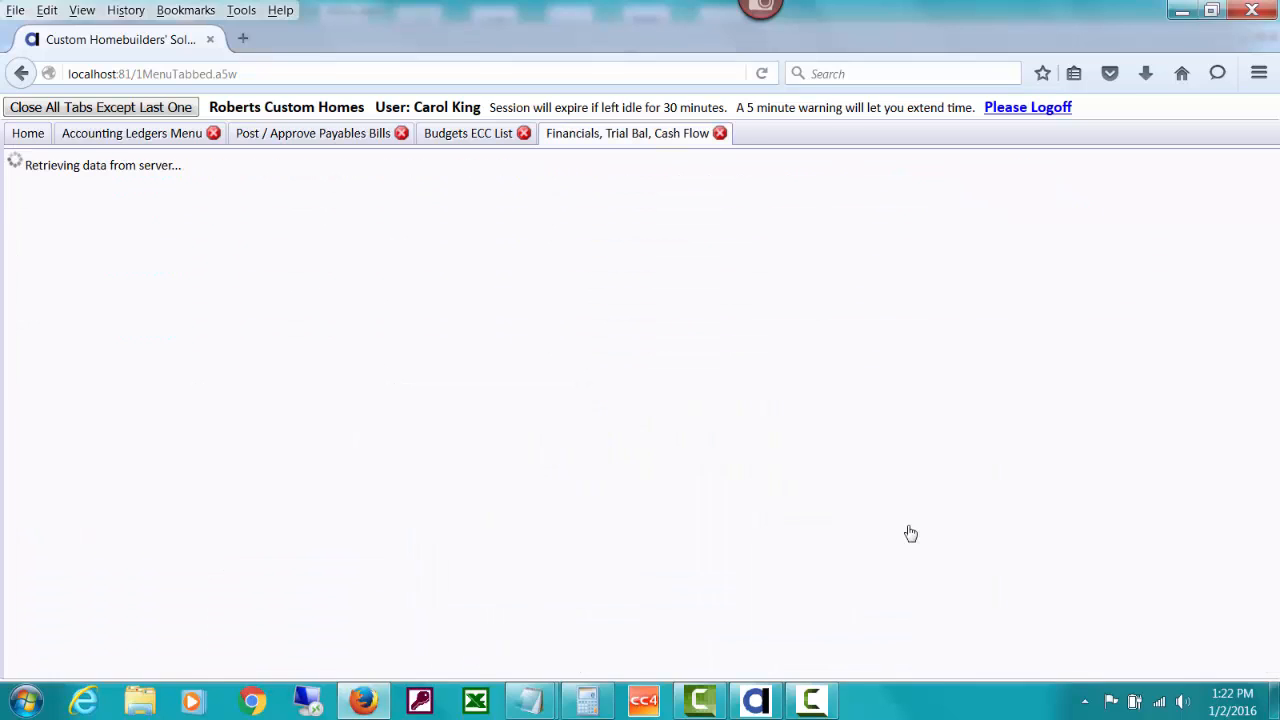
mouse_move(310, 276)
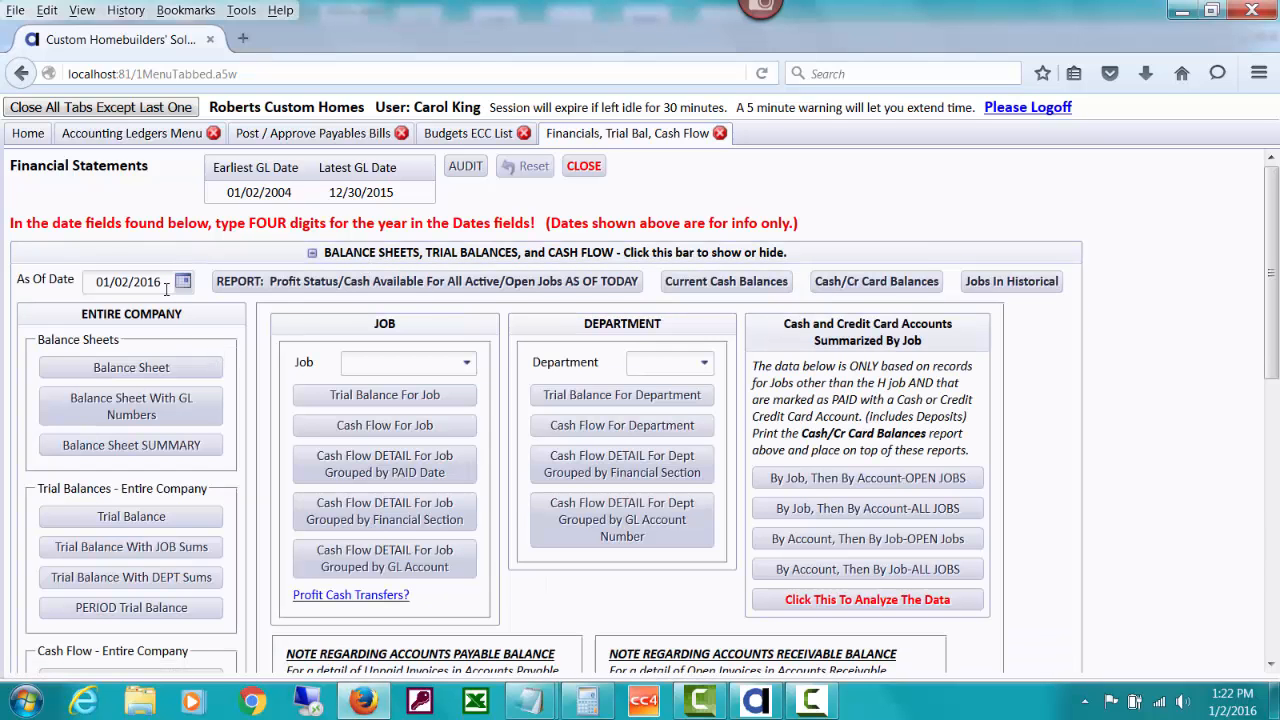
text(12/31/2016)
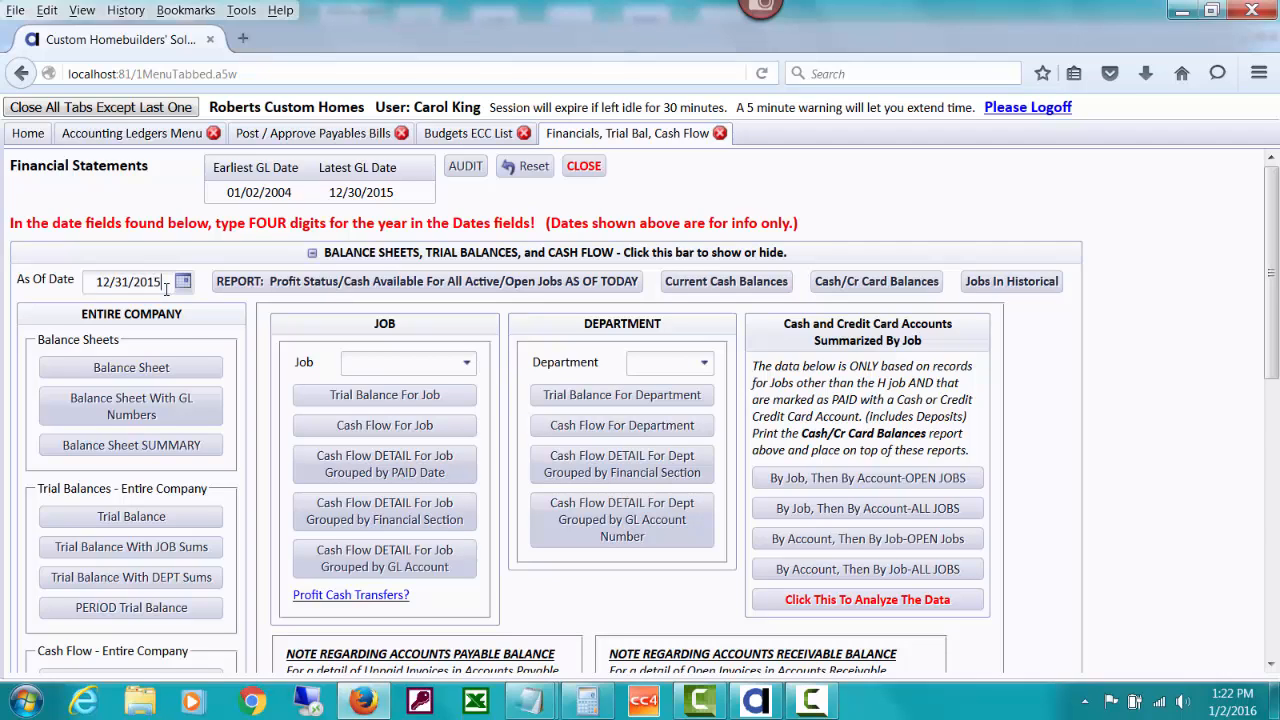
mouse_move(132, 444)
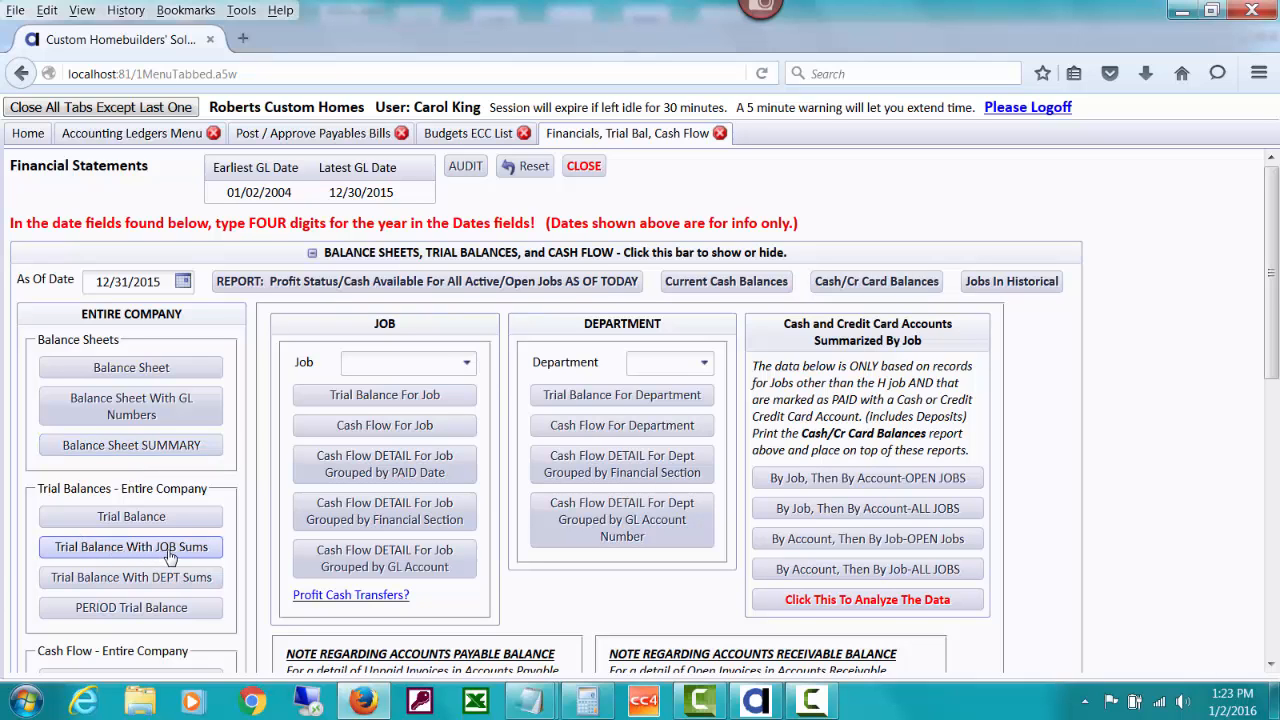
click(132, 548)
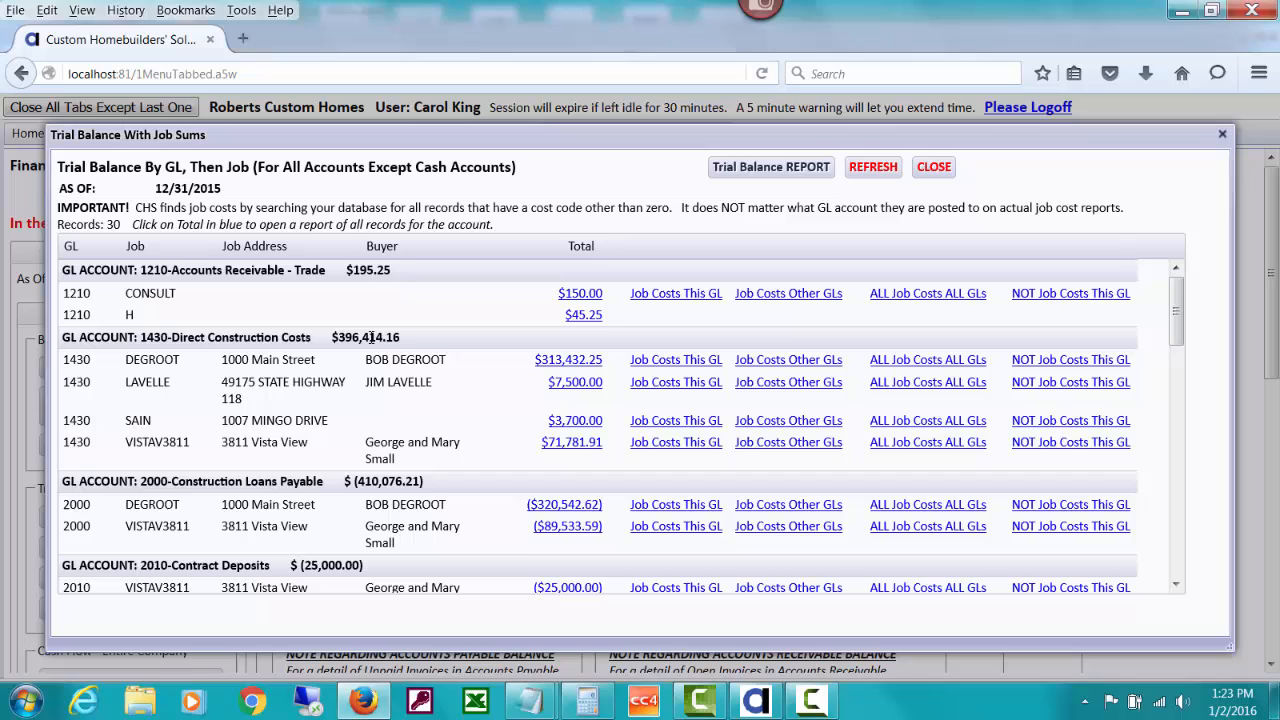
mouse_move(378, 308)
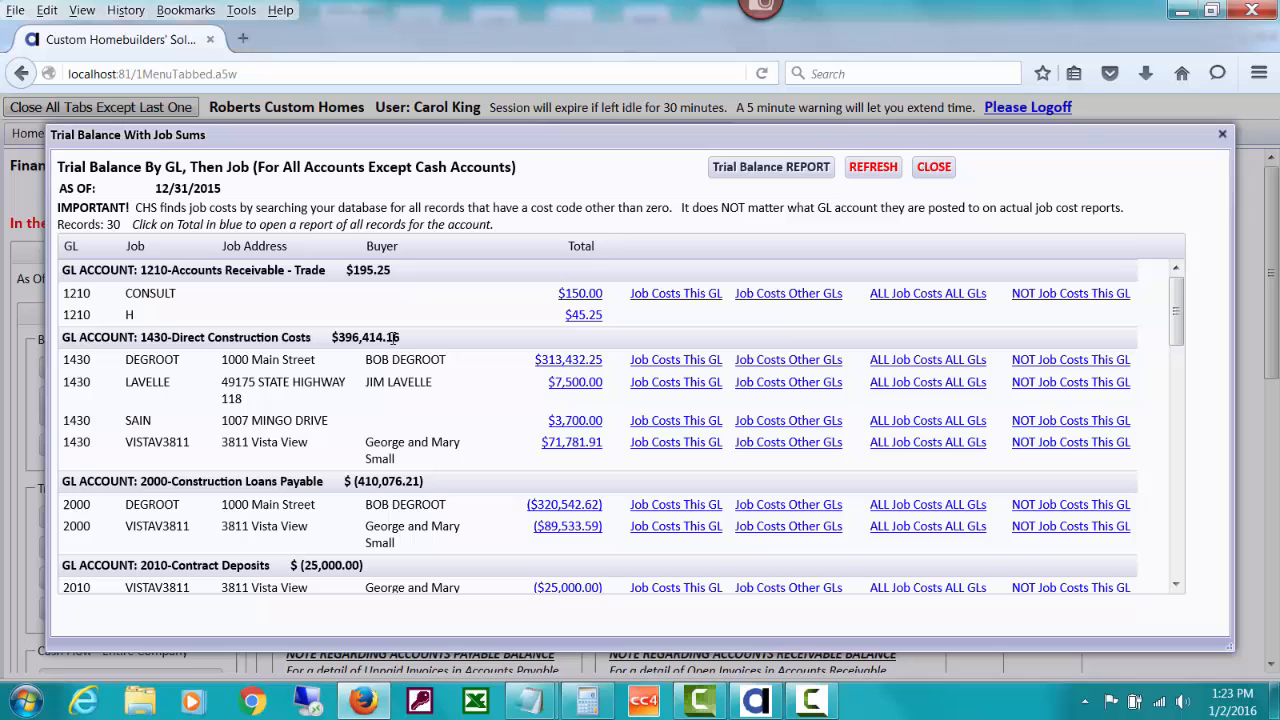
mouse_move(552, 362)
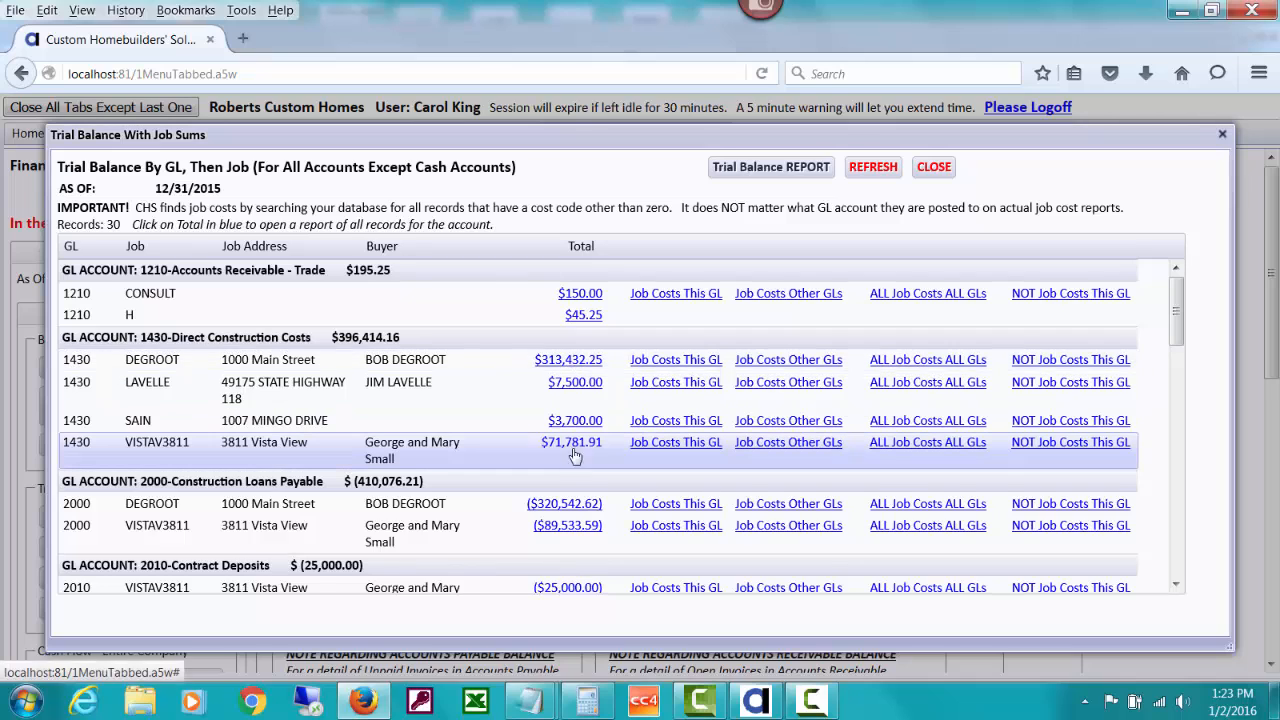
mouse_move(564, 450)
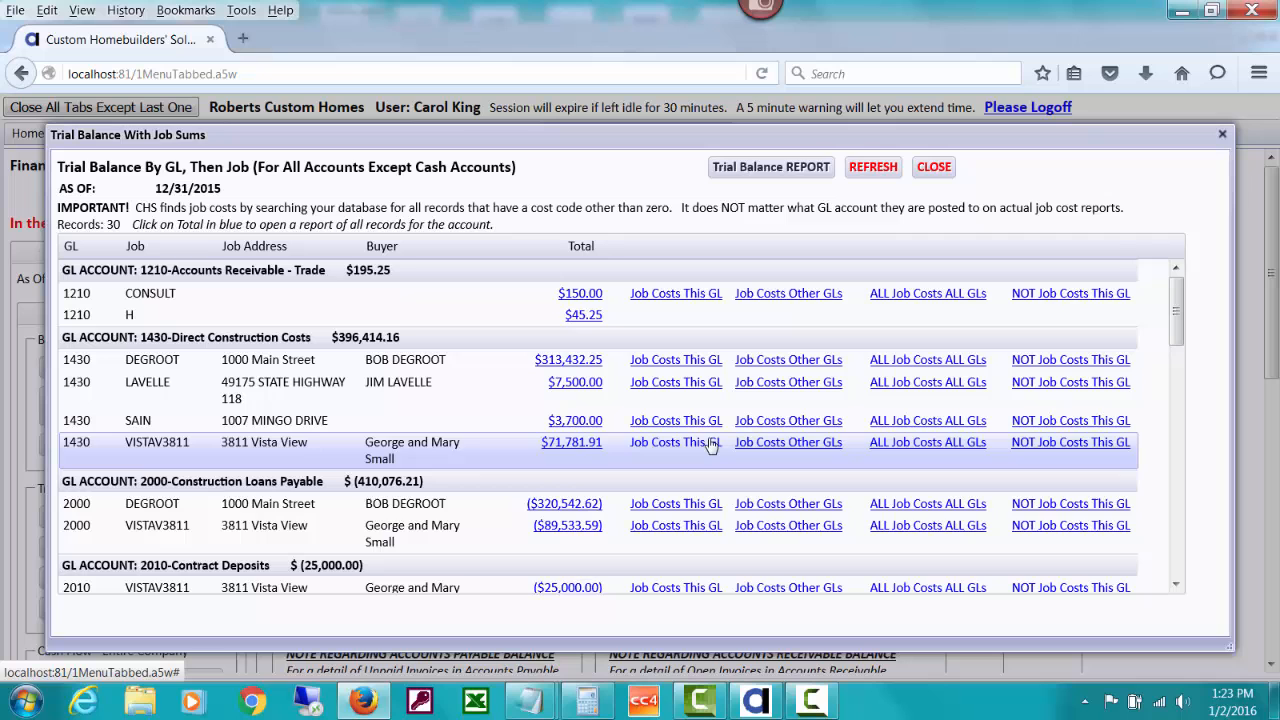
click(676, 442)
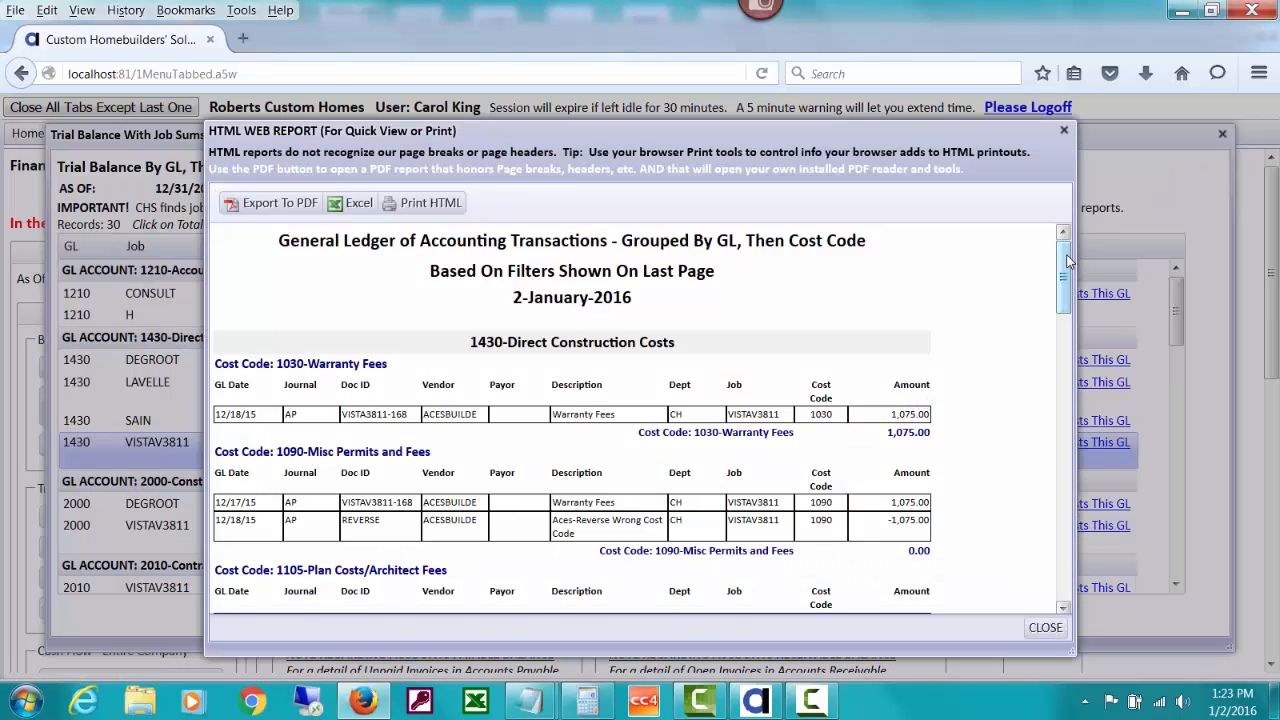
- Review the 1430 construction costs report to its $71,781.91 total and close it
scroll(down, 3)
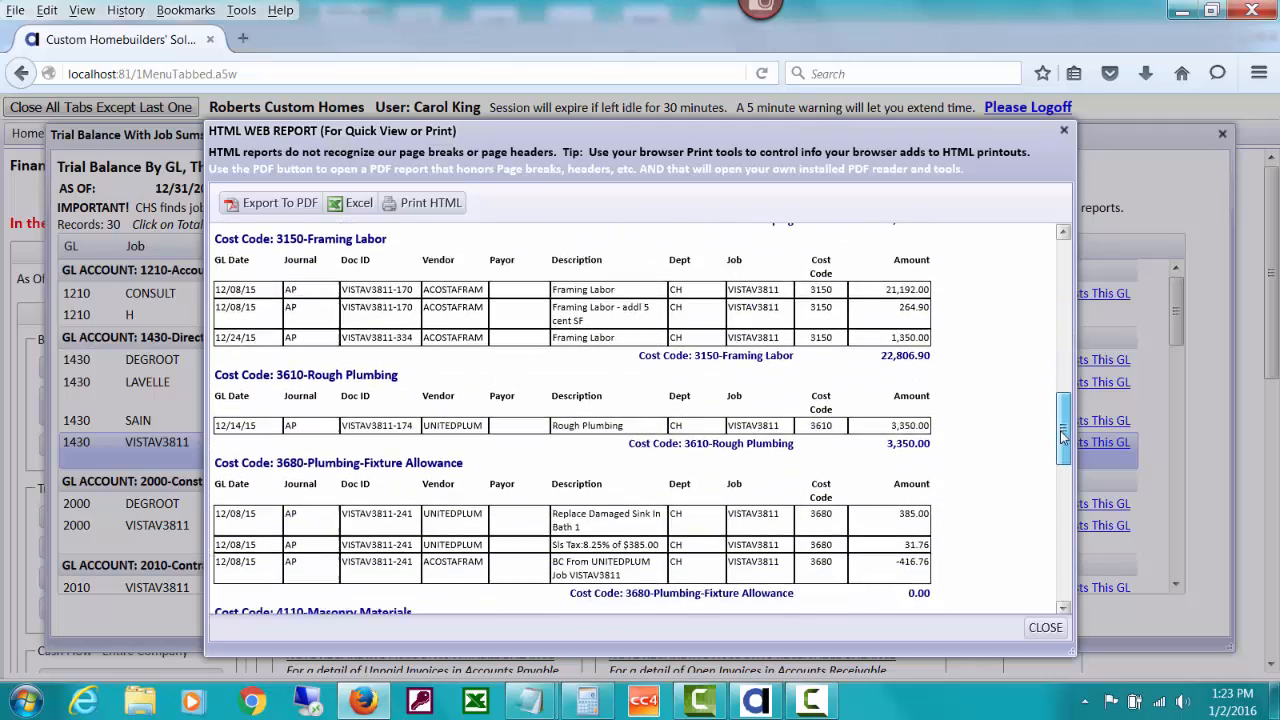
scroll(down, 3)
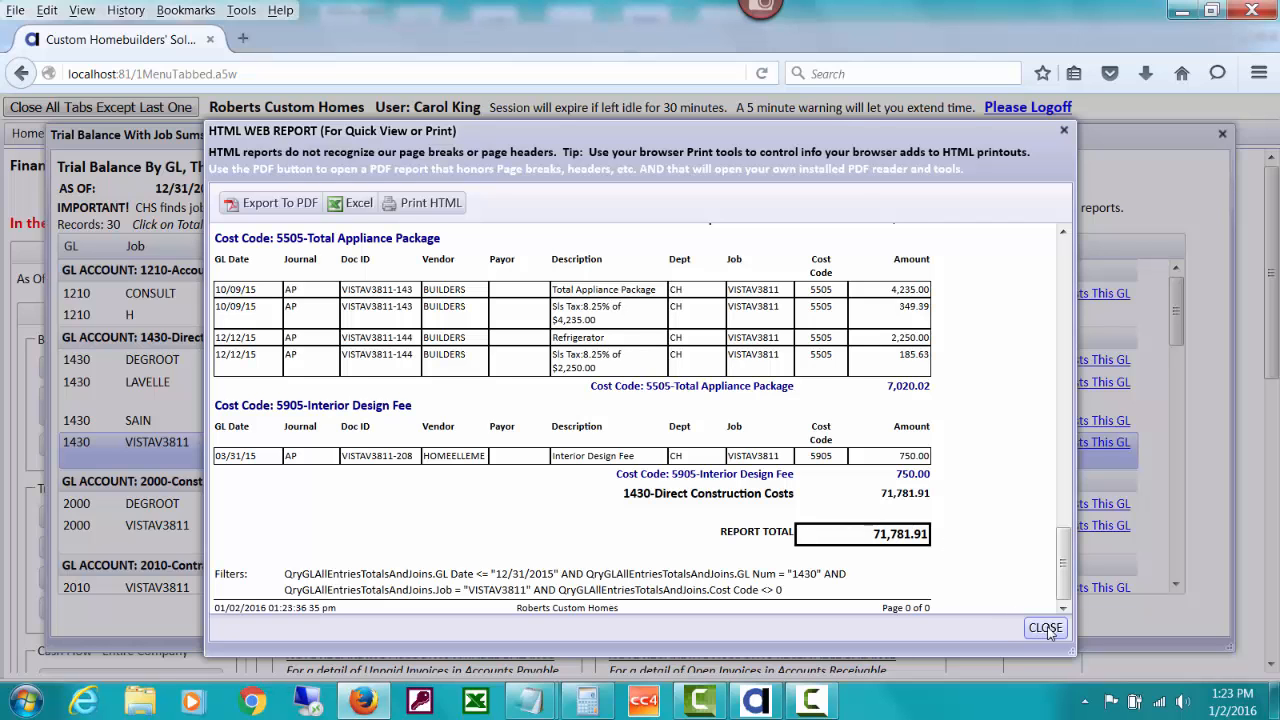
click(1044, 628)
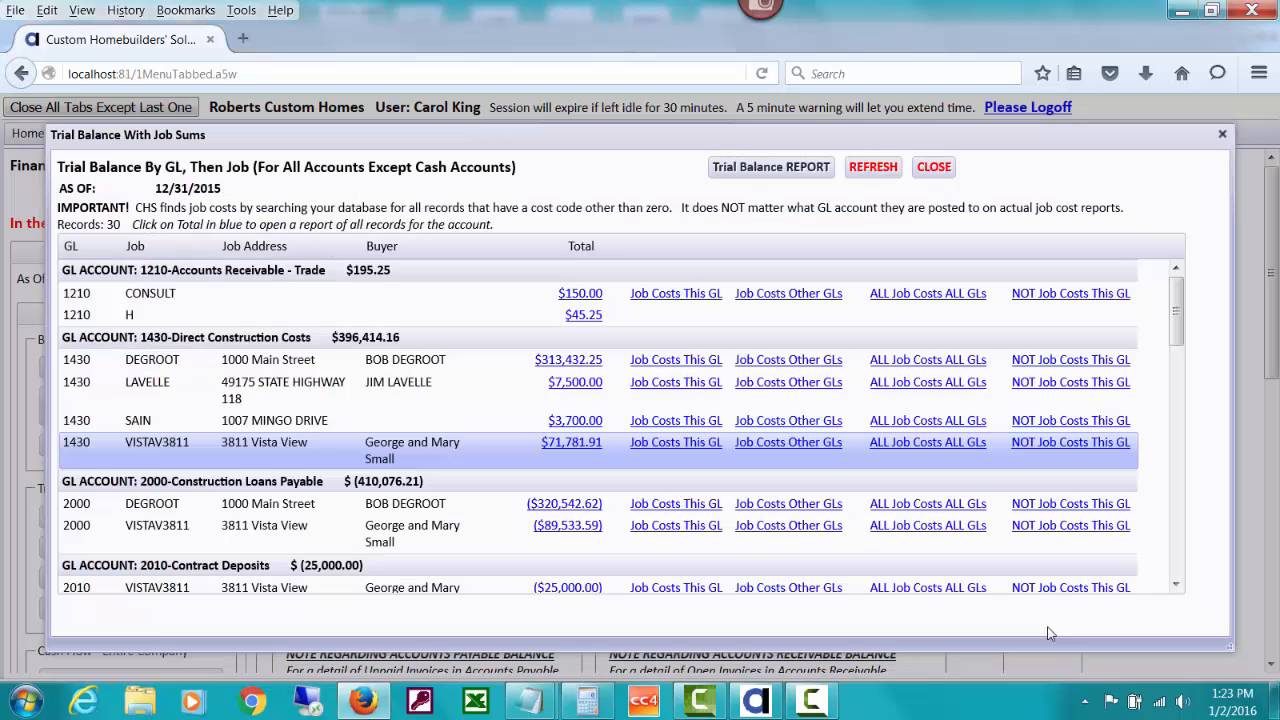
mouse_move(420, 448)
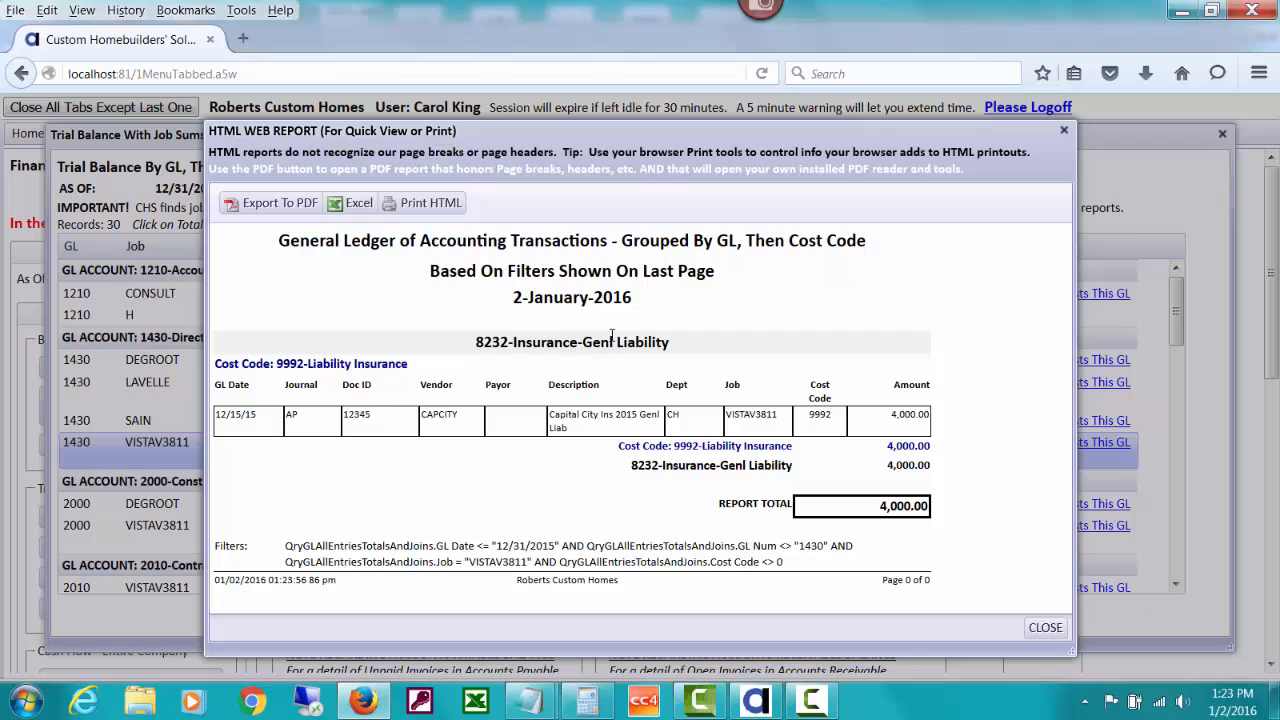
mouse_move(374, 490)
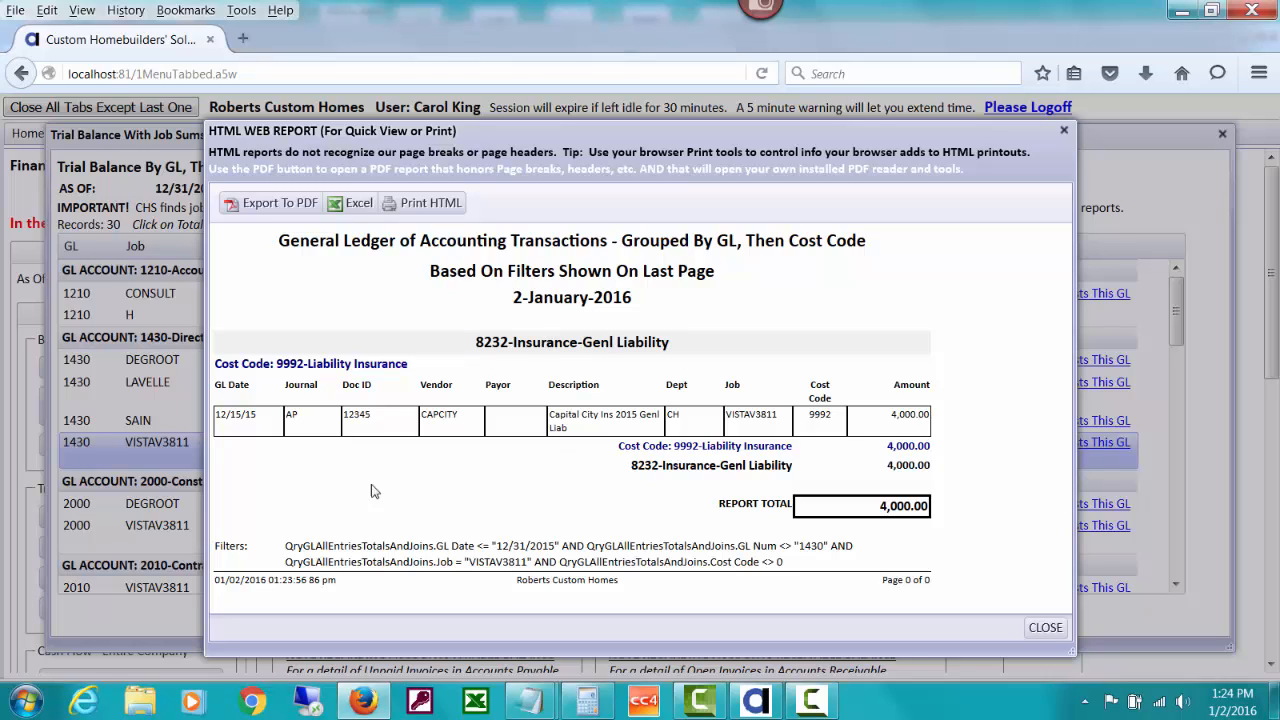
mouse_move(830, 412)
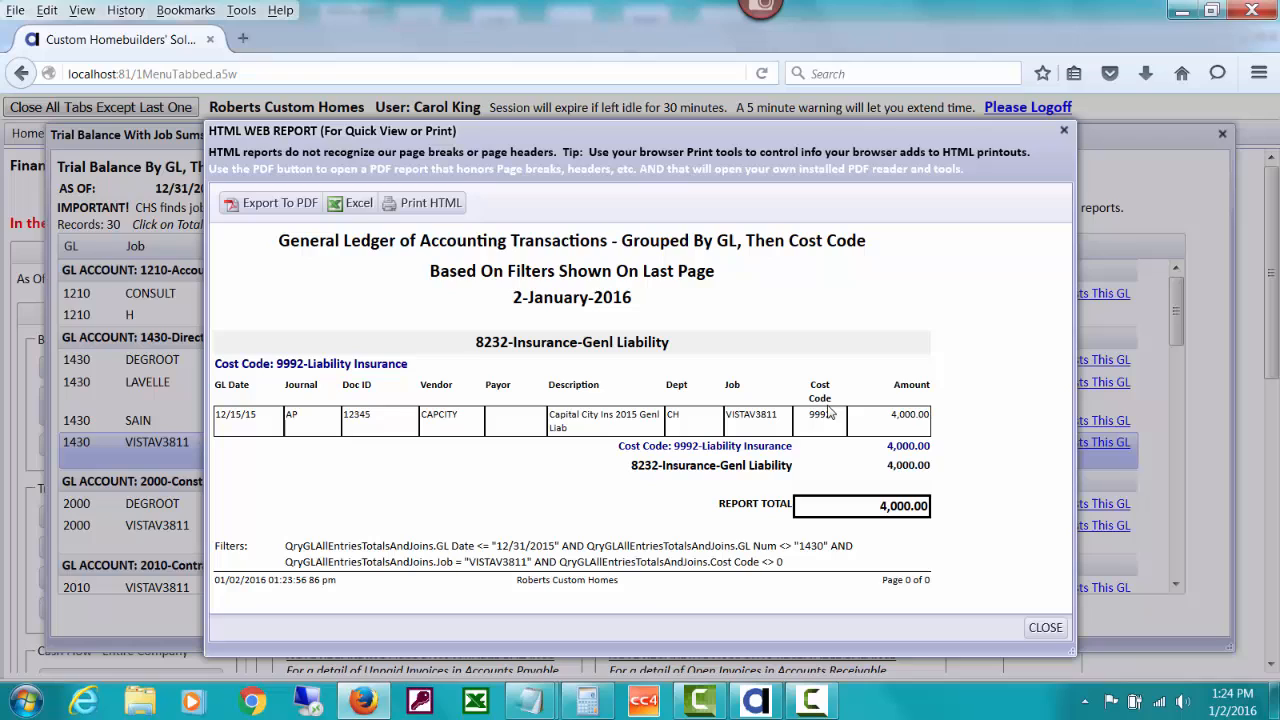
mouse_move(910, 424)
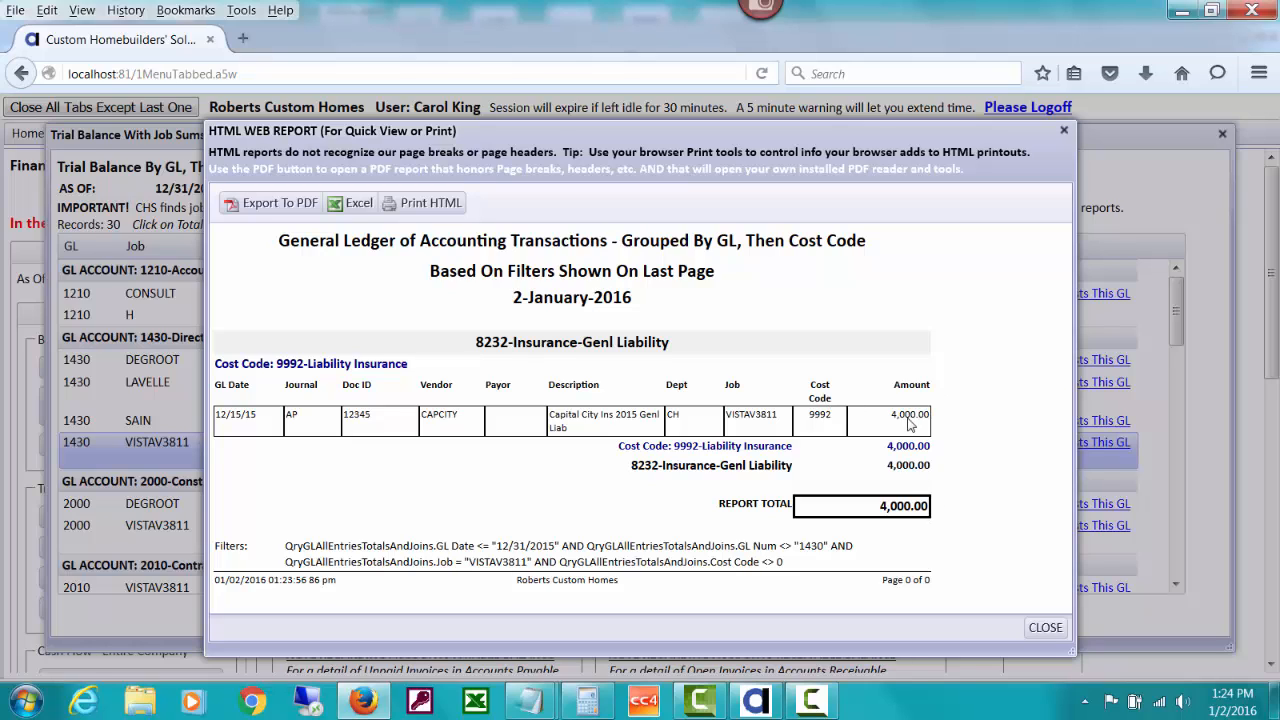
mouse_move(968, 538)
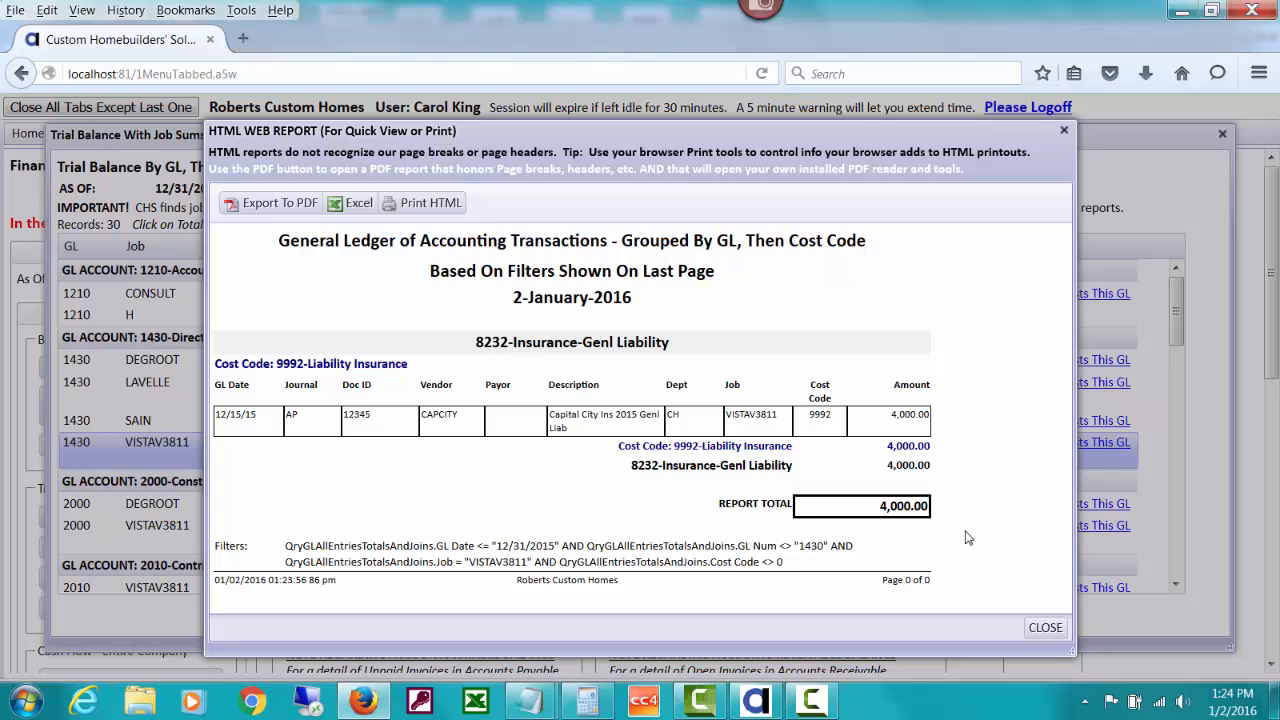
mouse_move(1016, 586)
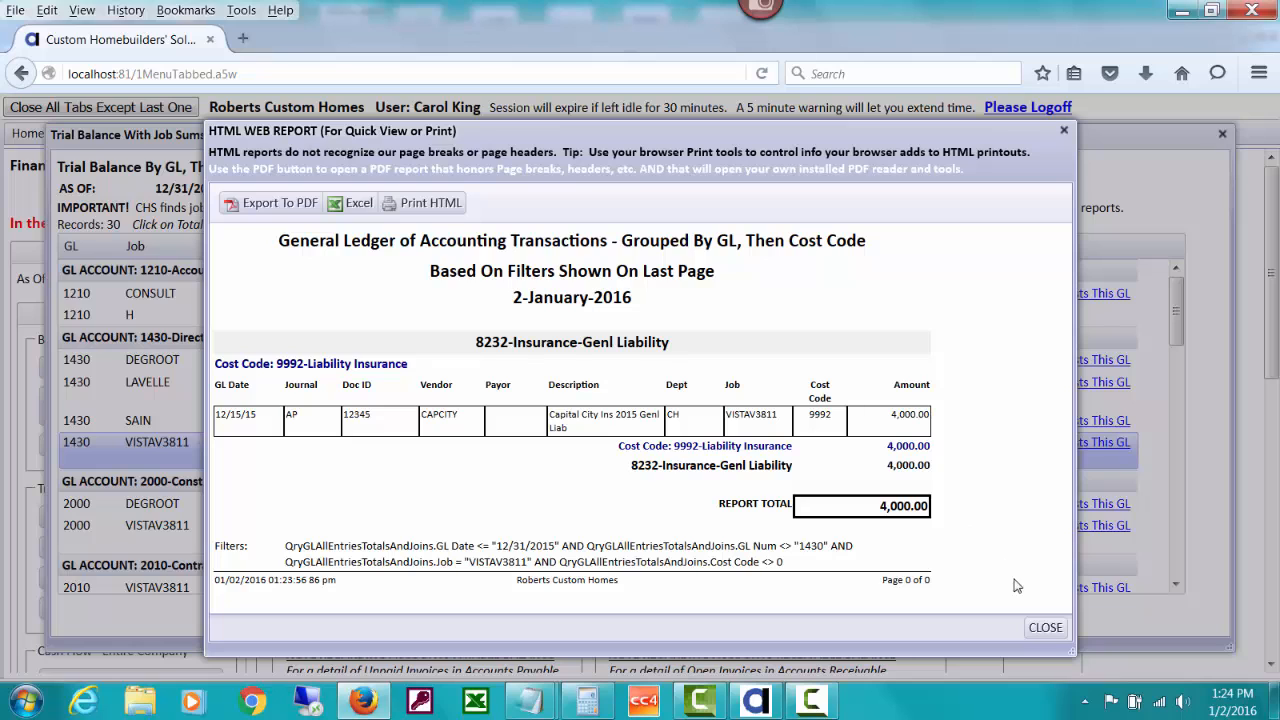
- Close the insurance report and view VISTAV3811's all-GL job costs totalling $75,781.91
click(1044, 628)
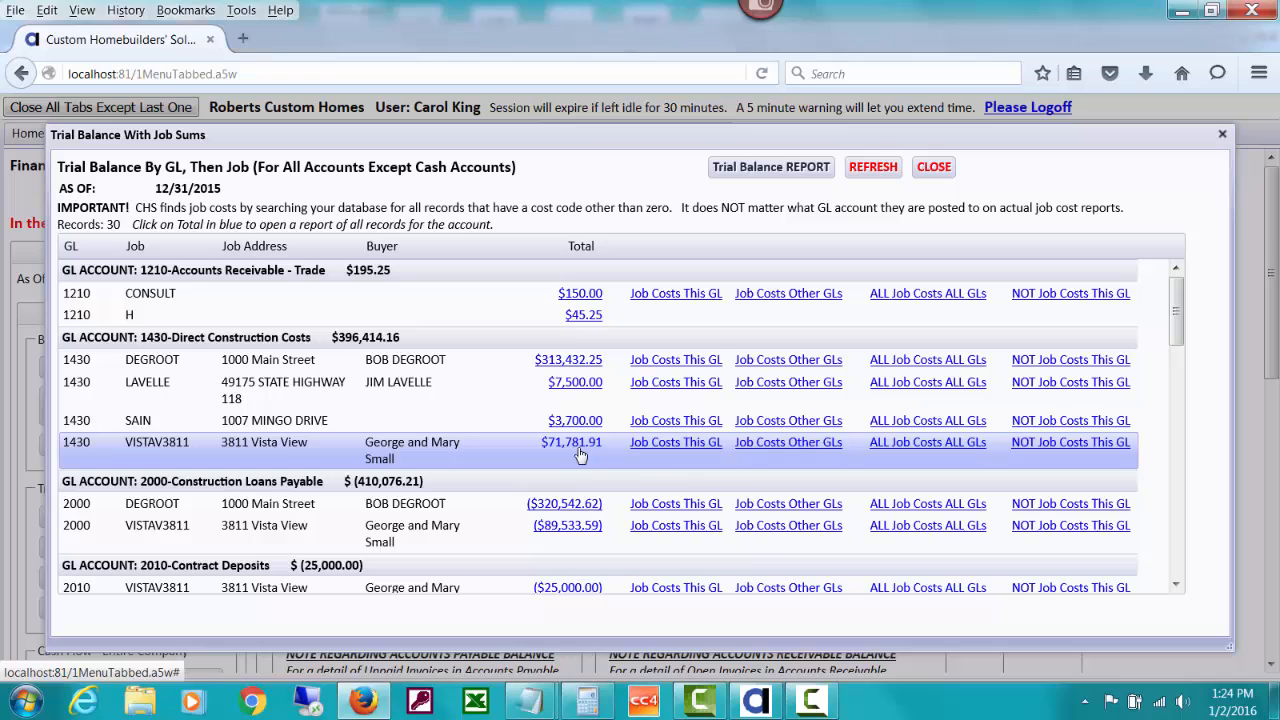
mouse_move(936, 450)
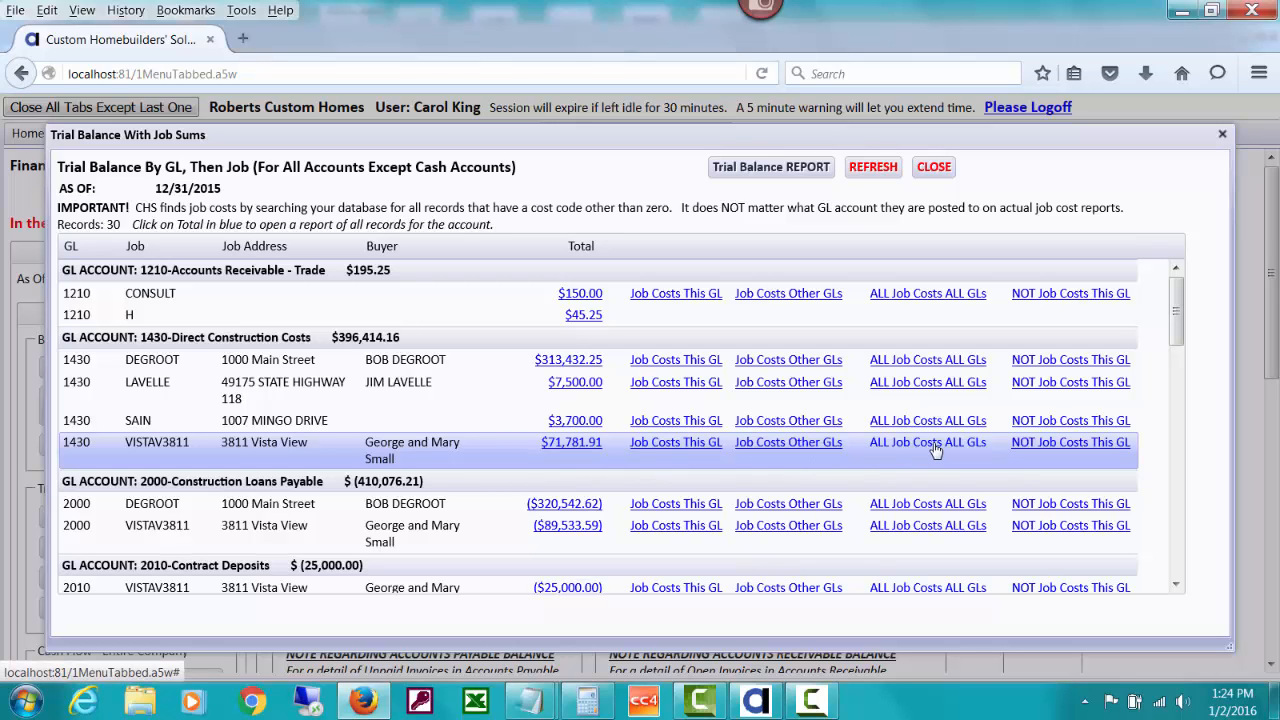
mouse_move(930, 444)
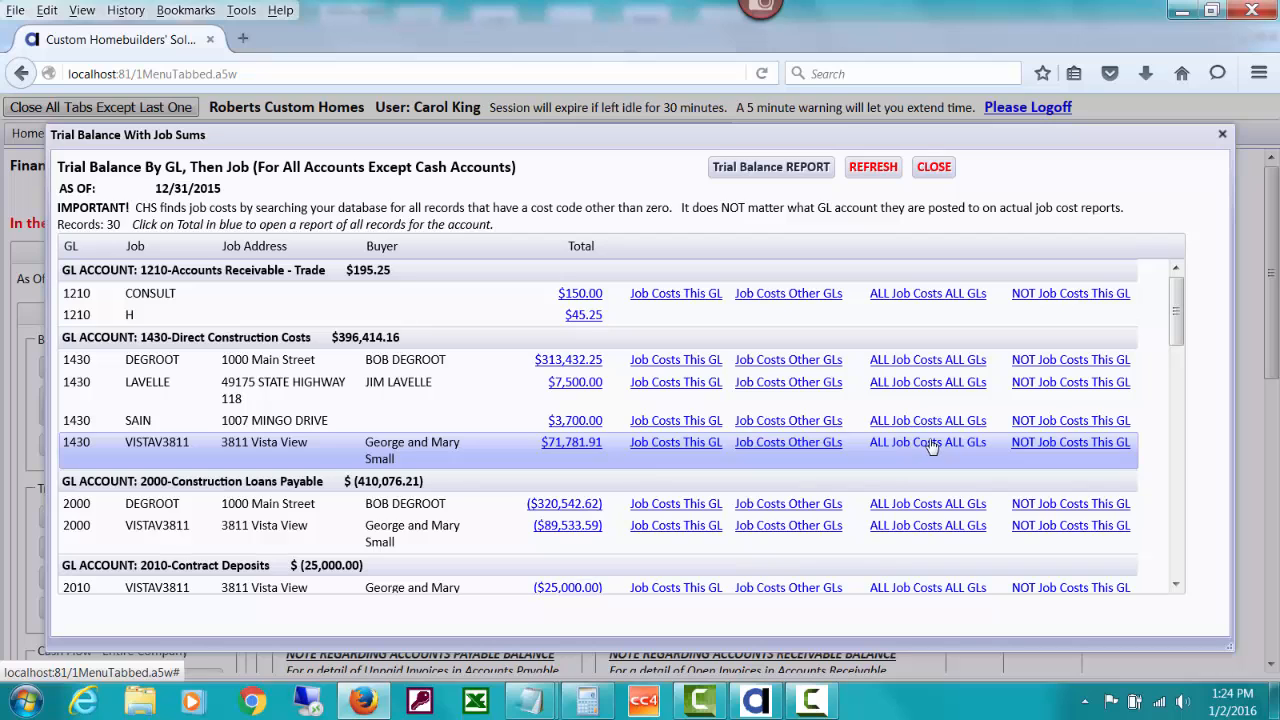
mouse_move(912, 448)
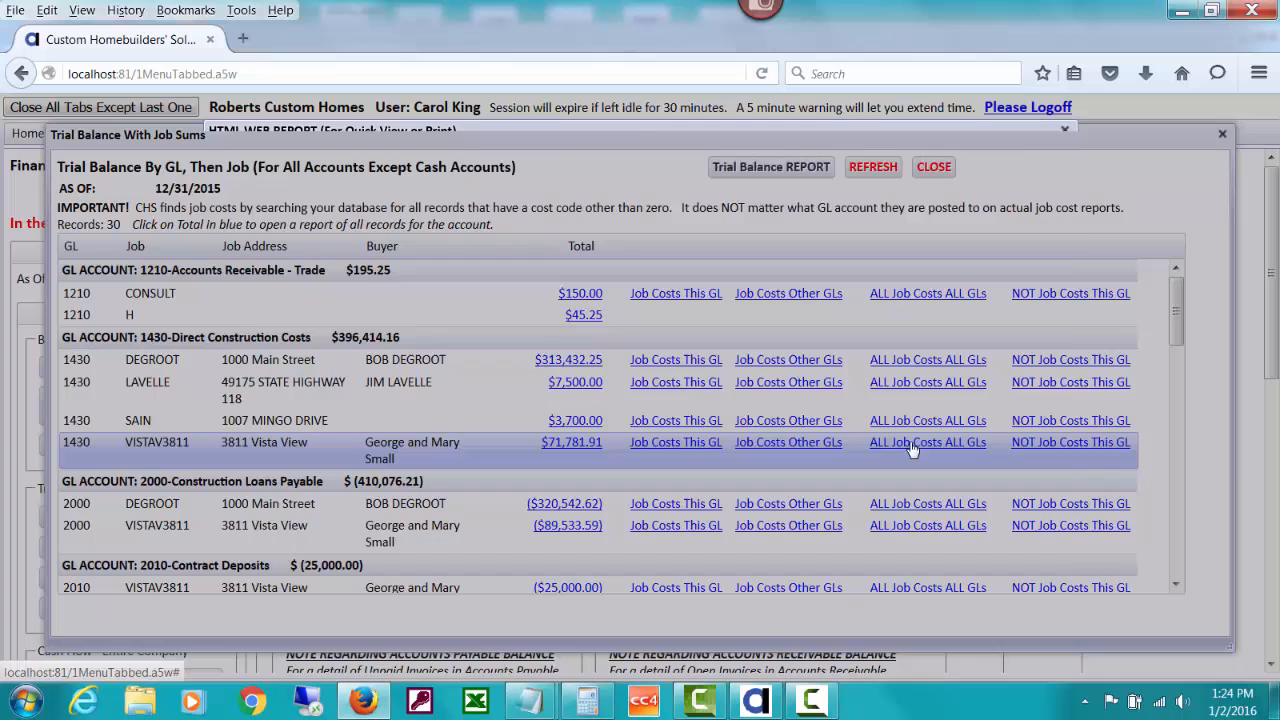
click(928, 442)
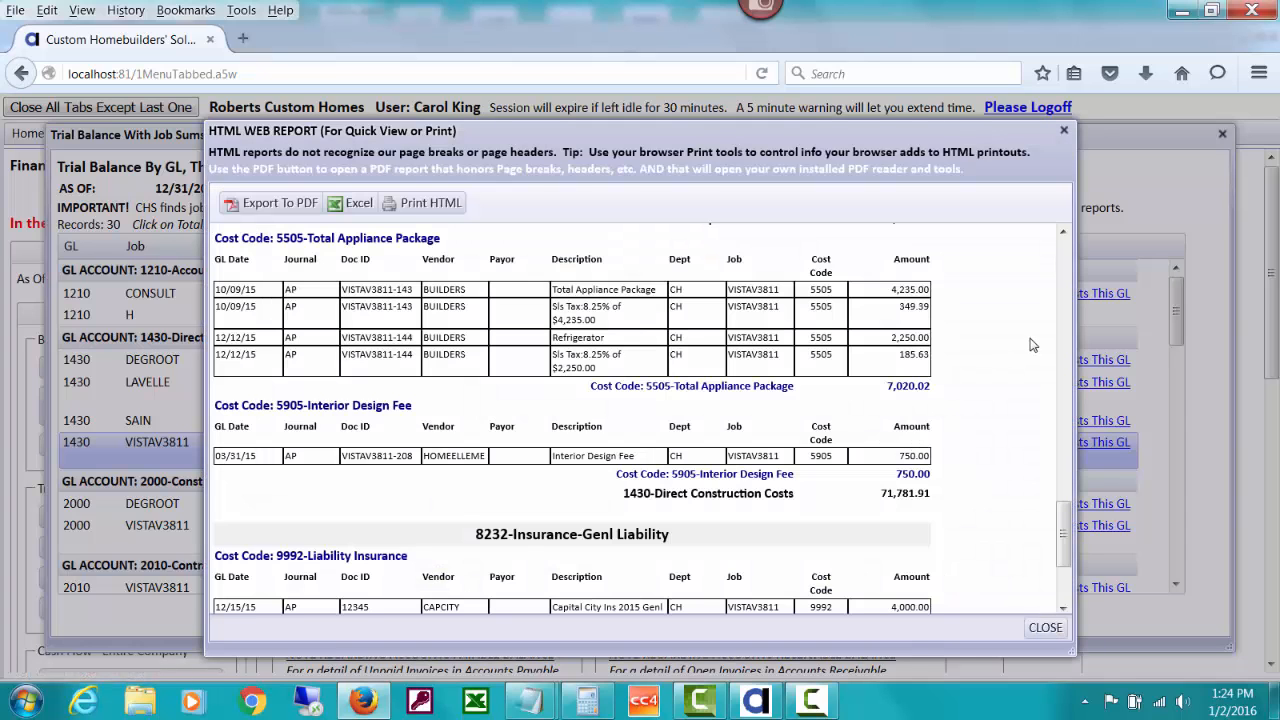
scroll(down, 3)
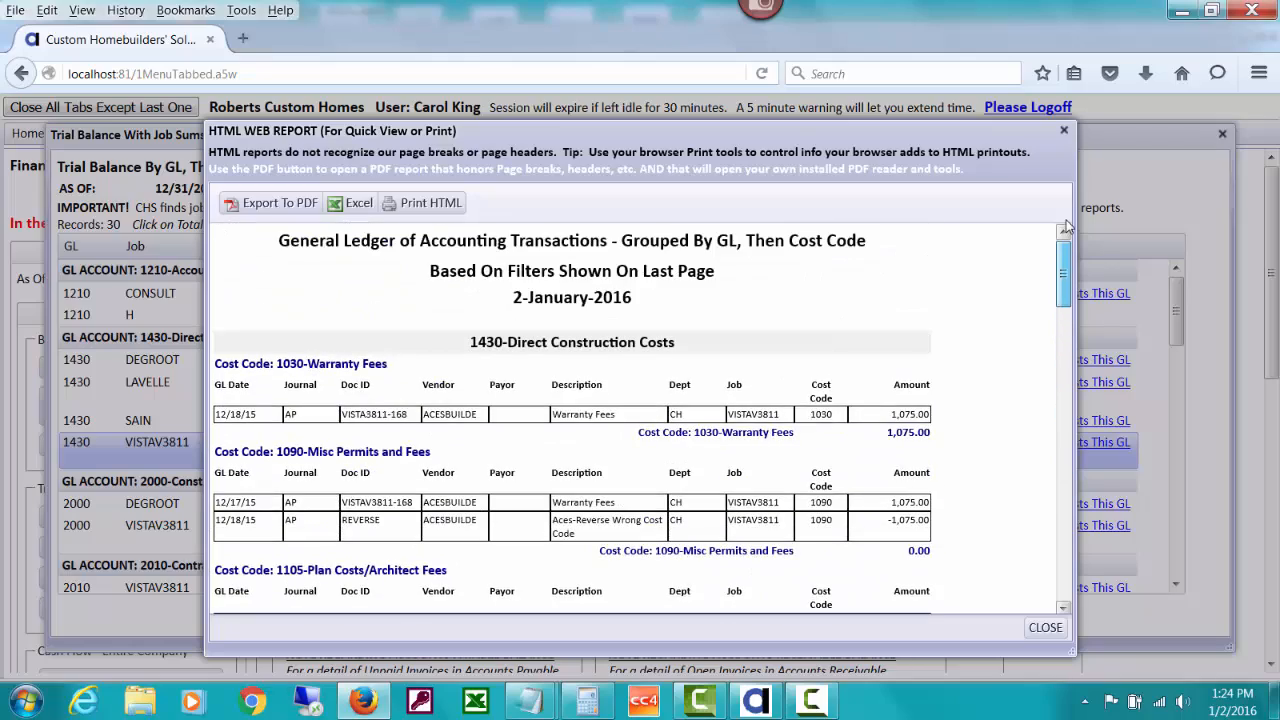
scroll(down, 3)
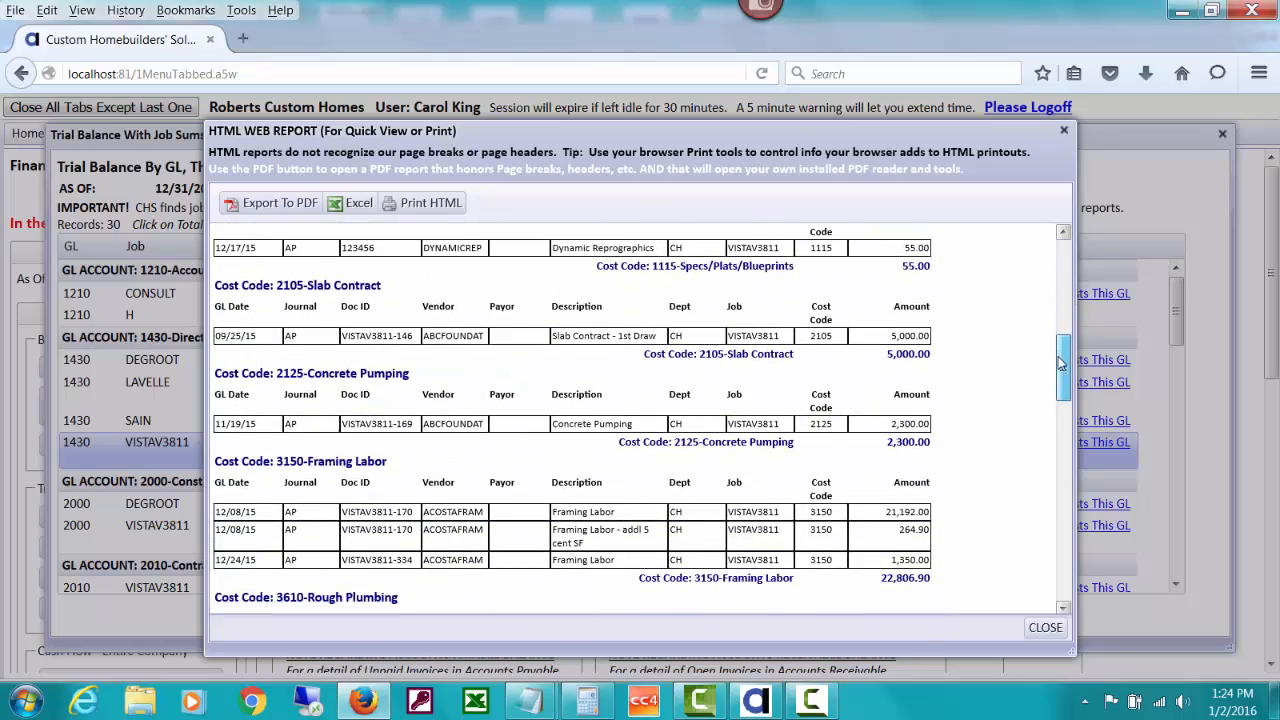
scroll(down, 3)
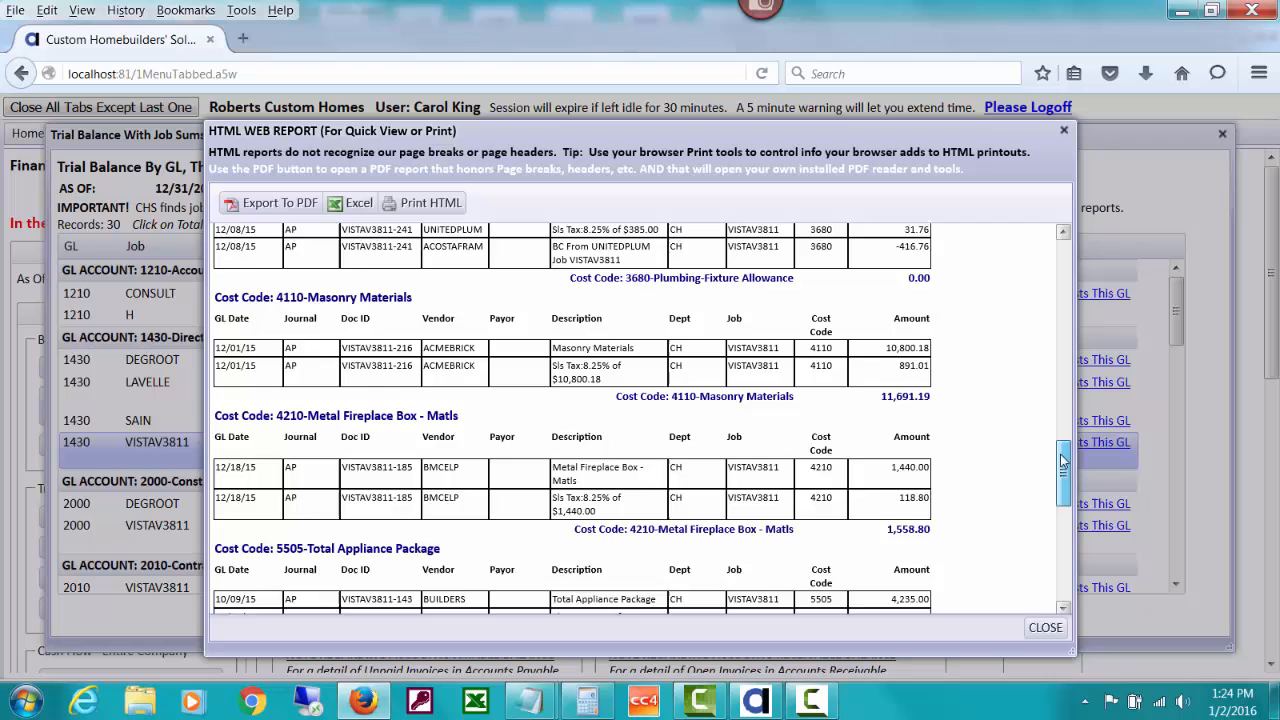
scroll(down, 3)
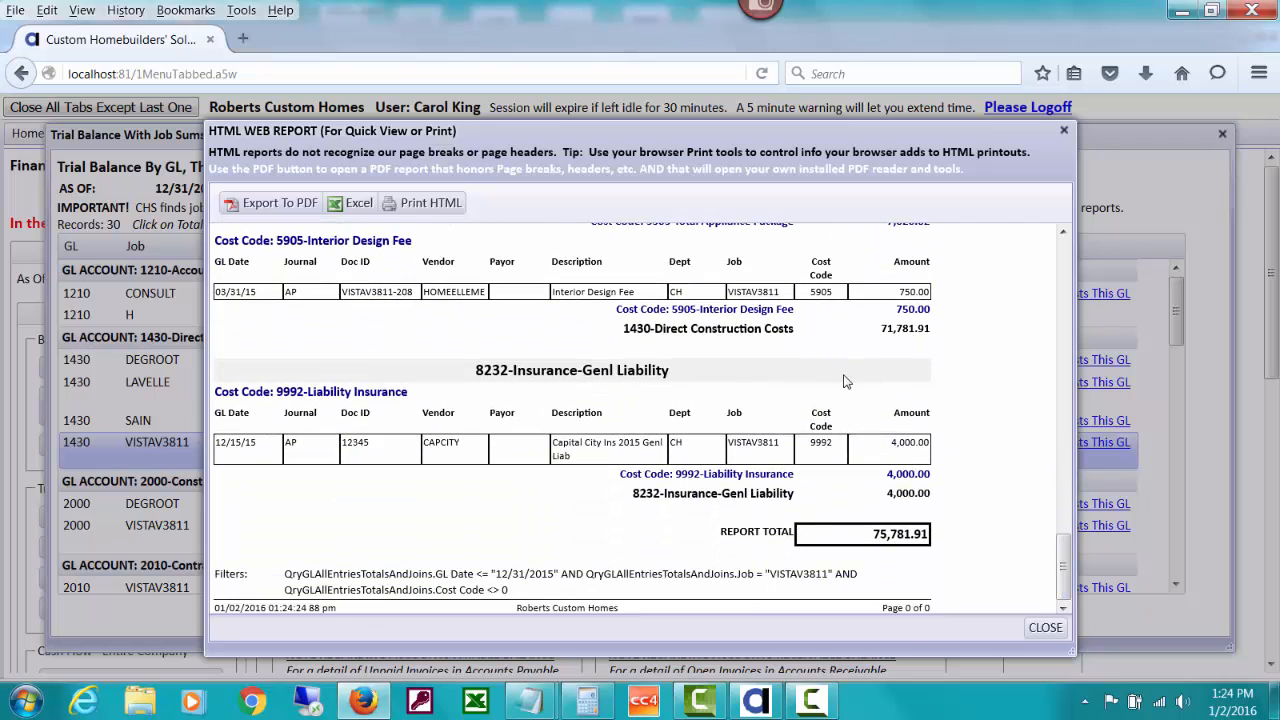
mouse_move(750, 442)
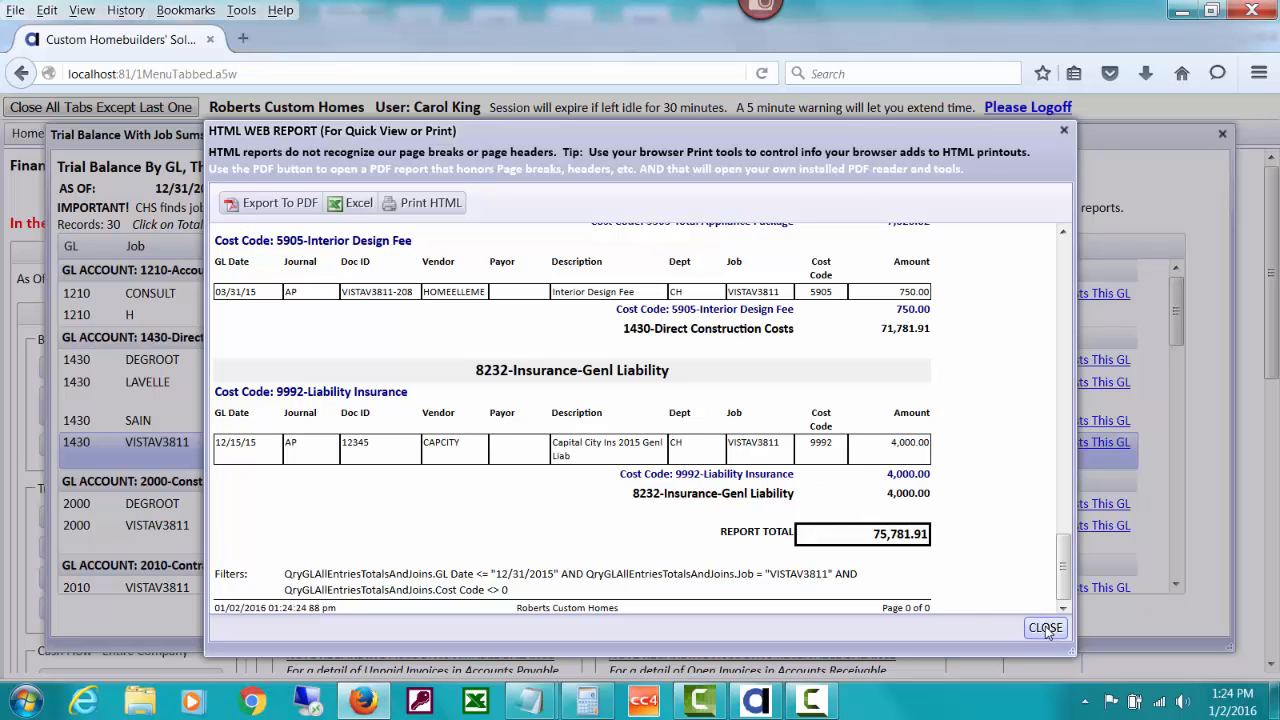
- Close the all-GL report and show VISTAV3811's non-job-cost 1430 entries (no records)
click(1044, 628)
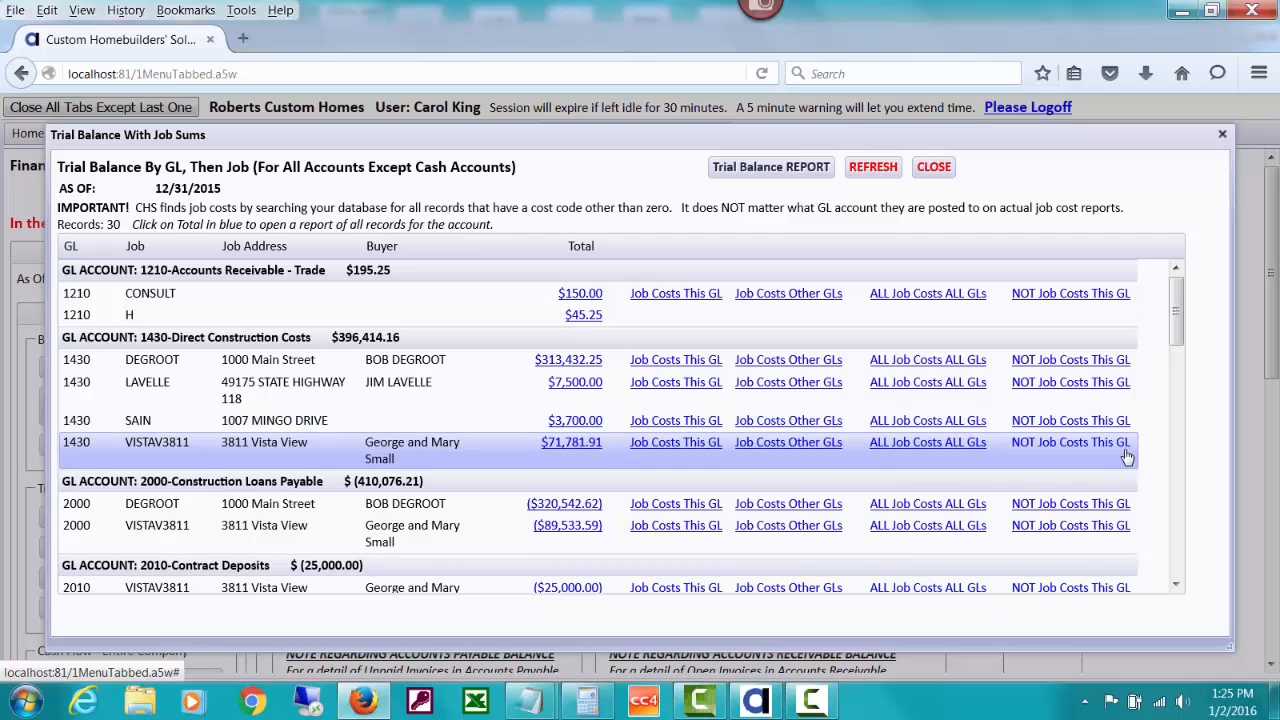
click(1070, 442)
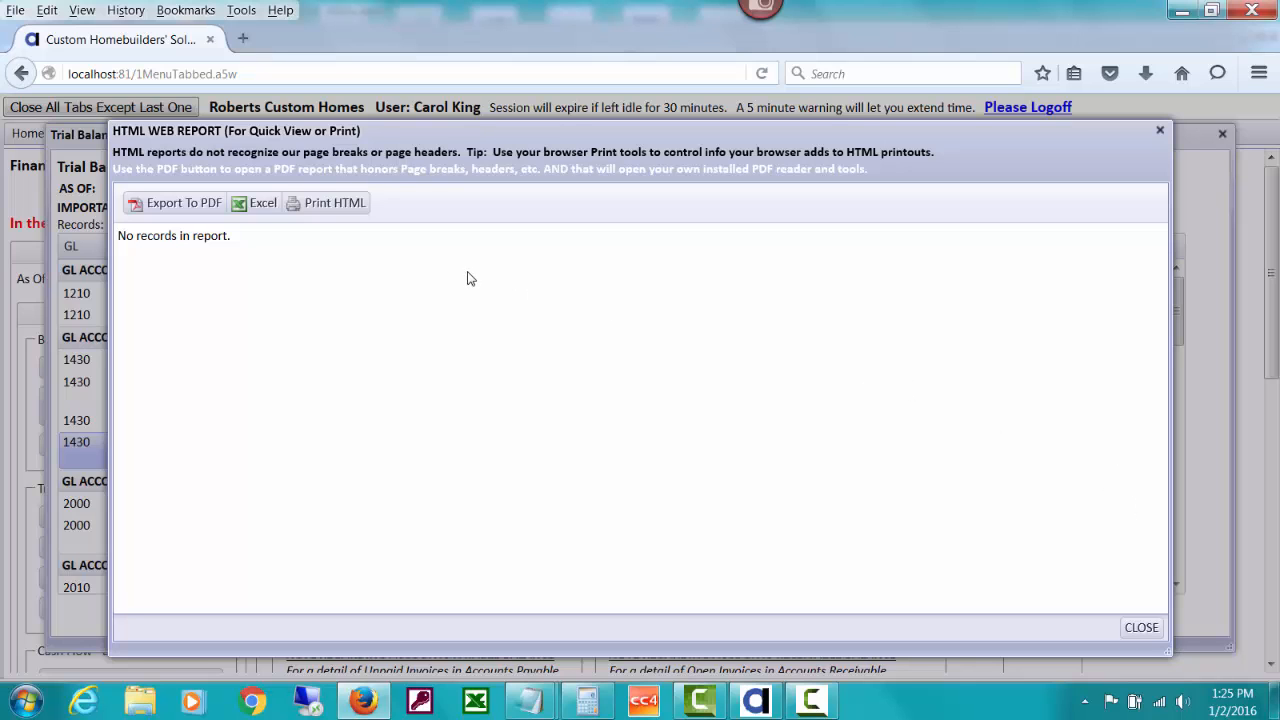
- Close the empty non-job-cost report to return to the Trial Balance by GL, then Job
click(1140, 628)
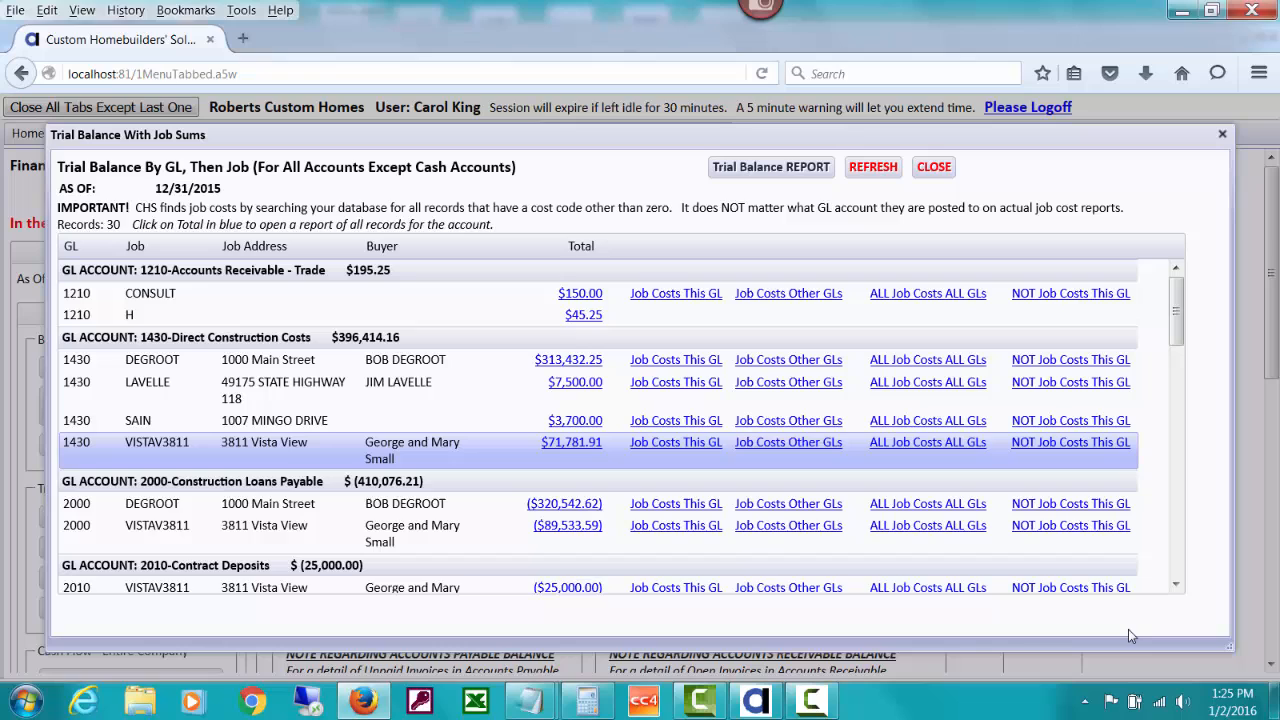
mouse_move(460, 448)
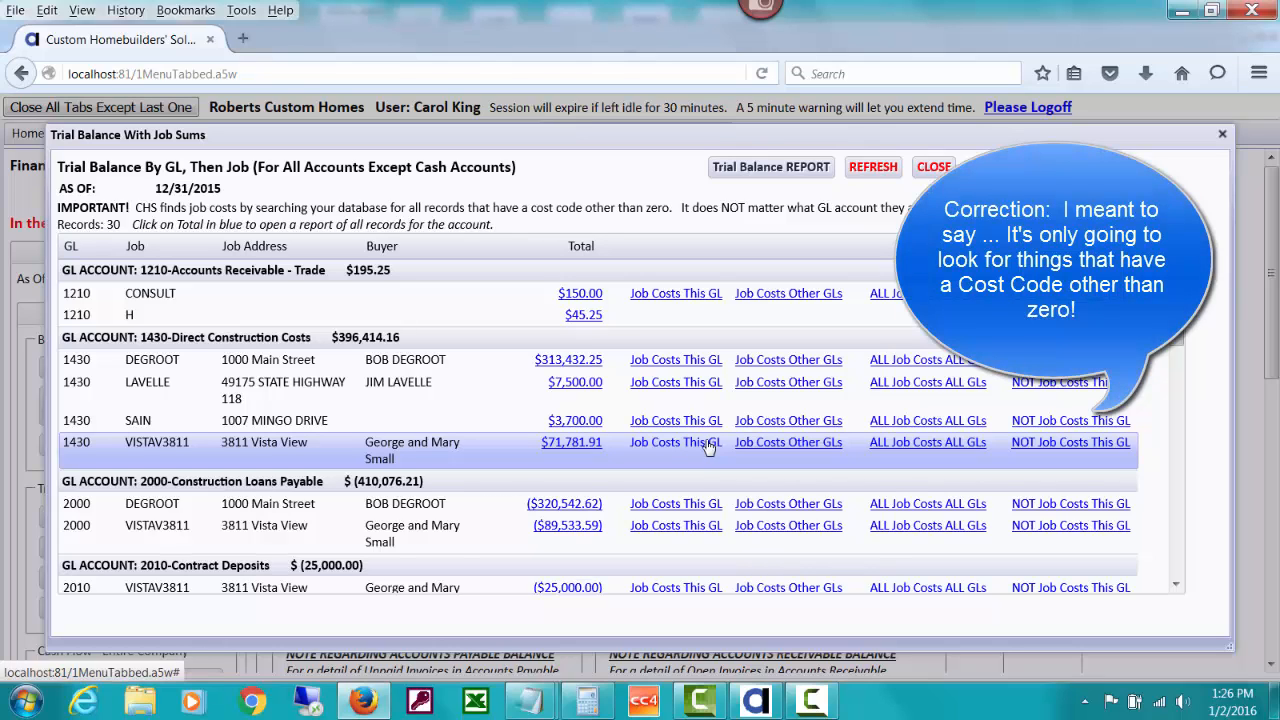
mouse_move(1048, 448)
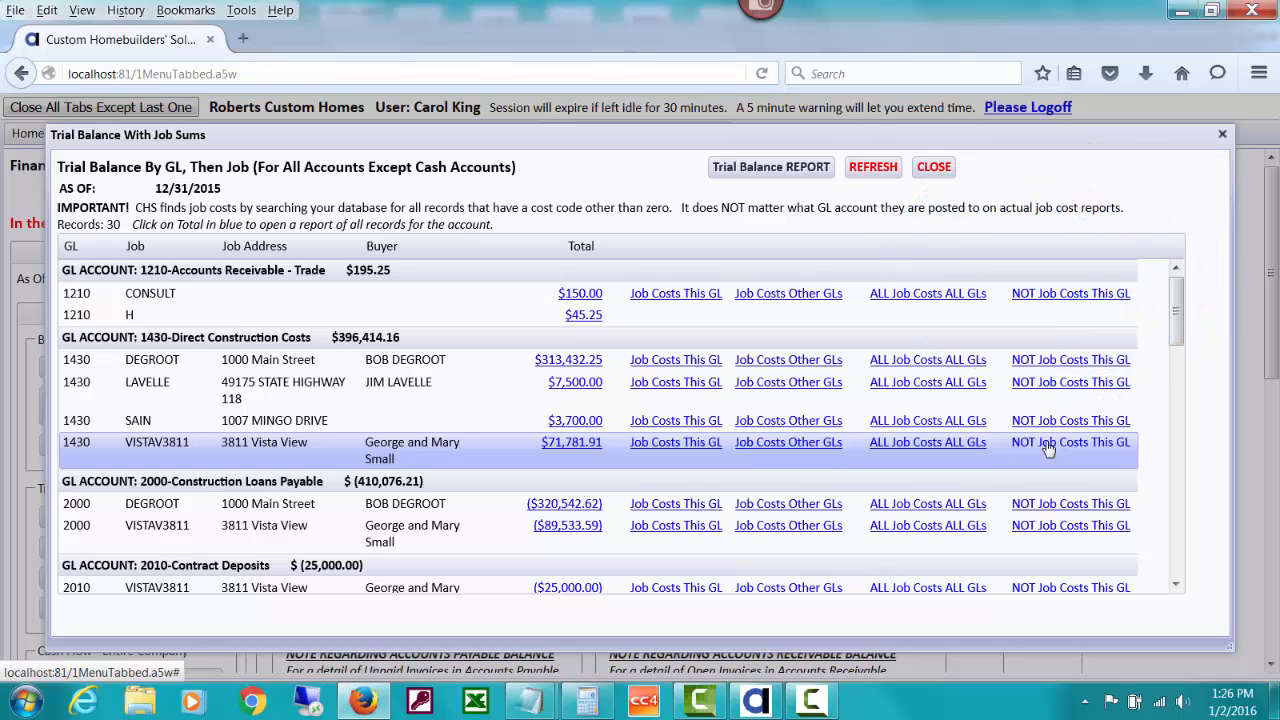
mouse_move(572, 442)
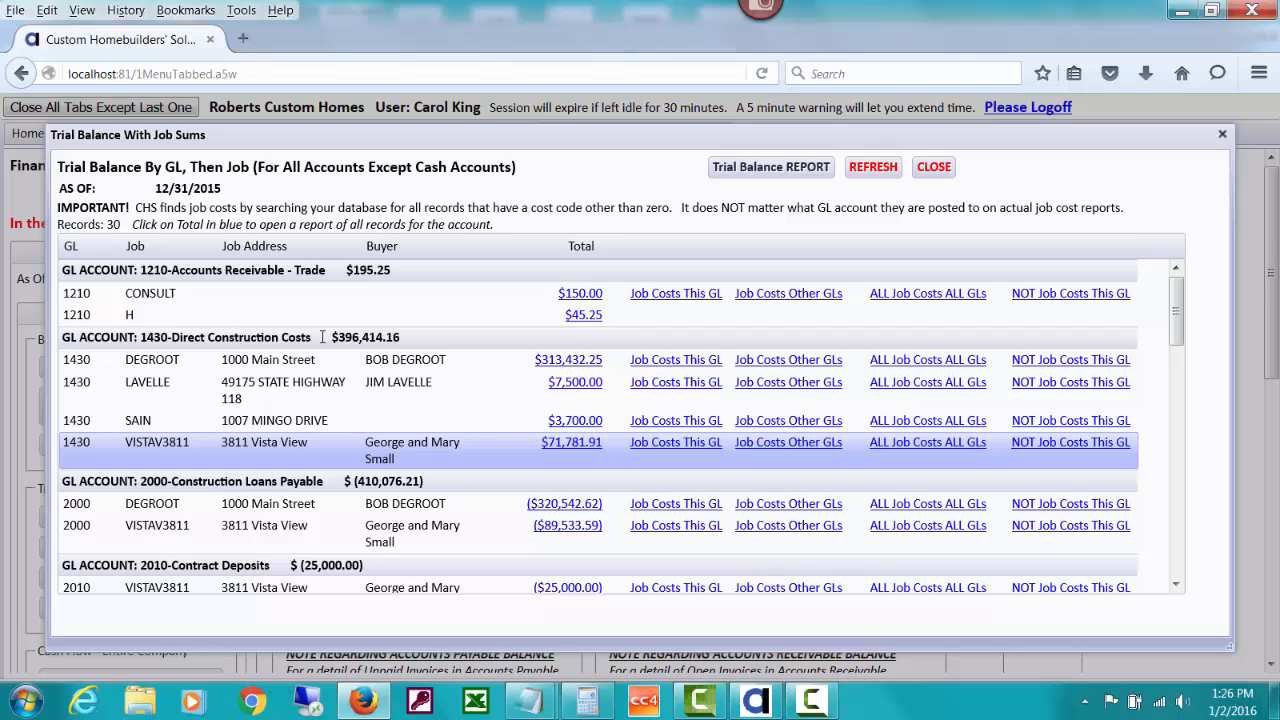
mouse_move(436, 376)
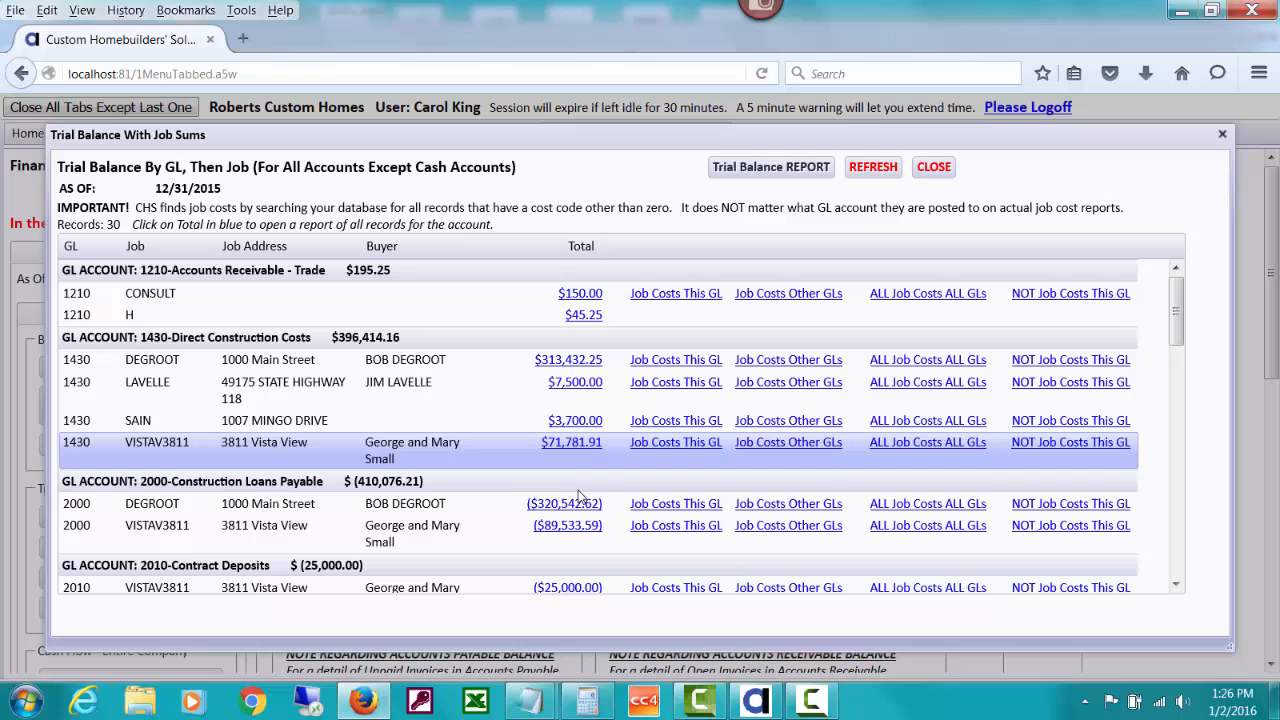
mouse_move(1224, 418)
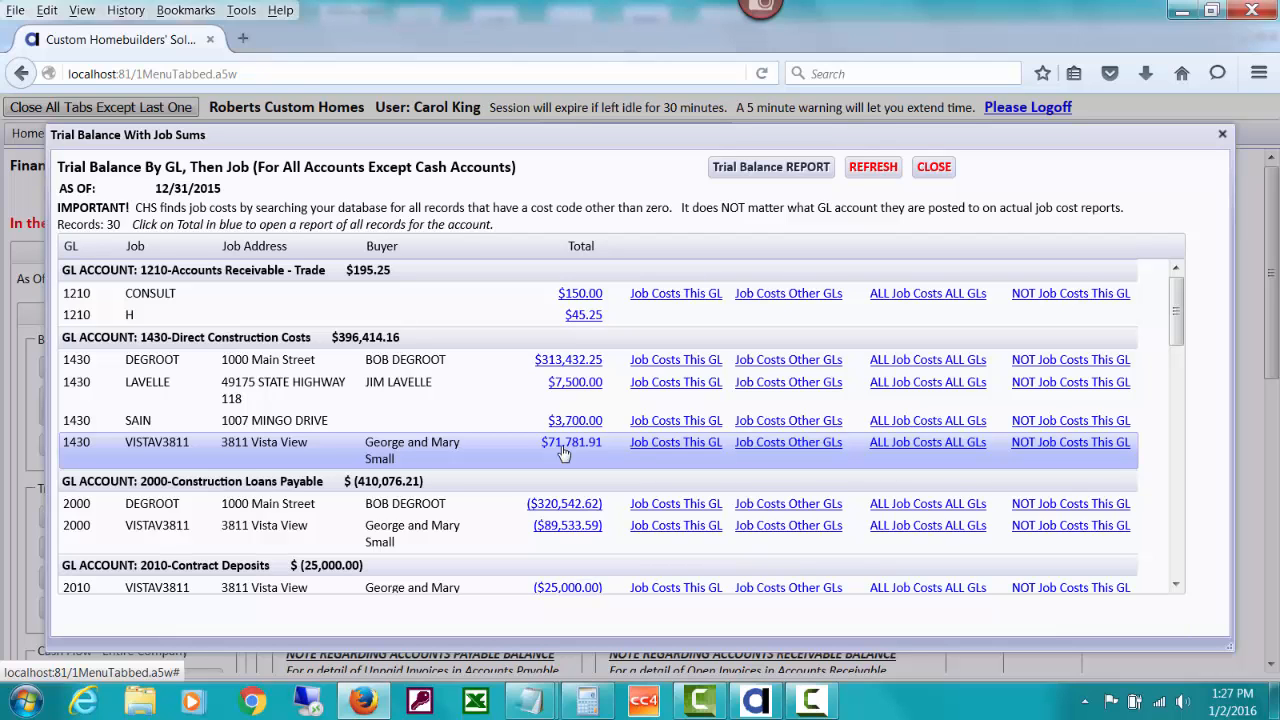
mouse_move(490, 450)
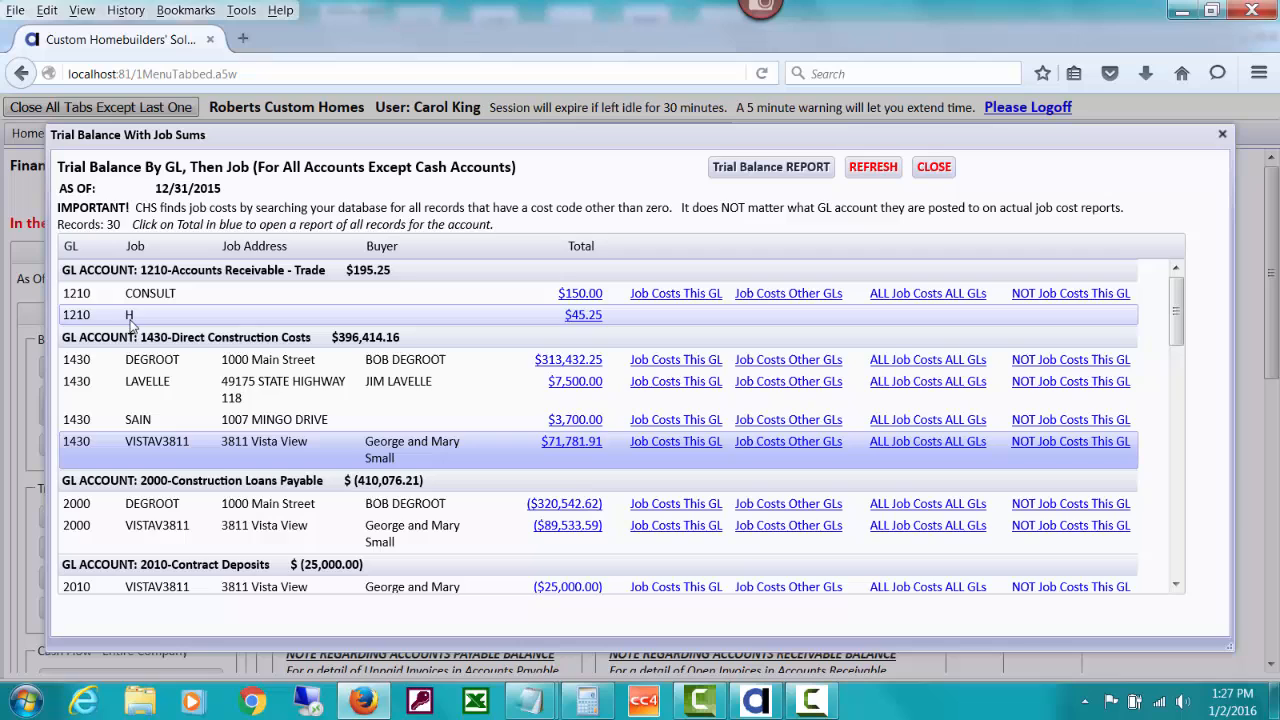
mouse_move(404, 388)
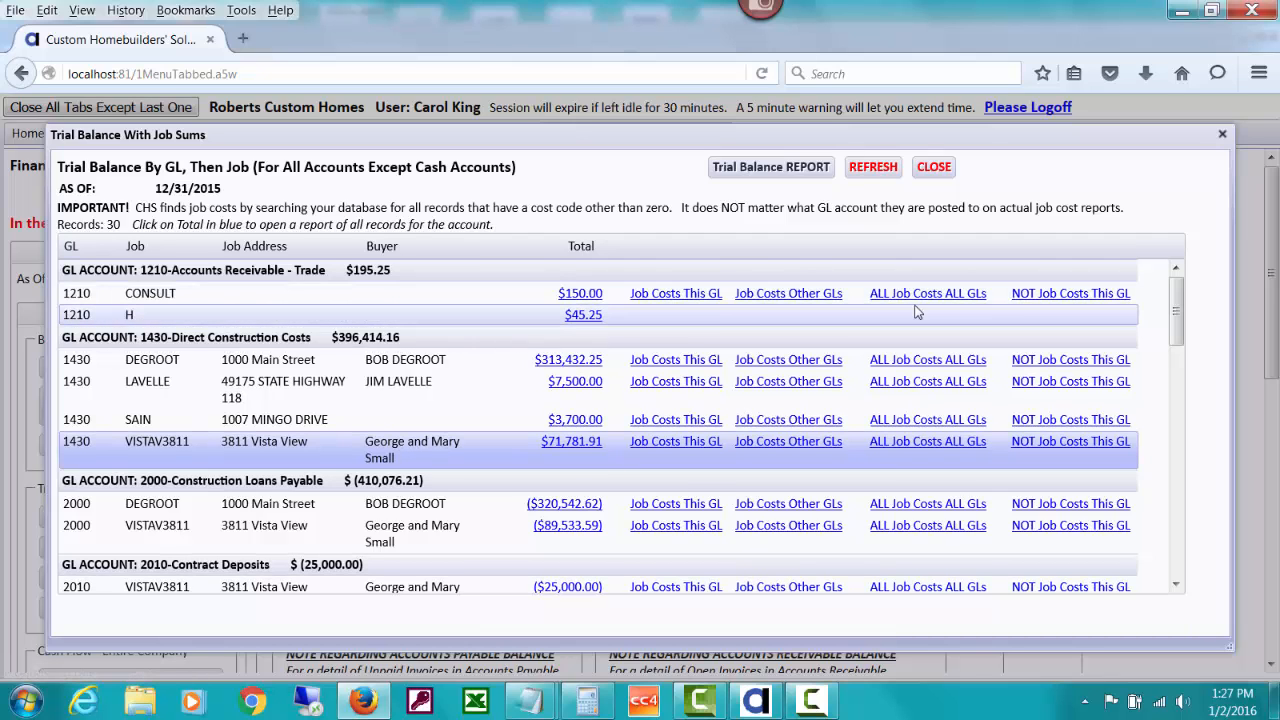
mouse_move(568, 360)
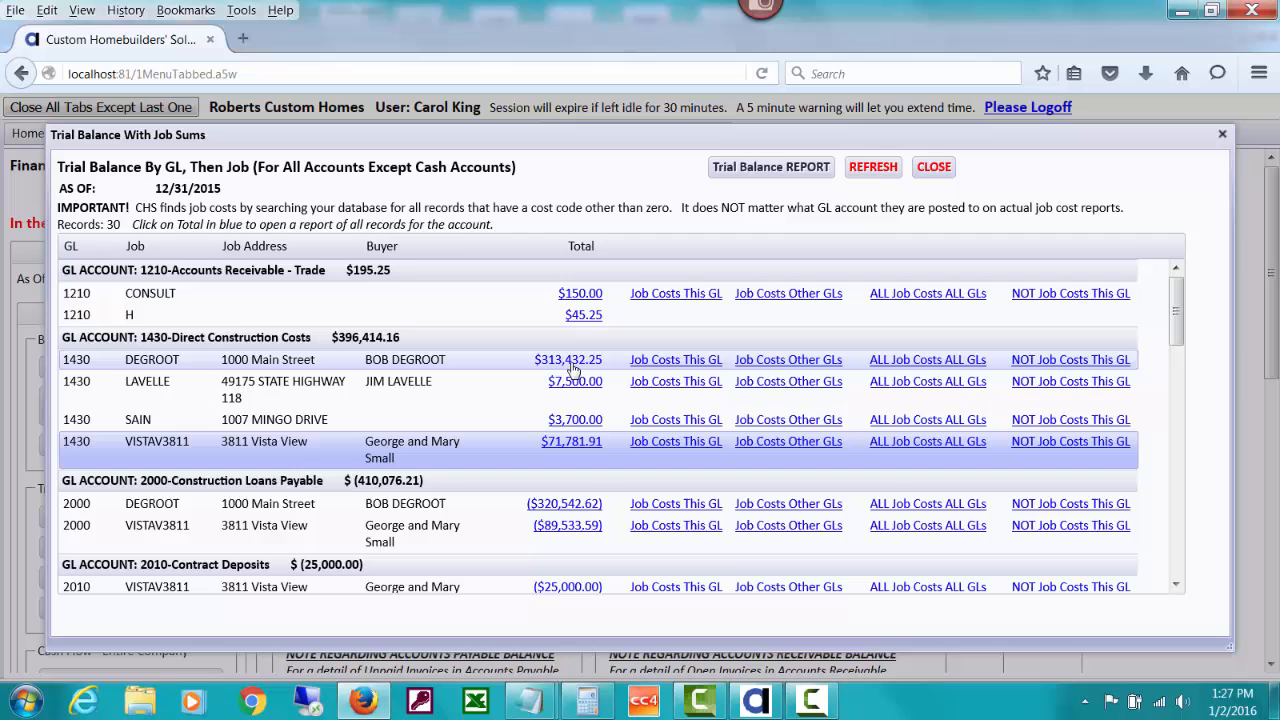
mouse_move(576, 448)
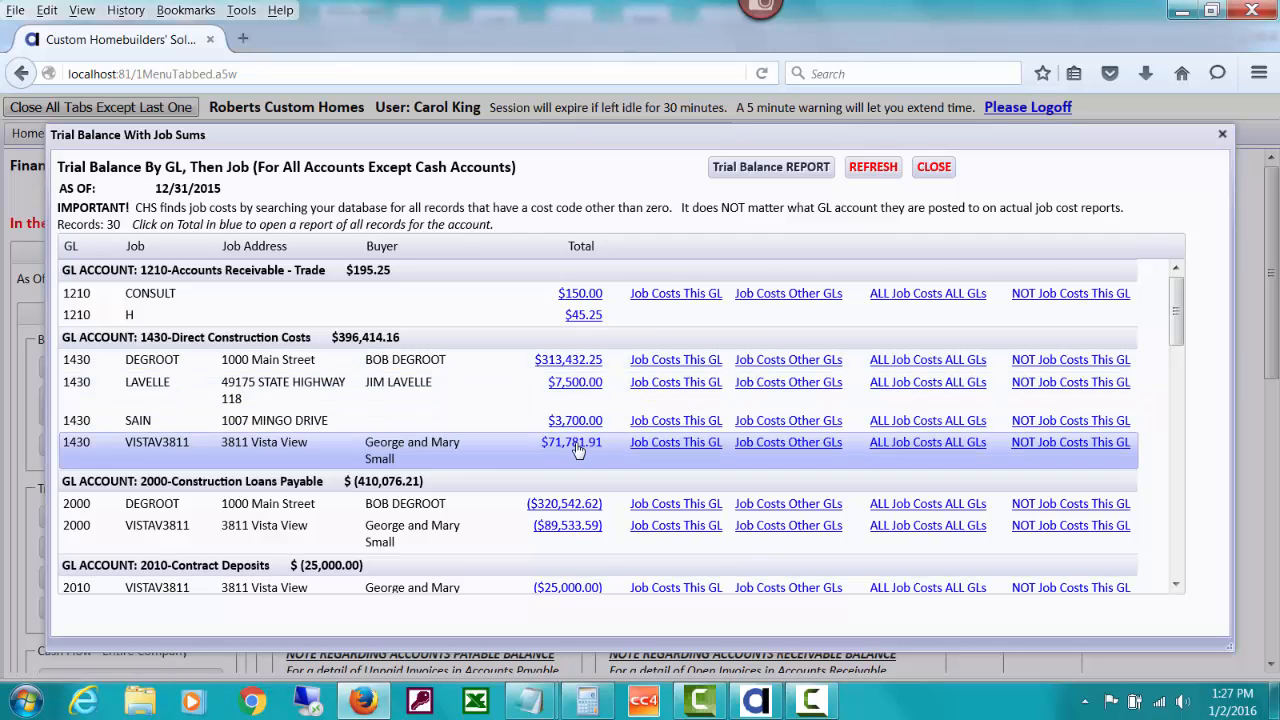
click(572, 442)
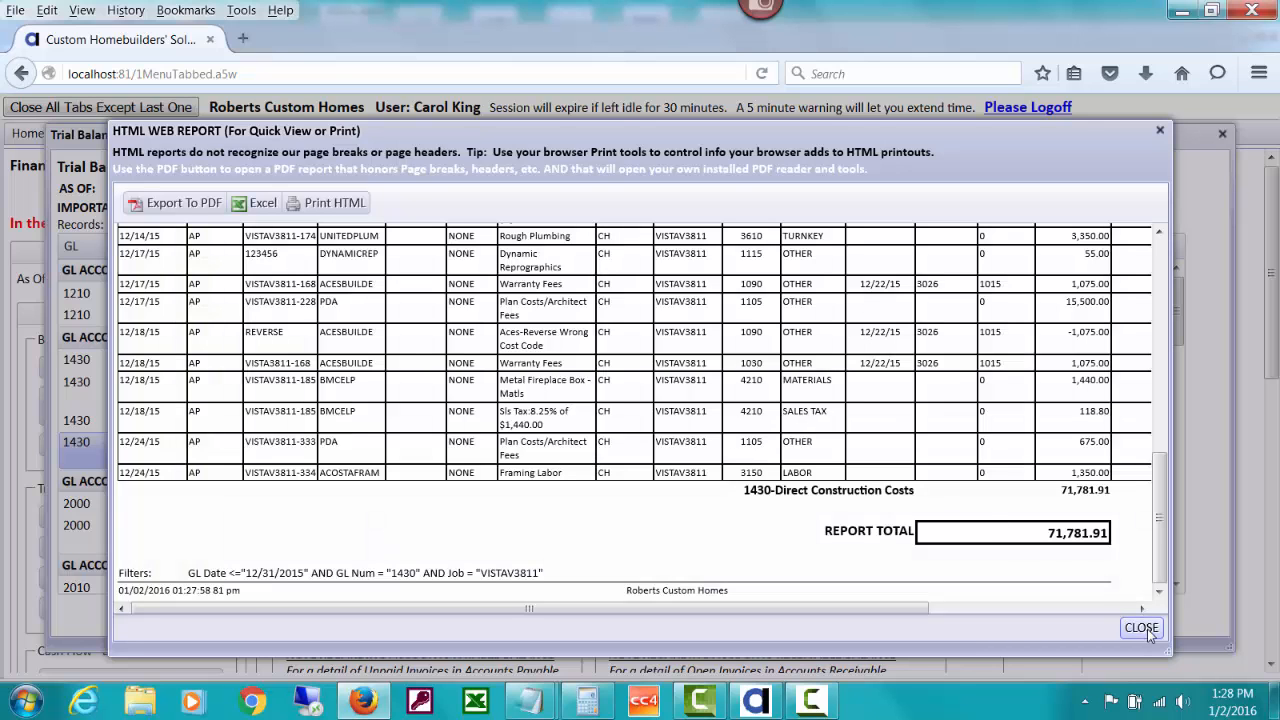
scroll(up, 3)
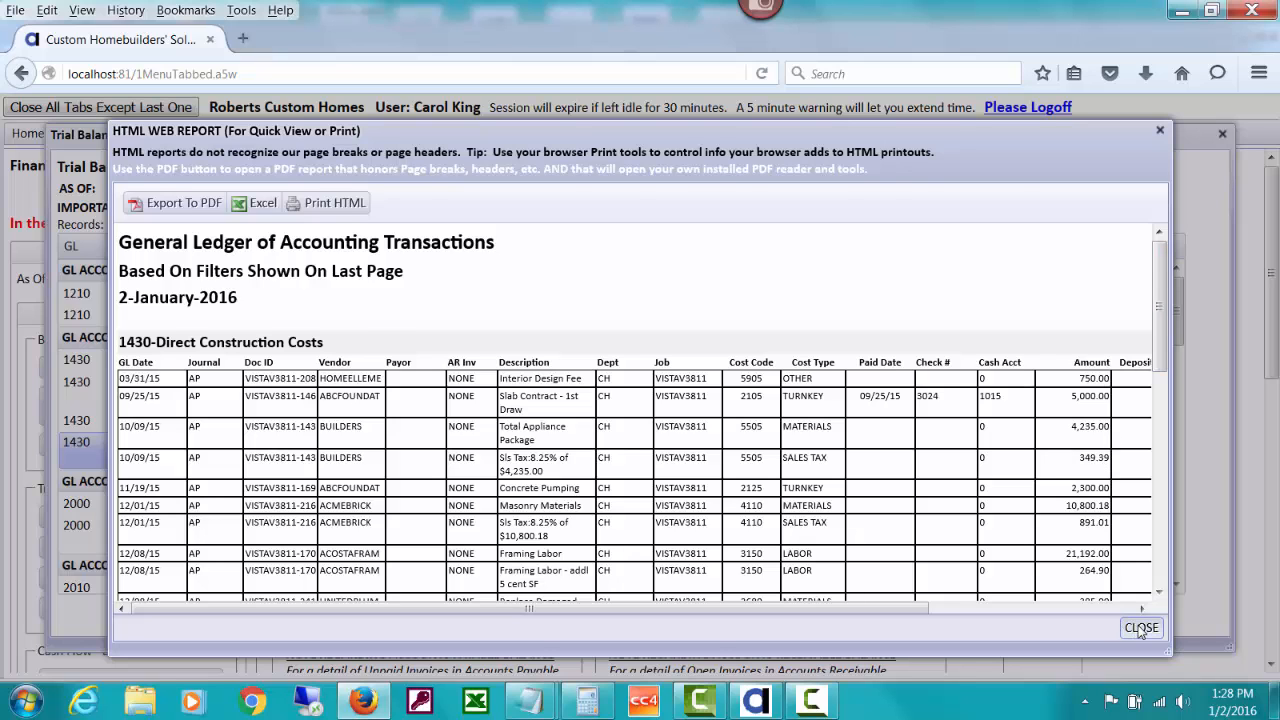
click(1140, 628)
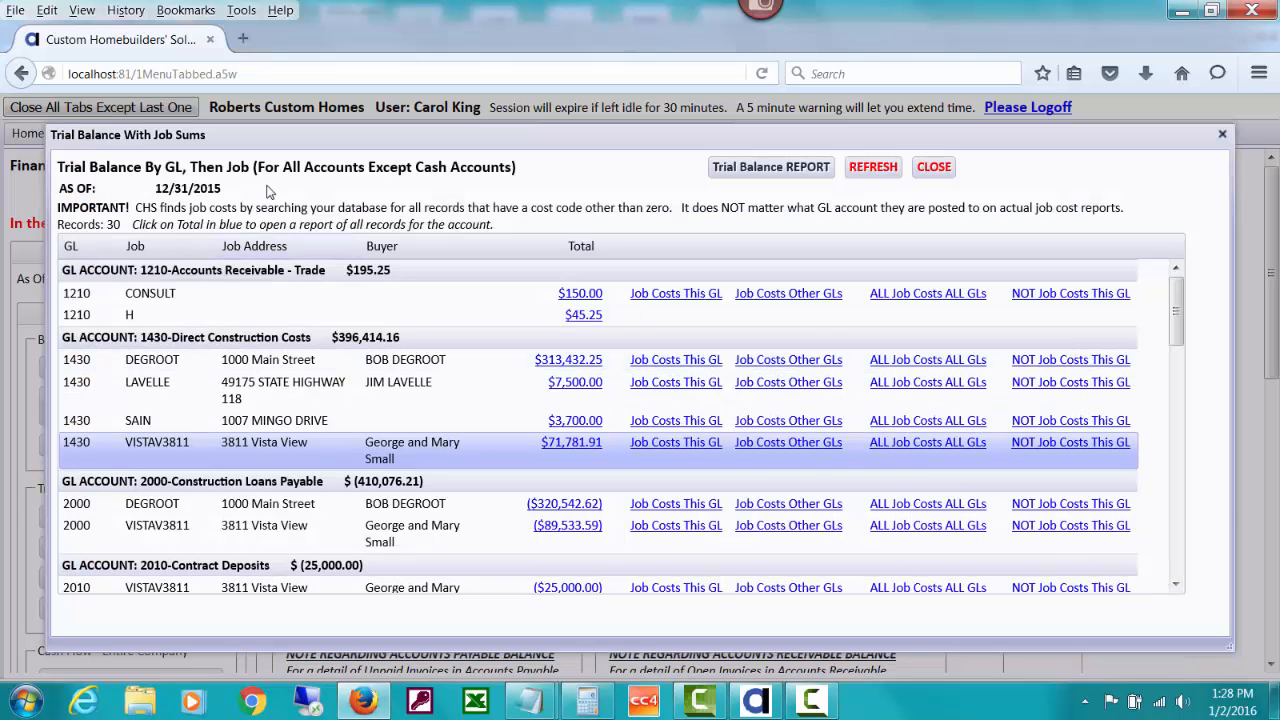
mouse_move(770, 168)
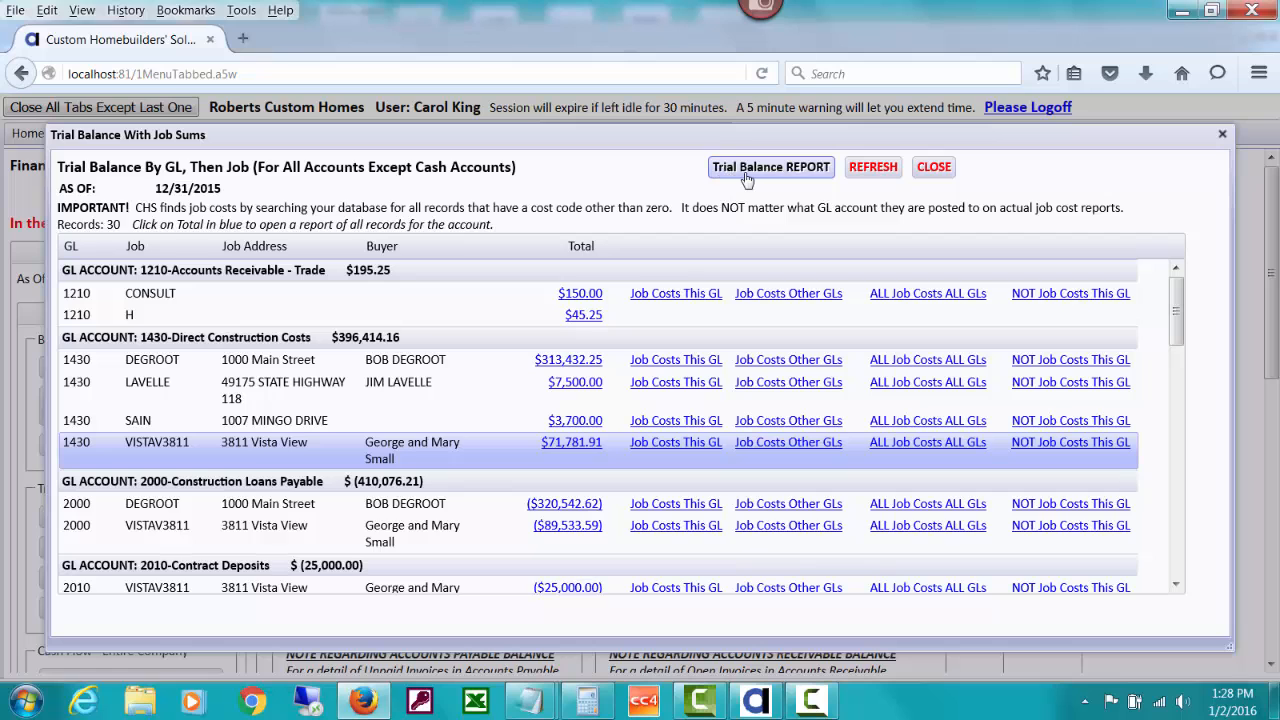
click(770, 168)
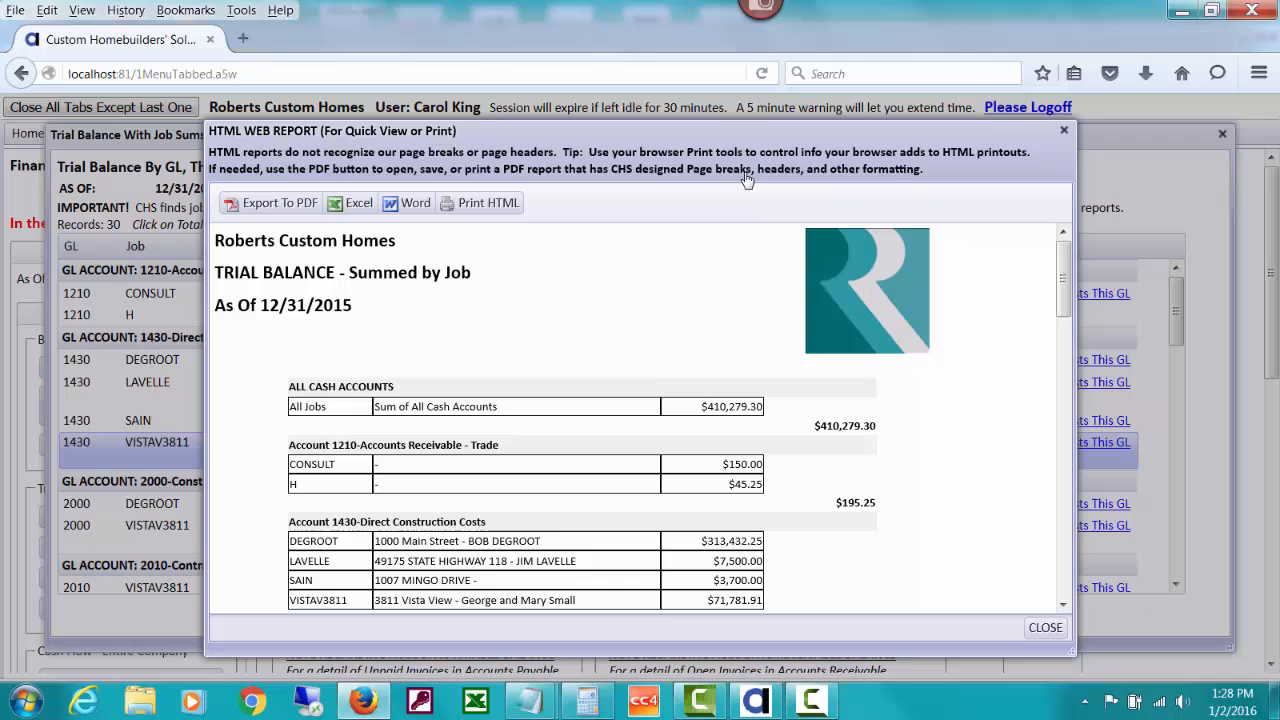
mouse_move(516, 424)
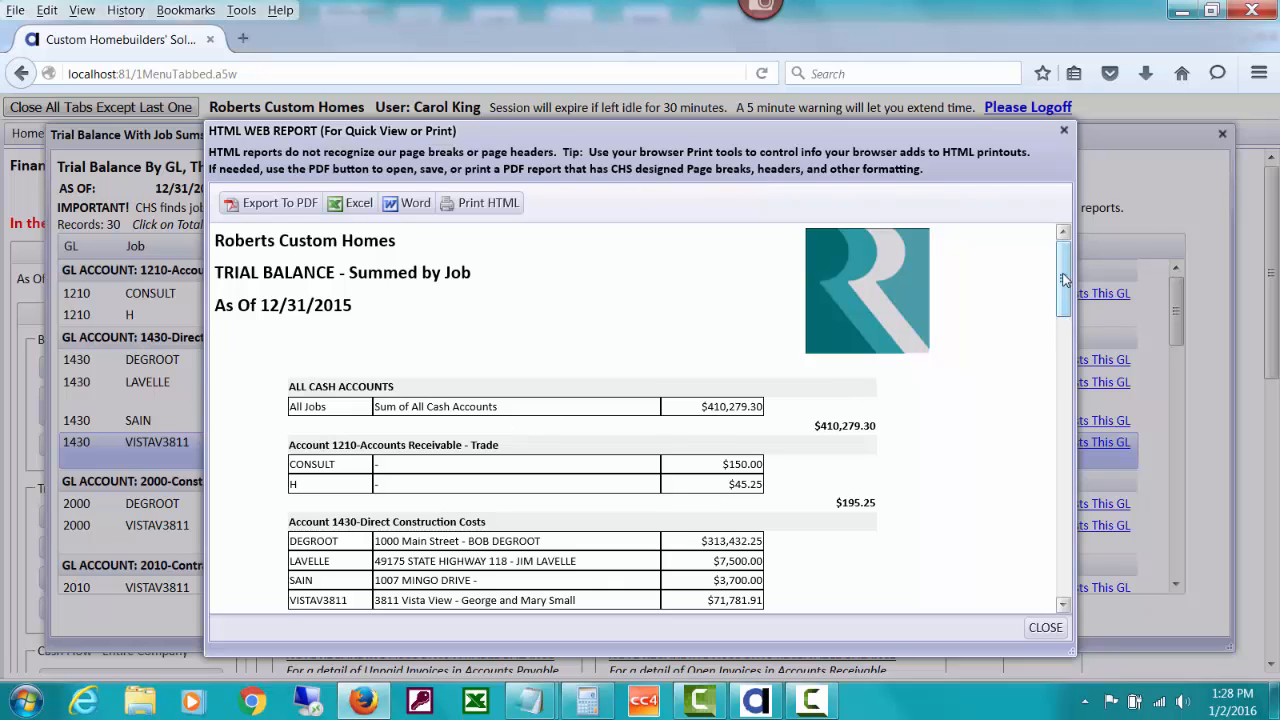
scroll(down, 3)
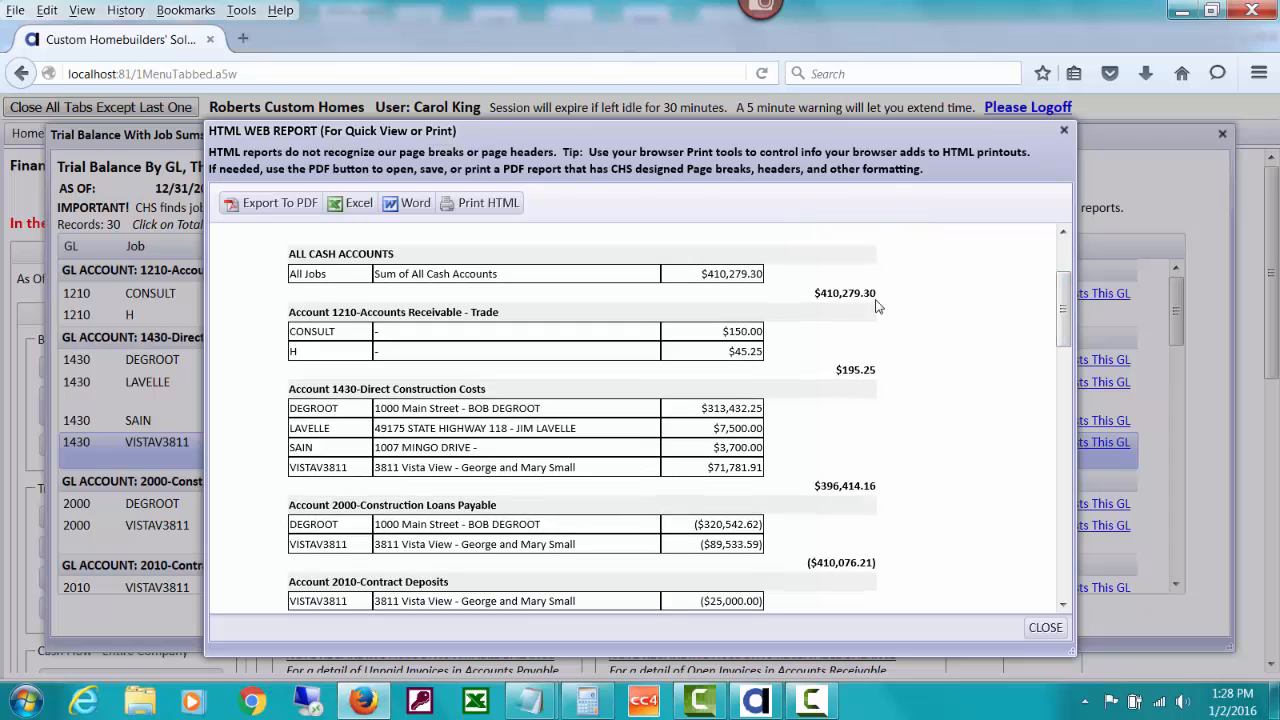
mouse_move(1016, 328)
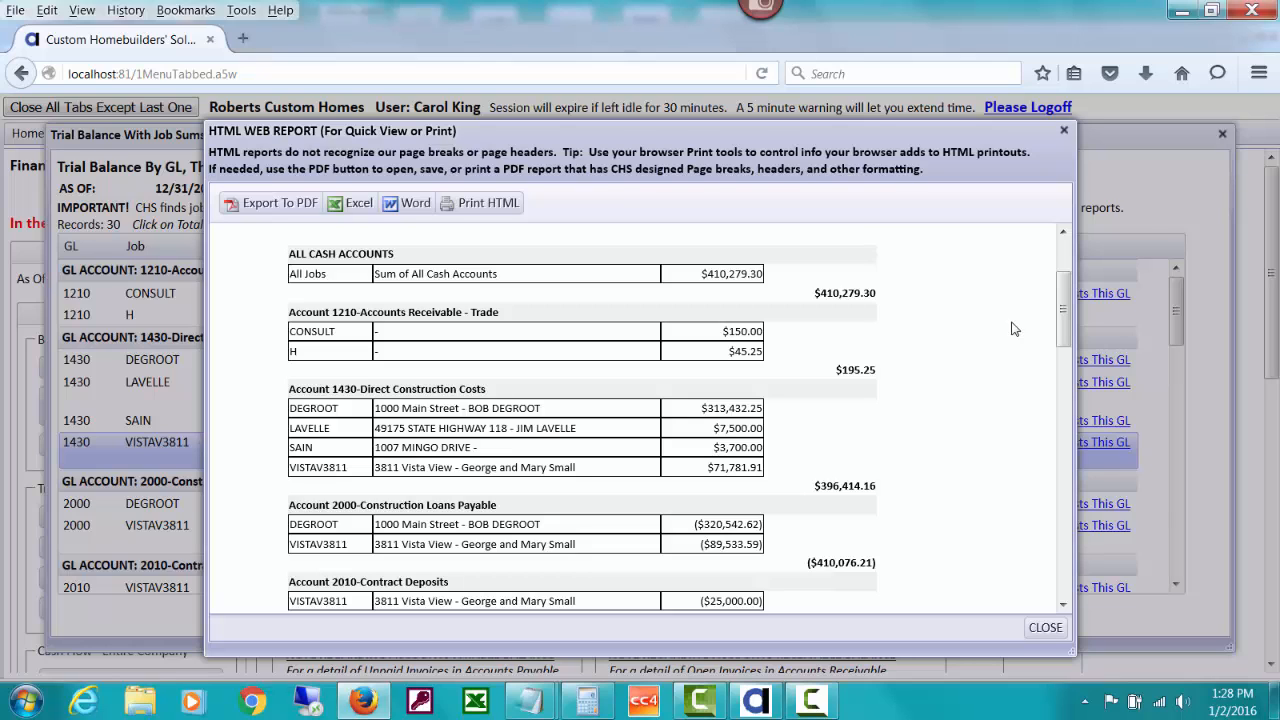
scroll(down, 3)
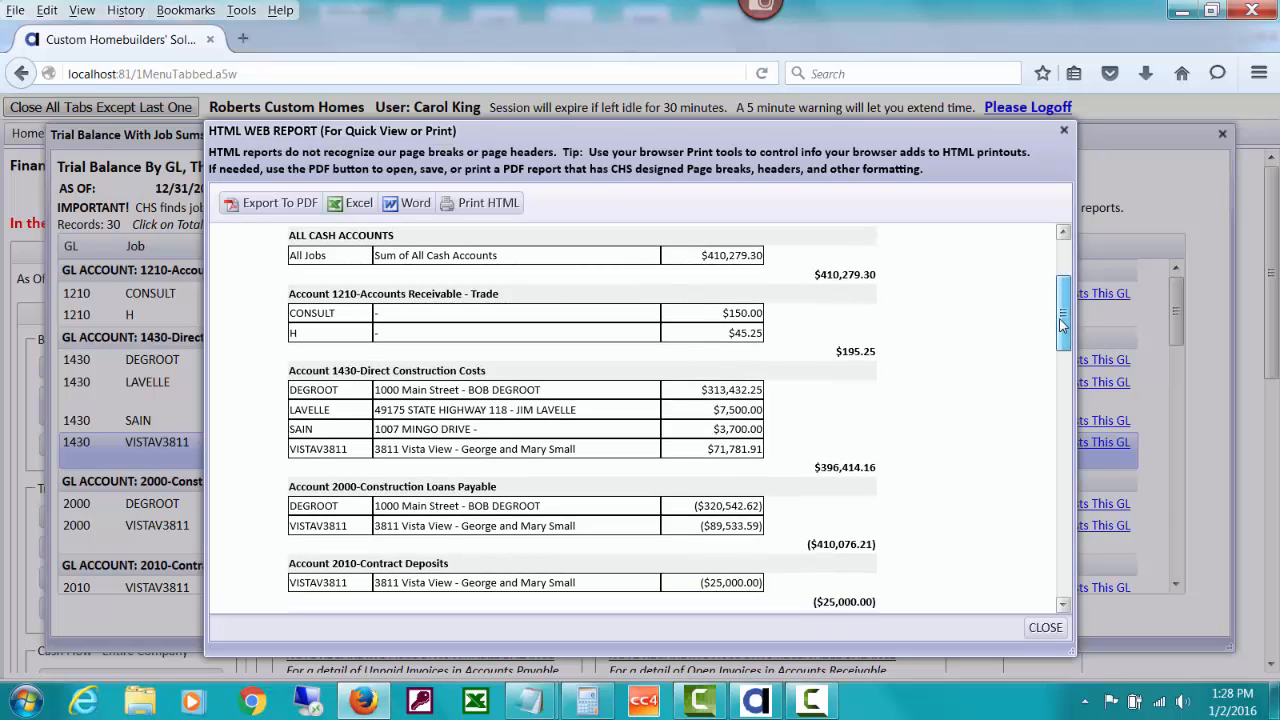
scroll(down, 3)
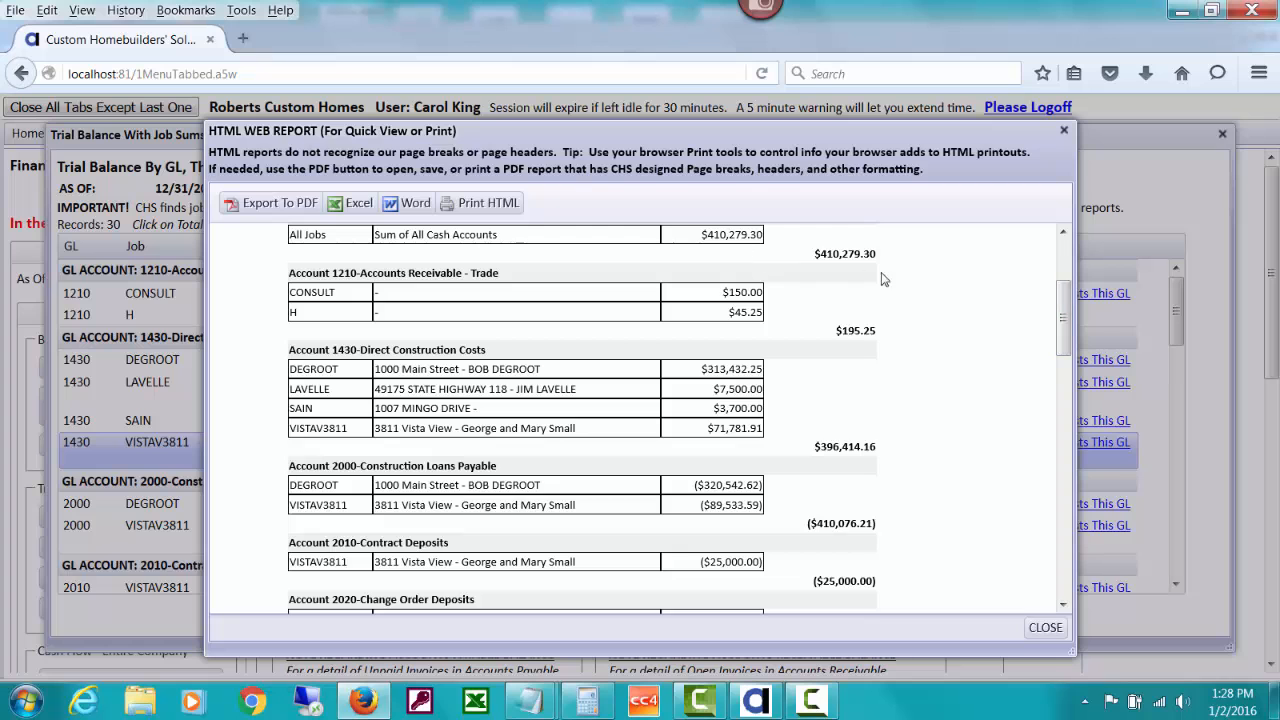
scroll(down, 3)
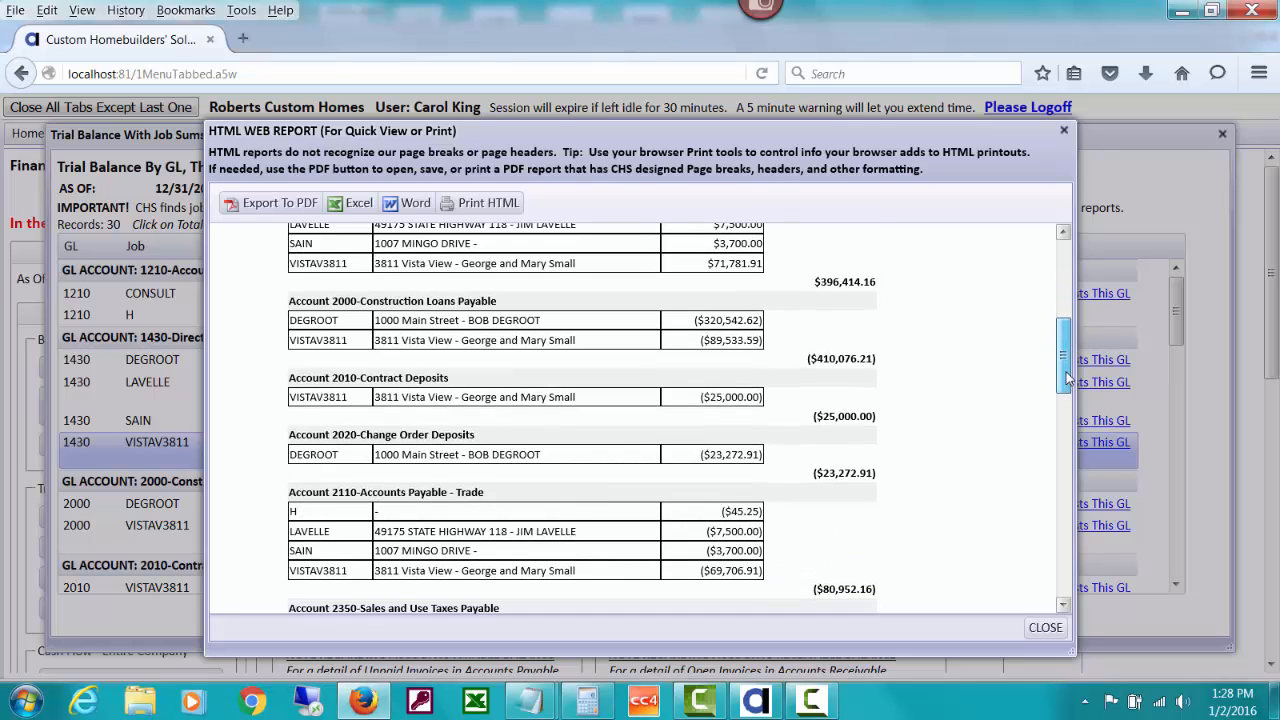
scroll(down, 3)
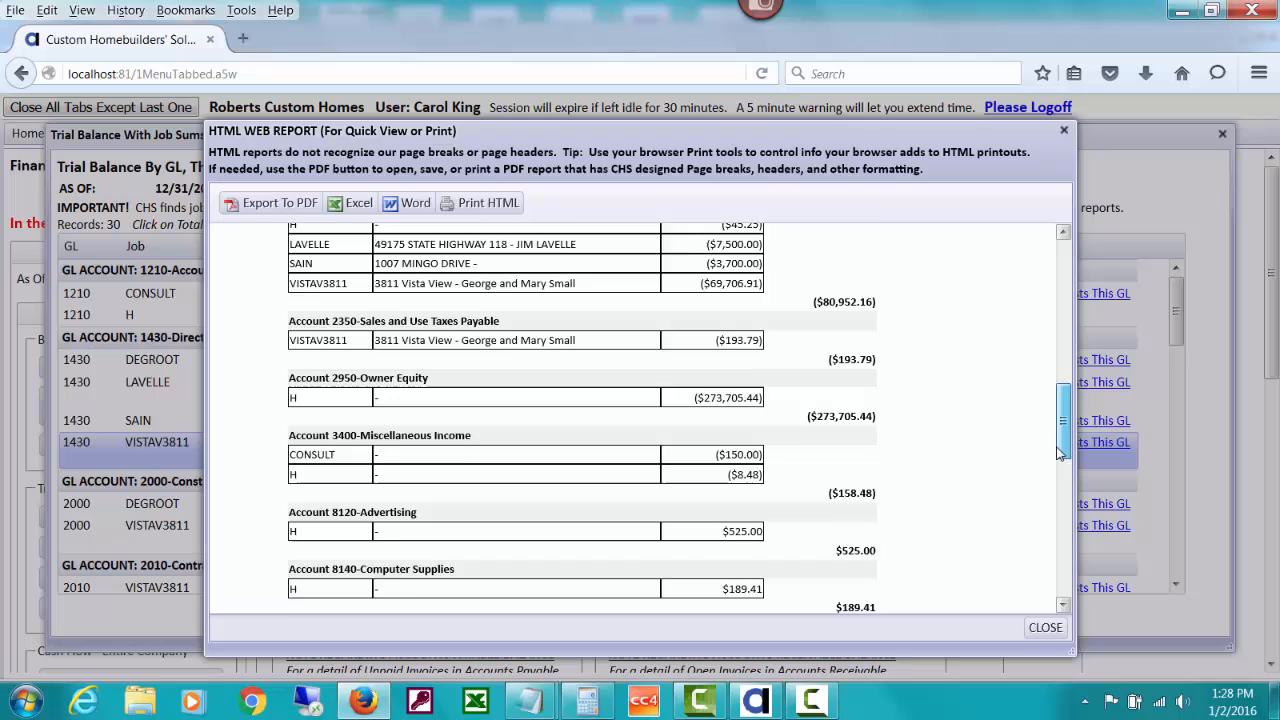
scroll(down, 3)
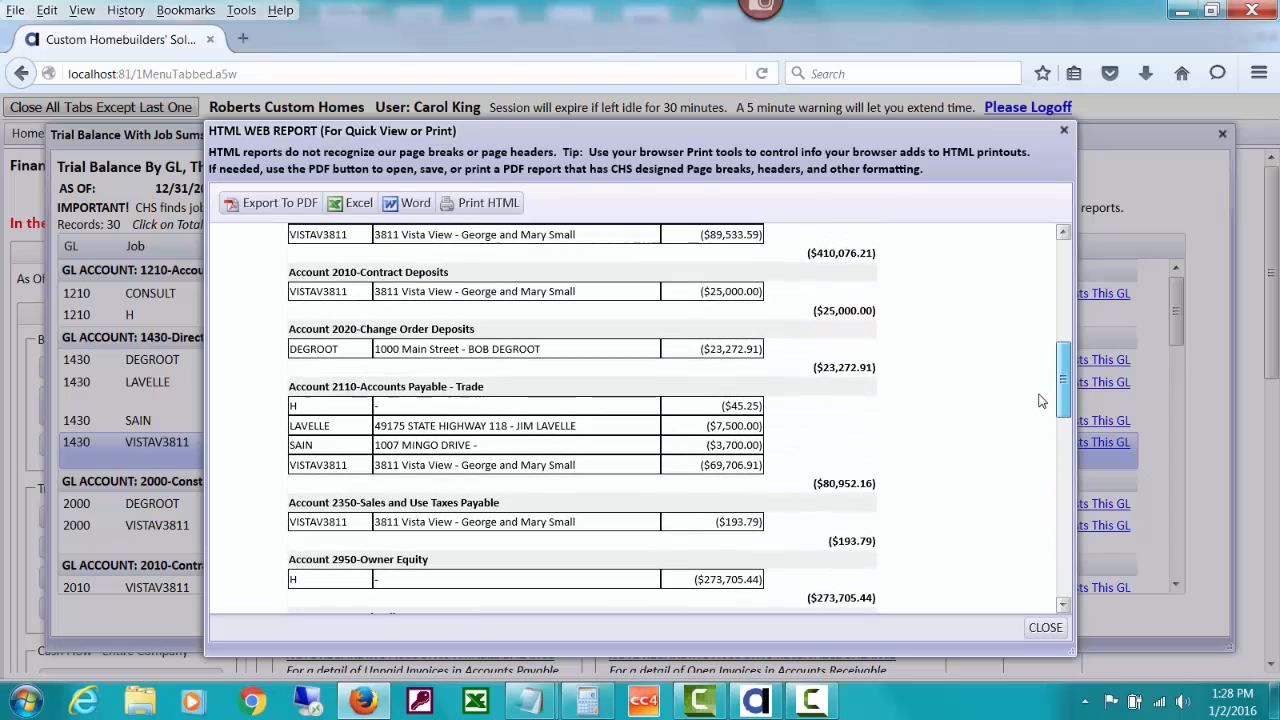
scroll(down, 3)
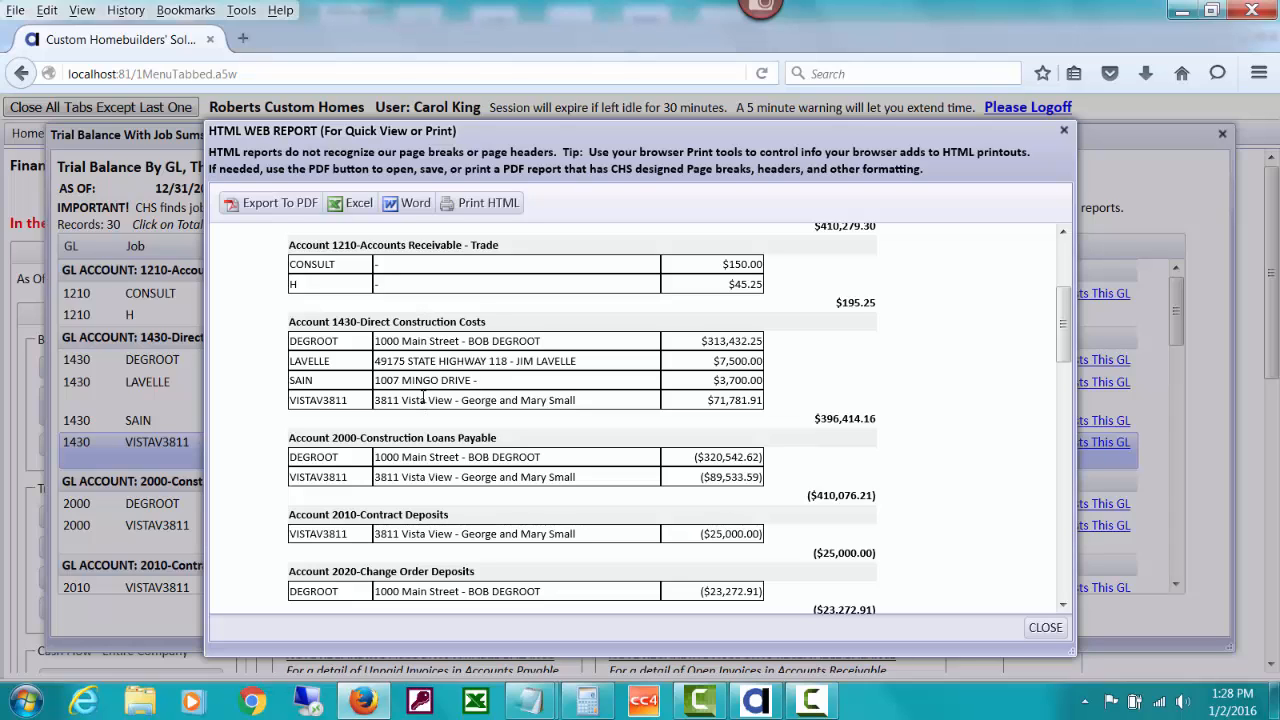
mouse_move(500, 328)
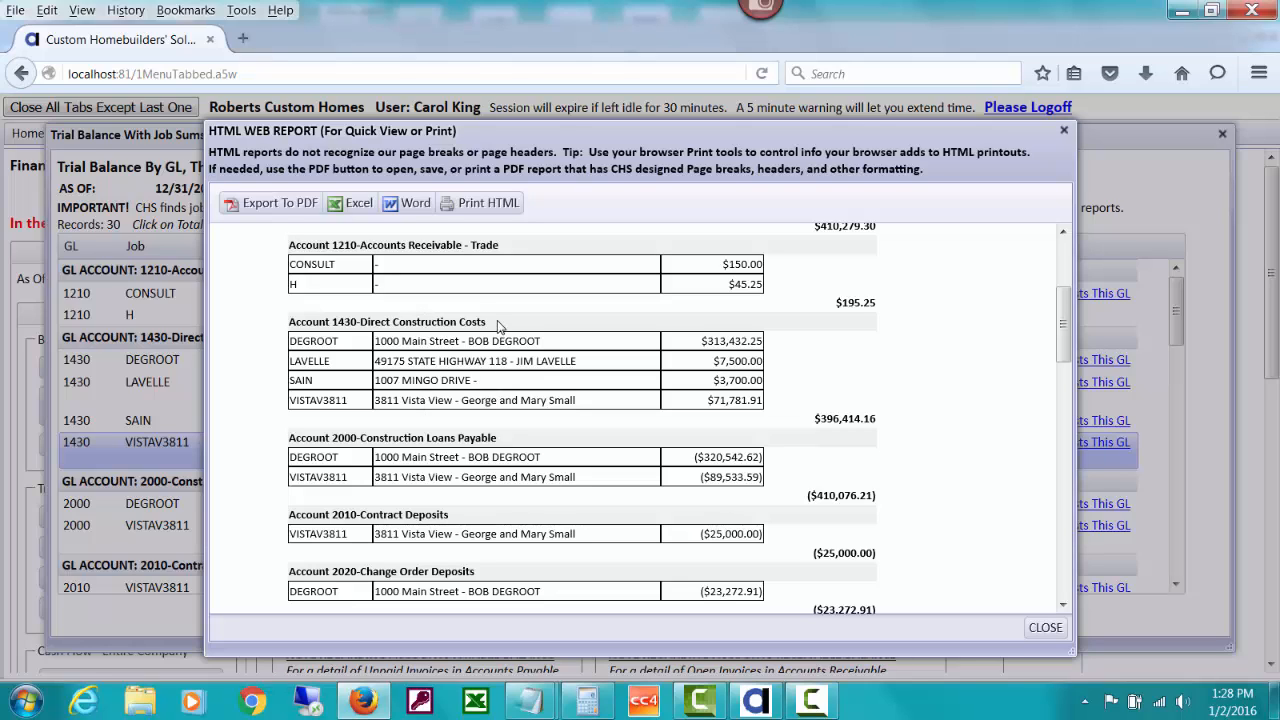
mouse_move(320, 340)
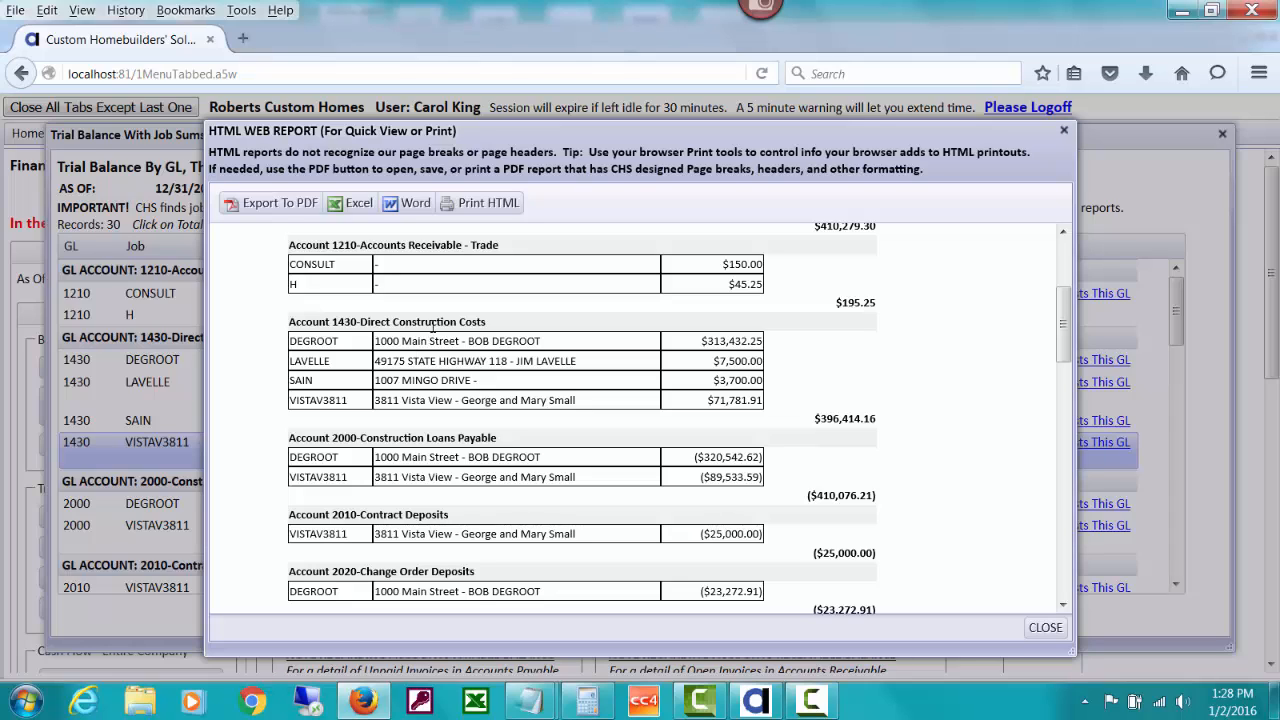
mouse_move(536, 336)
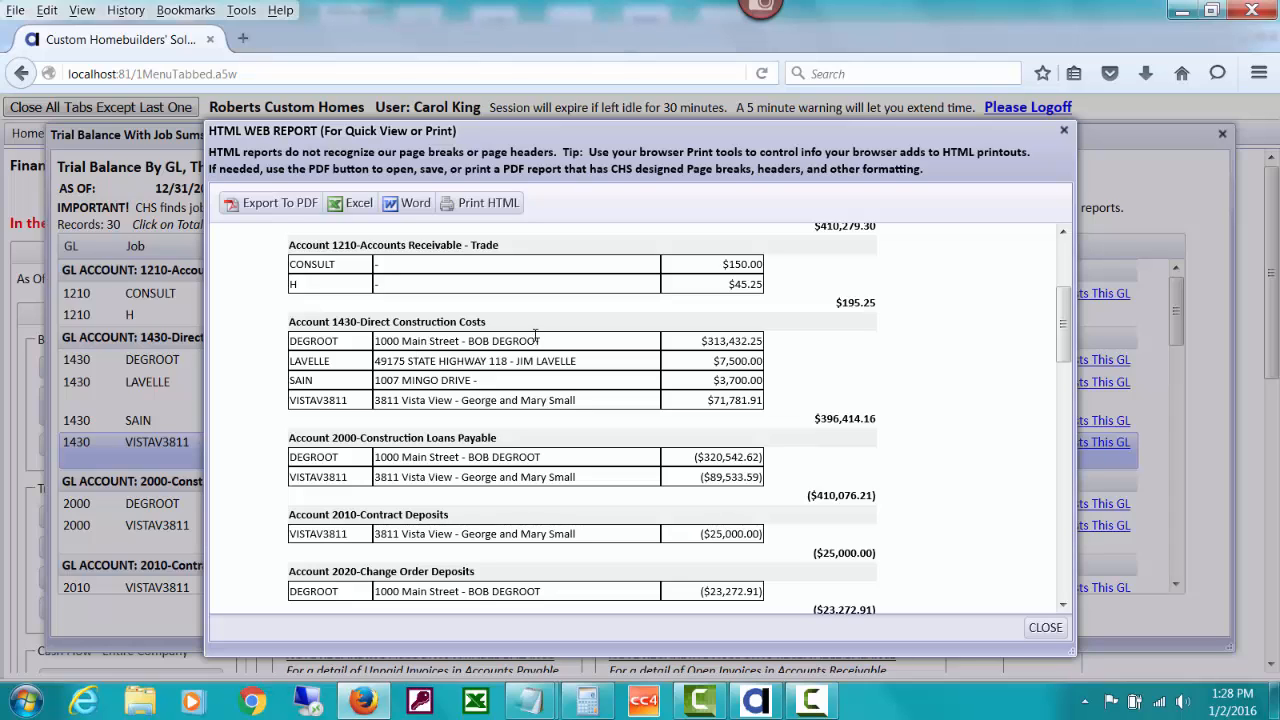
mouse_move(558, 408)
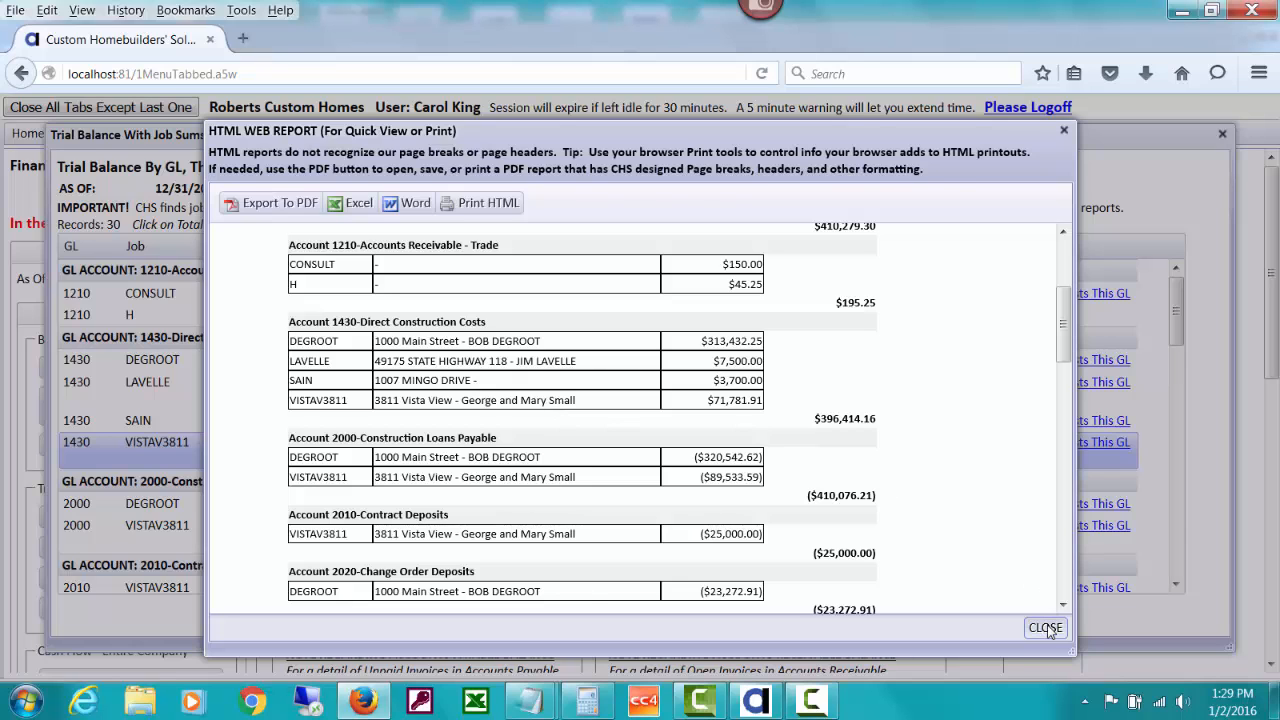
click(1044, 628)
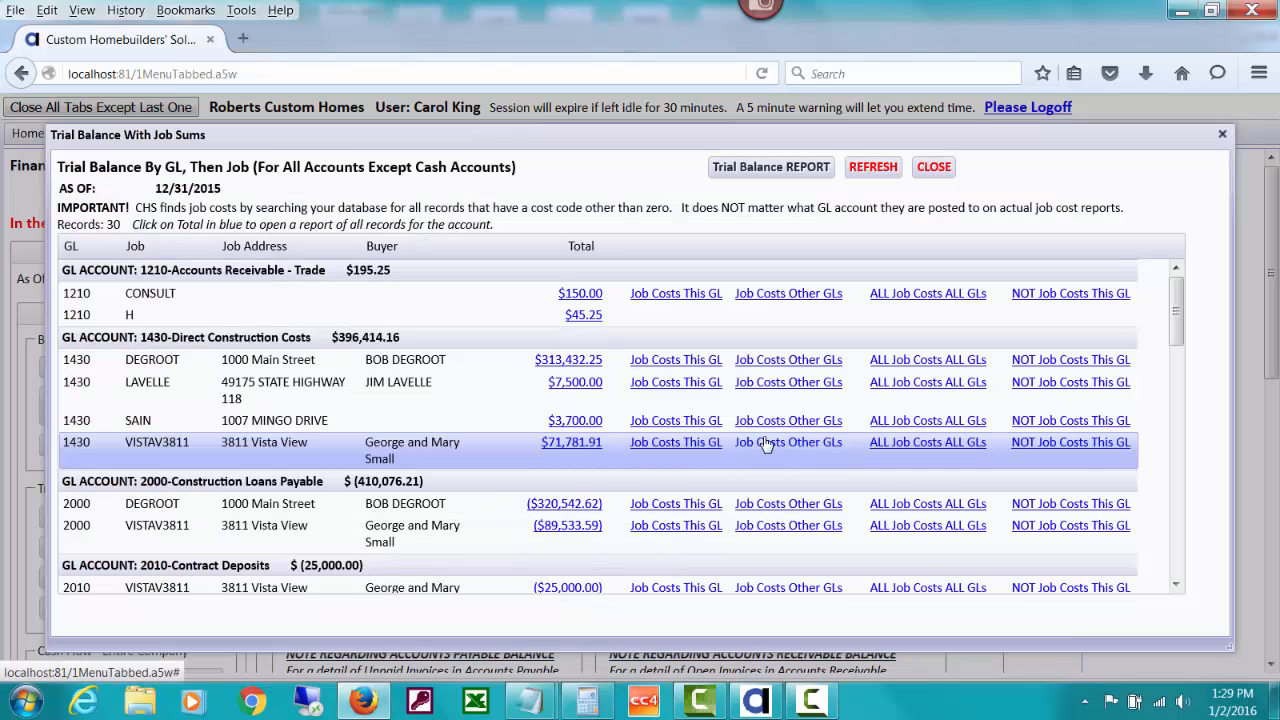